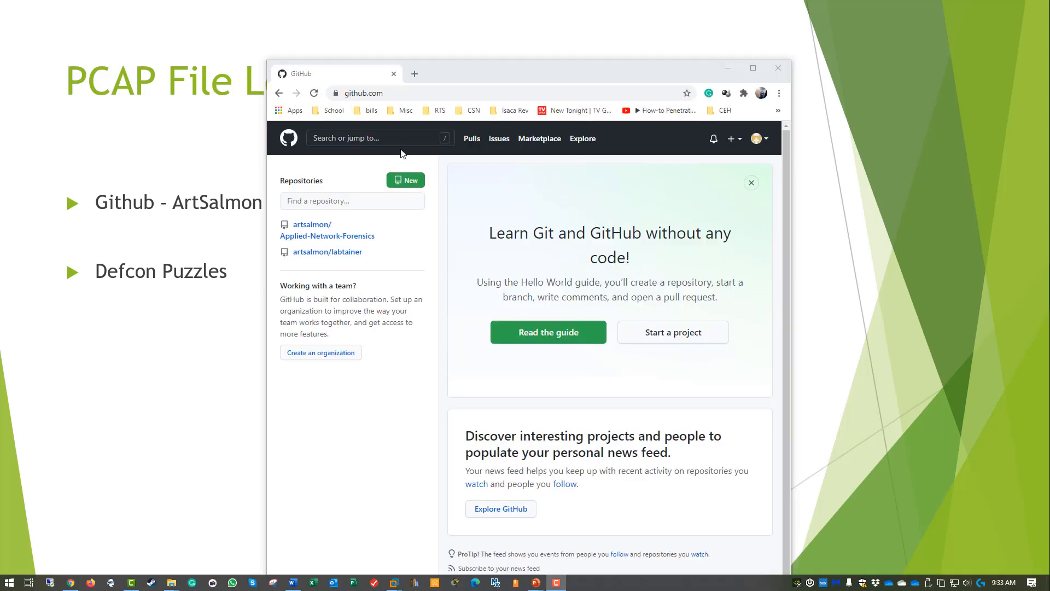
left_click(375, 138)
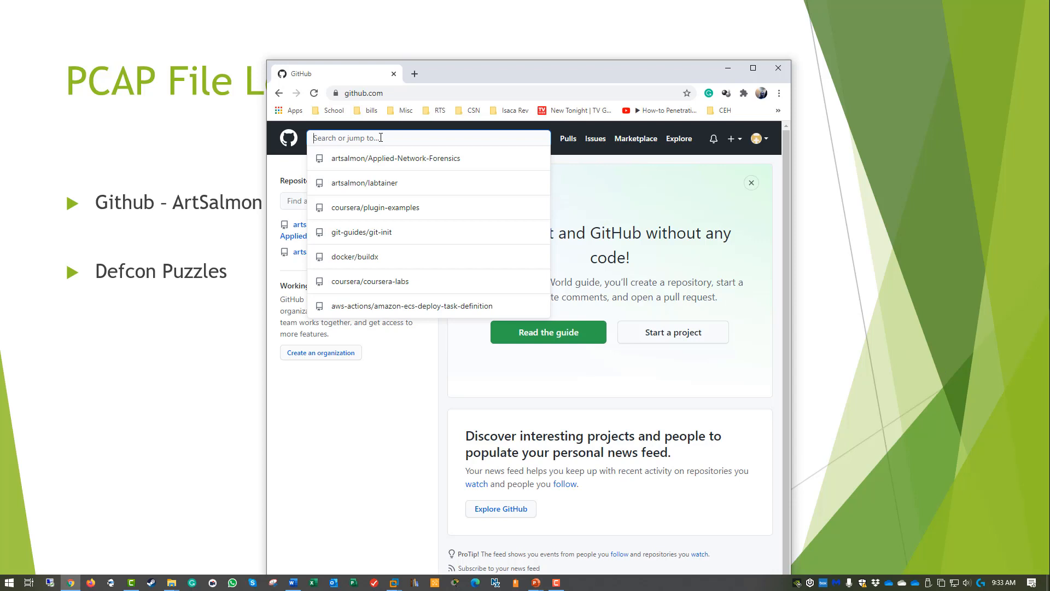
type("artsalmon")
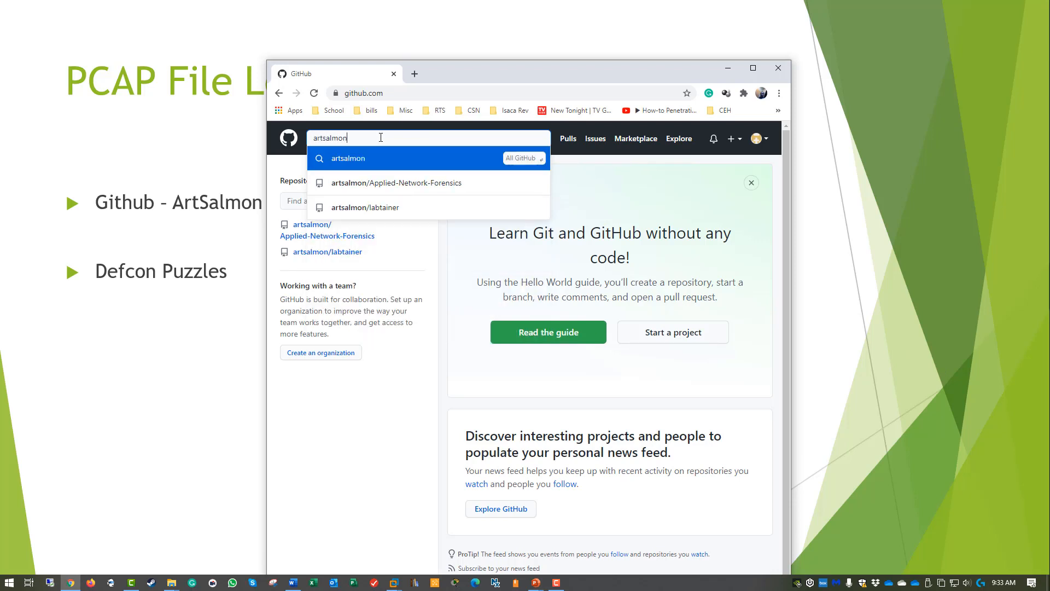
key("Return")
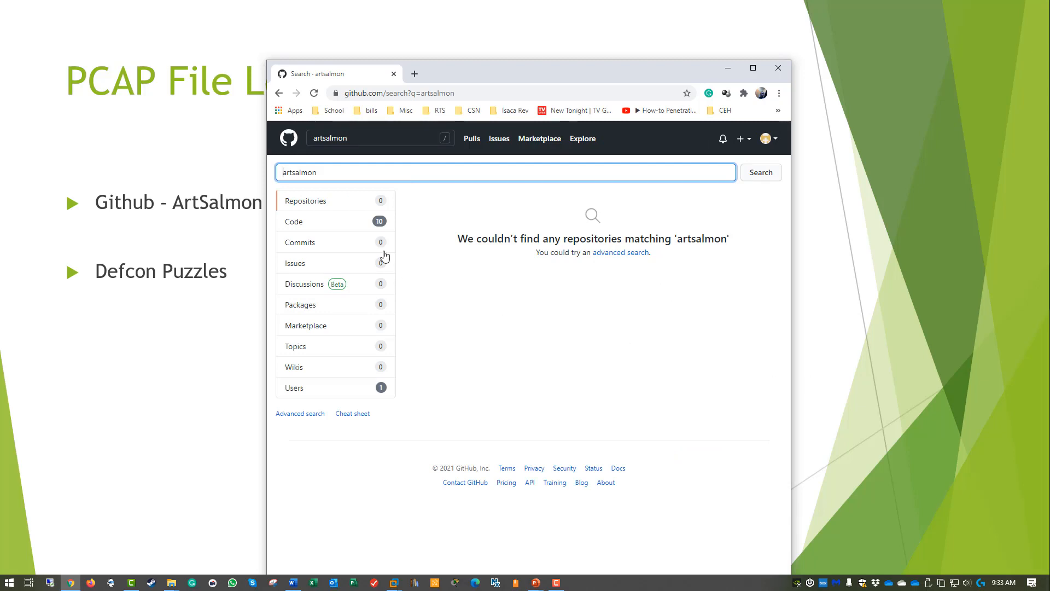
mouse_move(294, 372)
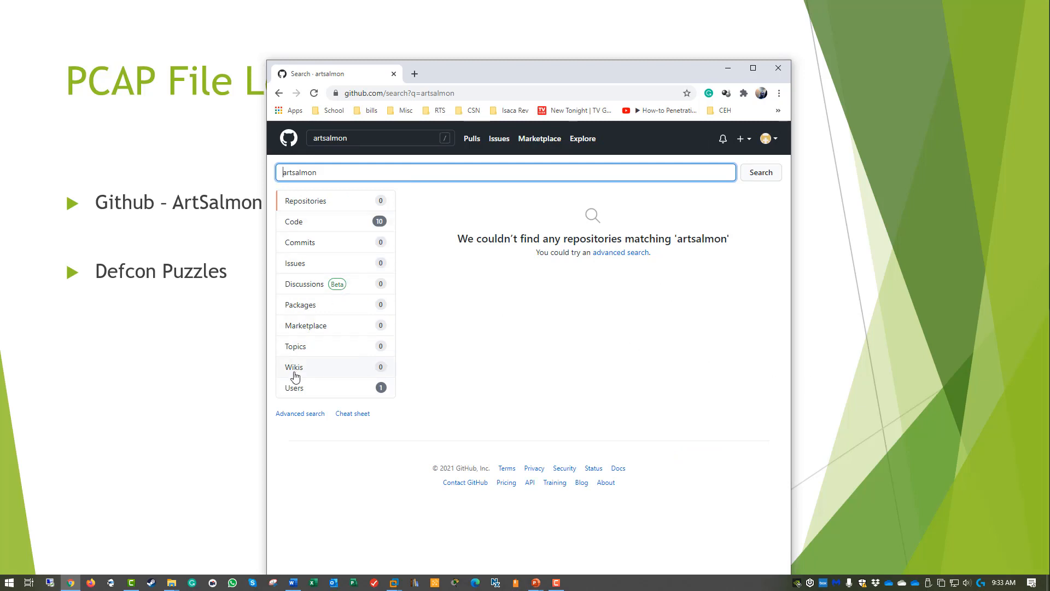
left_click(294, 387)
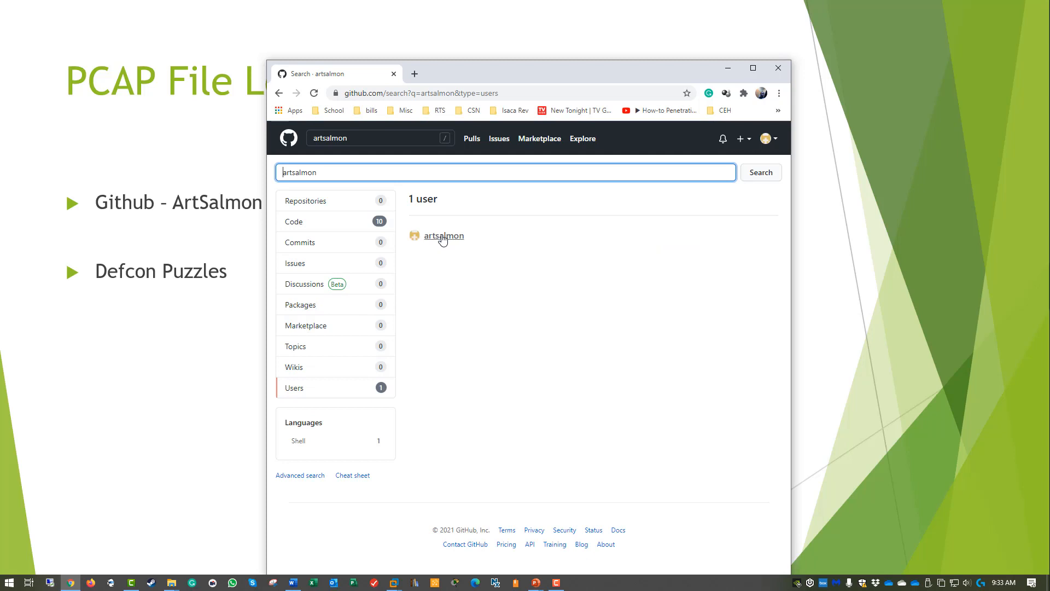
left_click(443, 236)
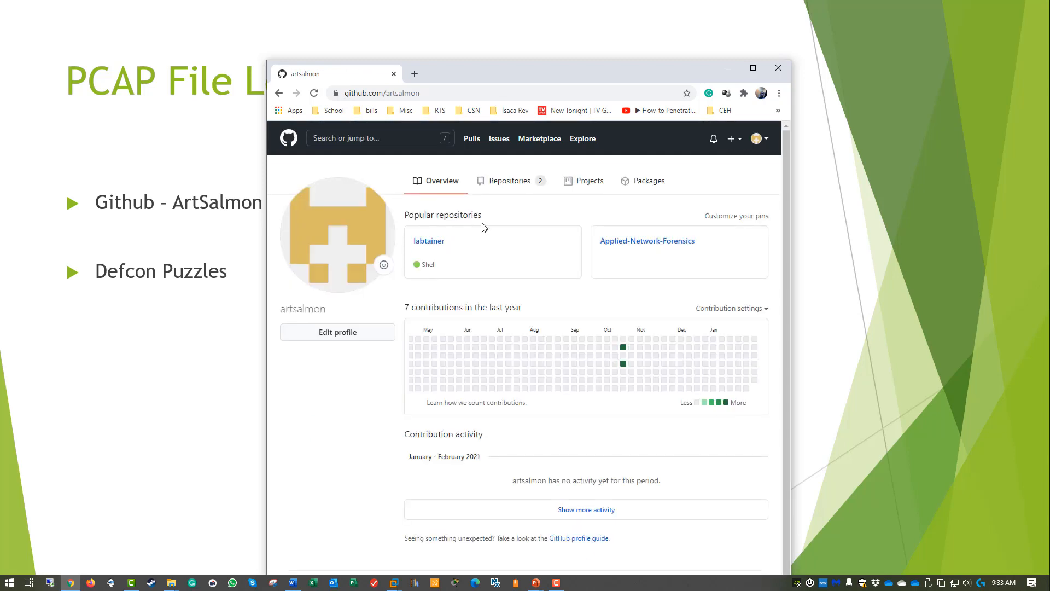
mouse_move(646, 240)
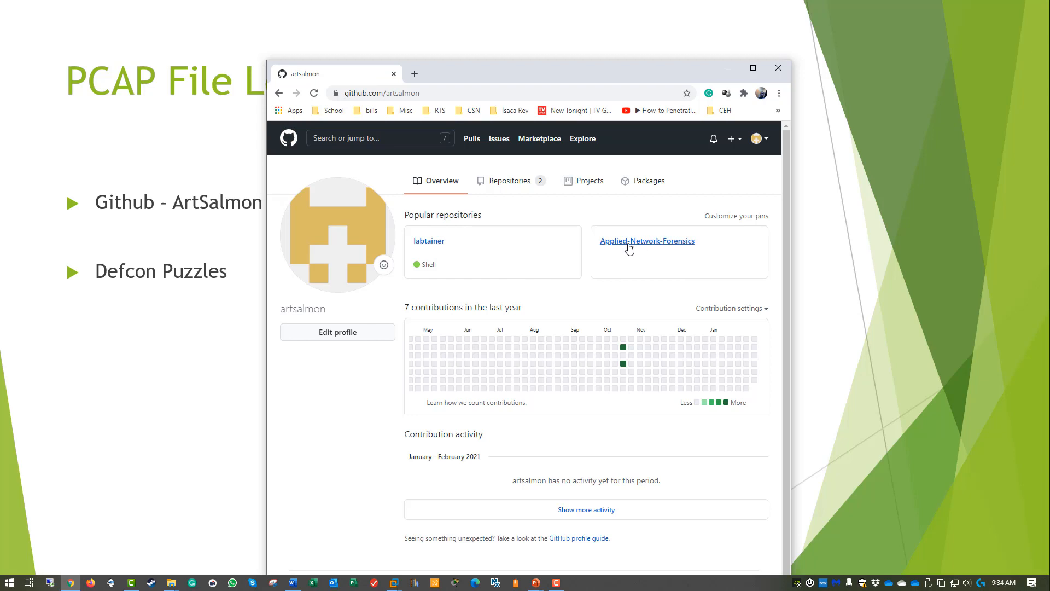
Step: Open the Applied-Network-Forensics repository and select Evidence_Files.zip in its listing
left_click(646, 240)
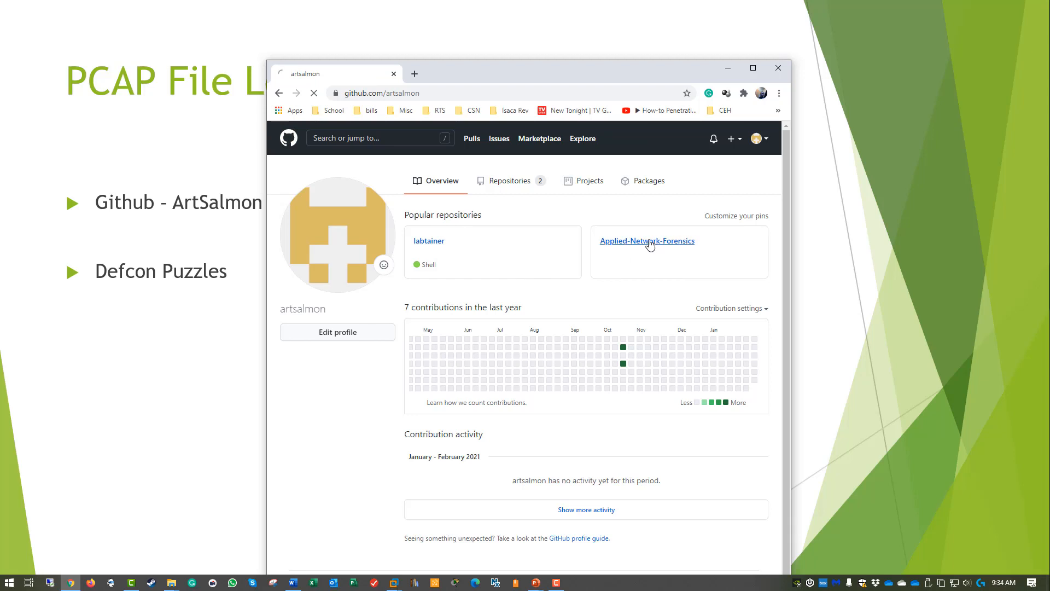
left_click(646, 241)
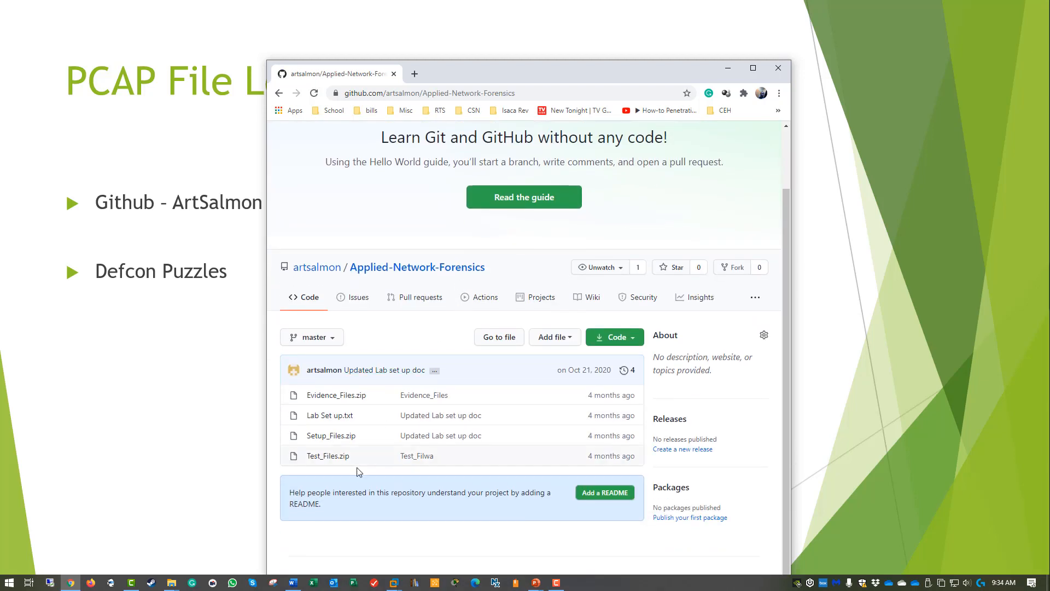
mouse_move(329, 415)
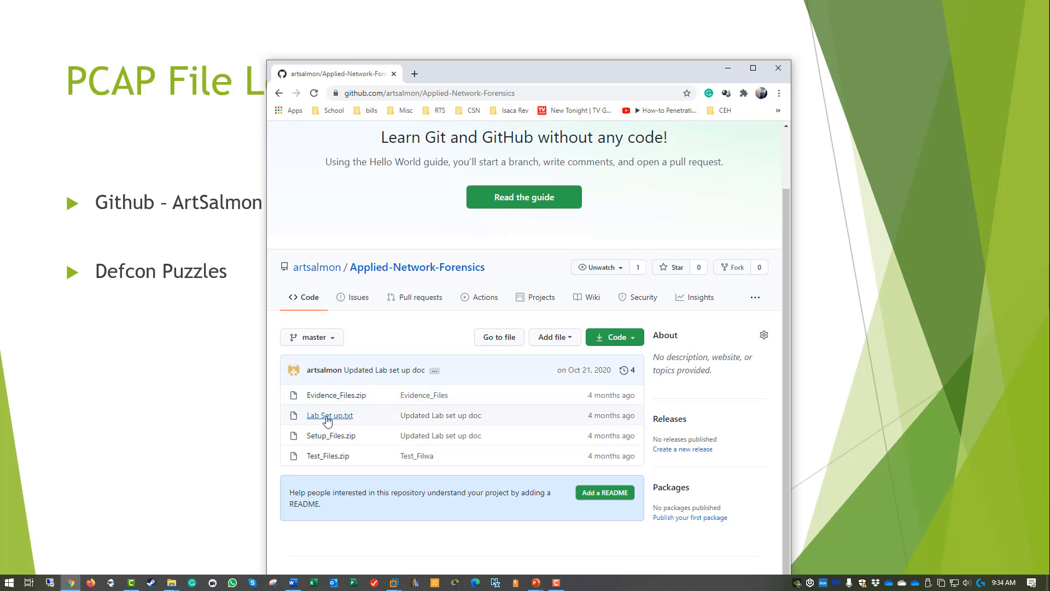
mouse_move(326, 464)
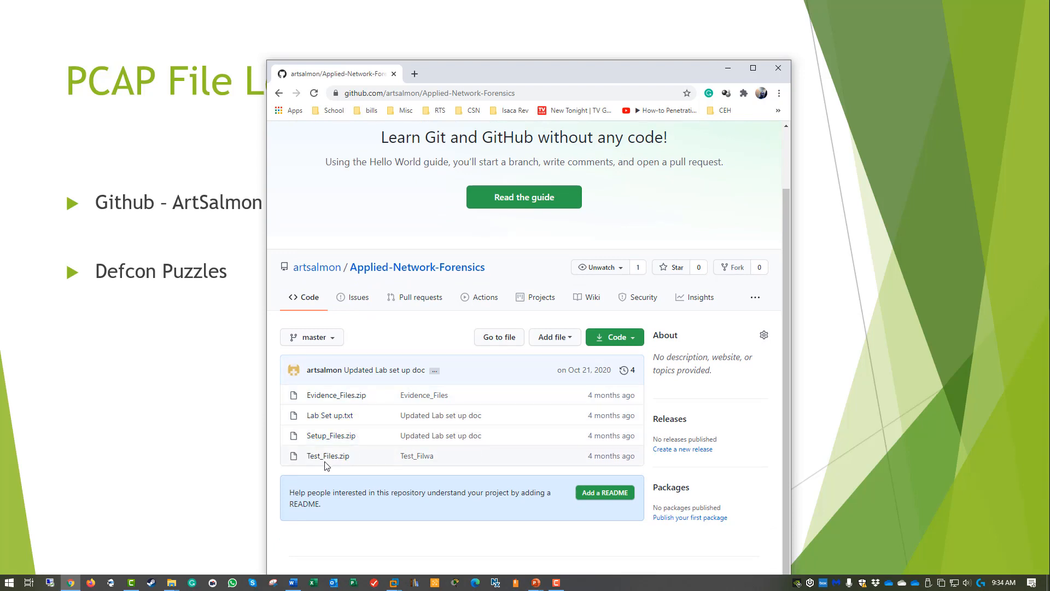
mouse_move(329, 426)
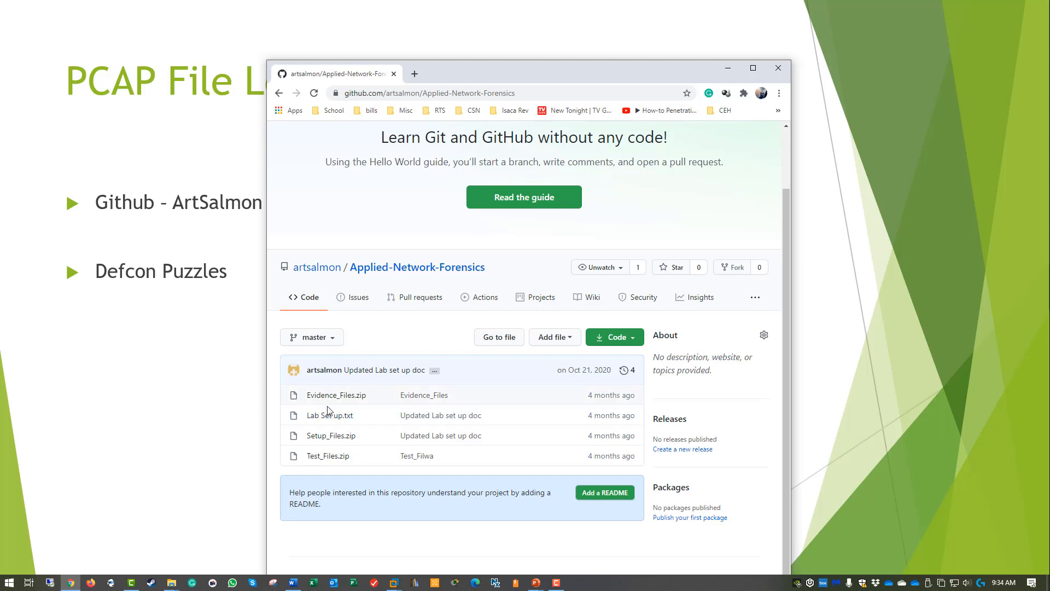
double_click(424, 395)
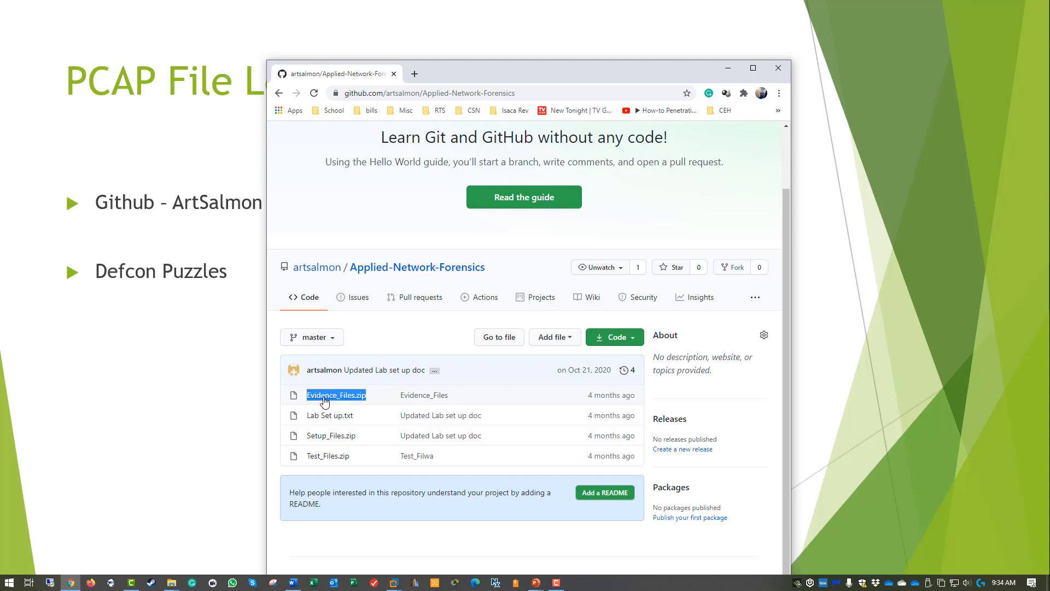
mouse_move(336, 395)
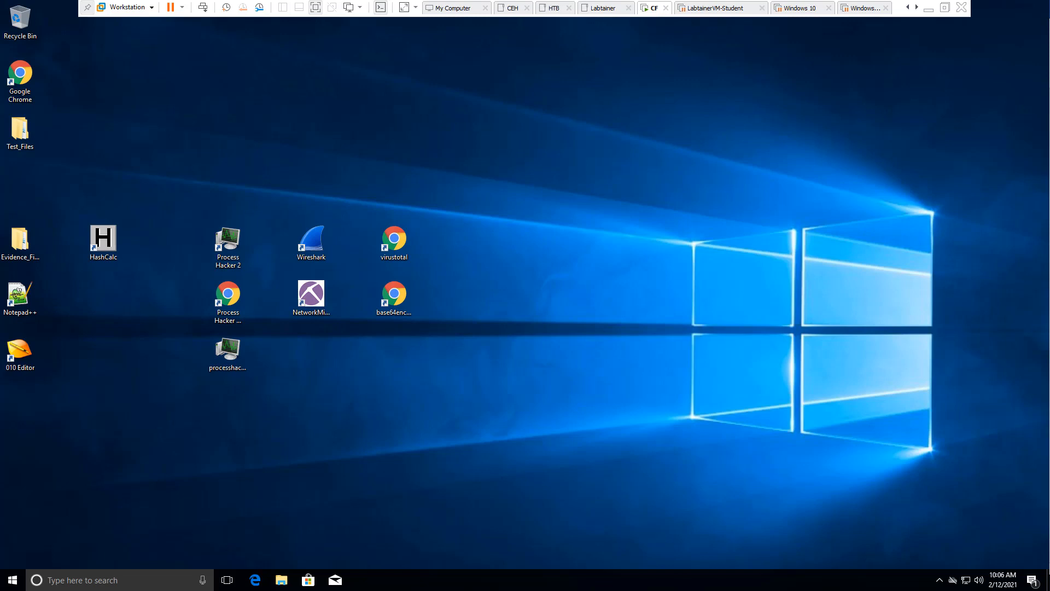
mouse_move(154, 245)
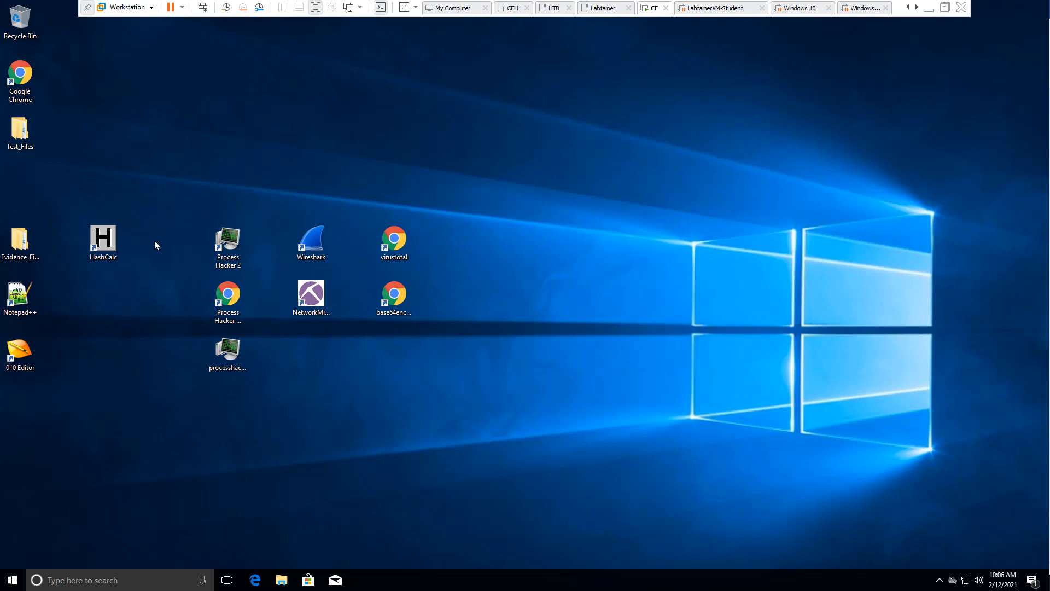
Step: Launch HashCalc and load processhacker-2.39-setup.exe as the file to hash
double_click(103, 239)
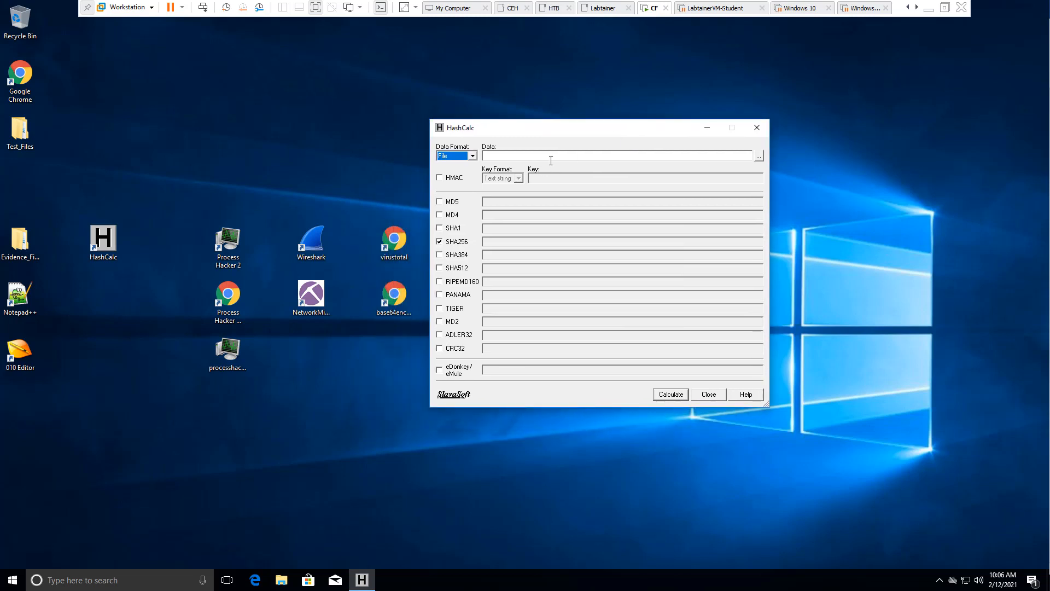
mouse_move(456, 341)
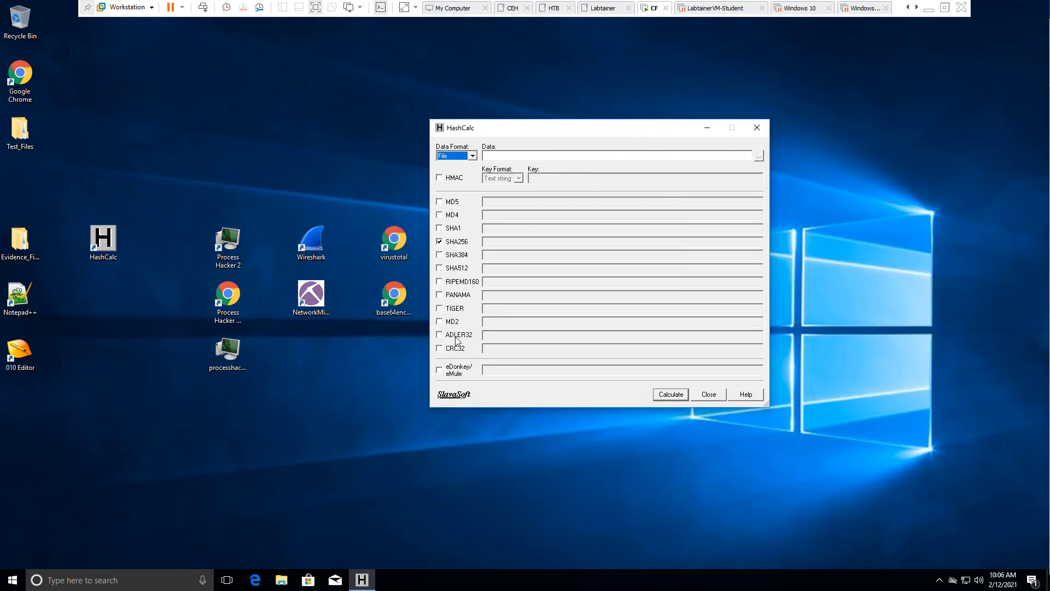
mouse_move(757, 156)
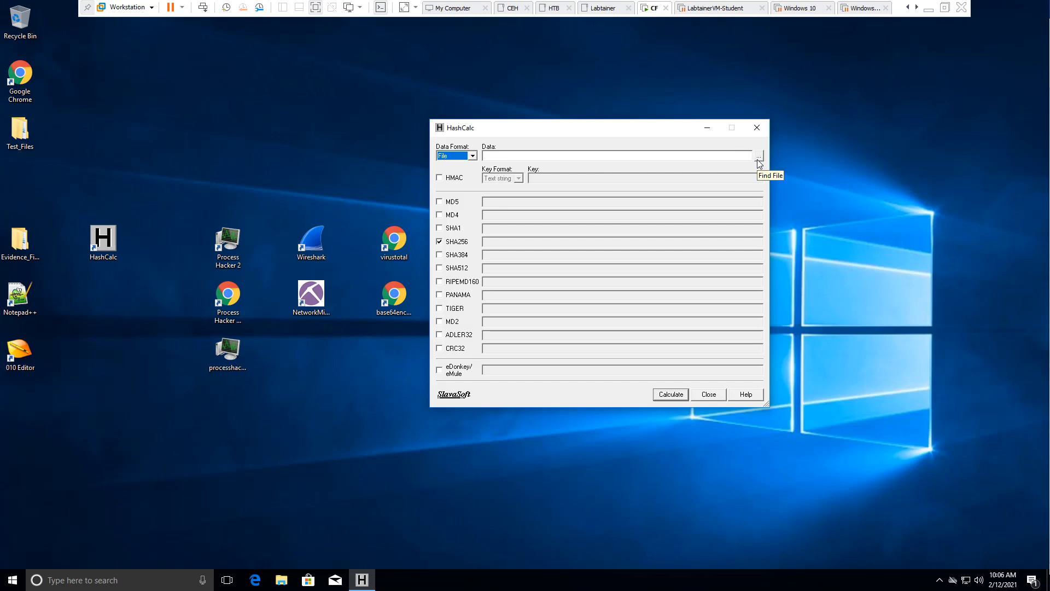
left_click(758, 156)
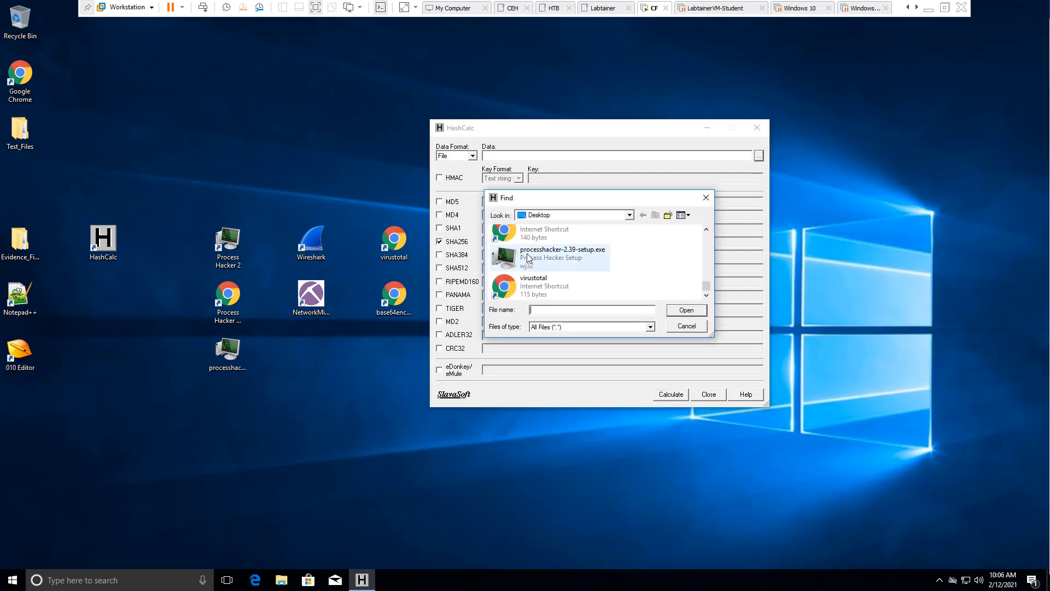
left_click(562, 257)
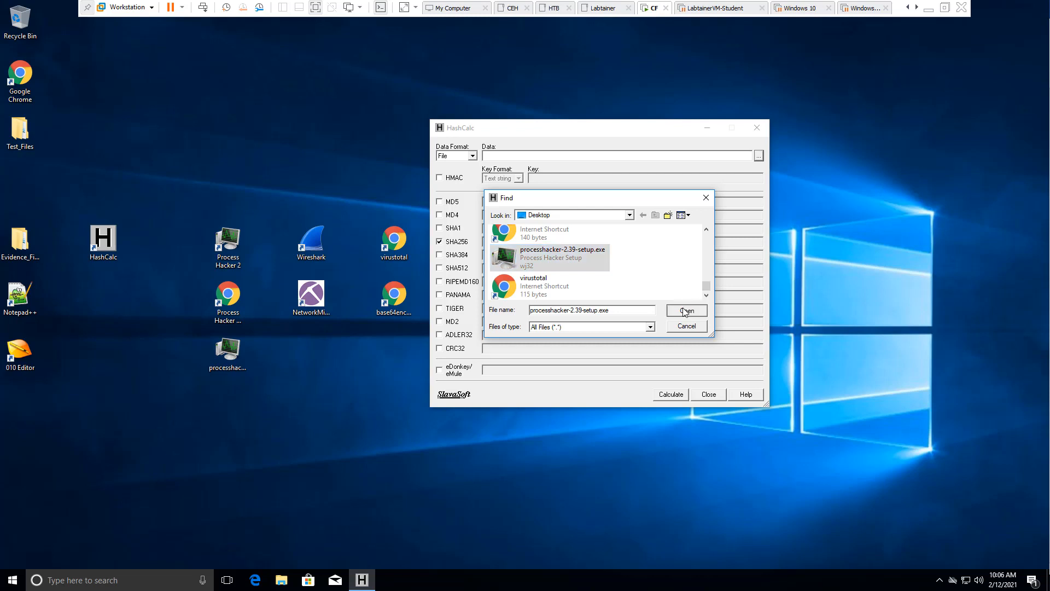
left_click(685, 310)
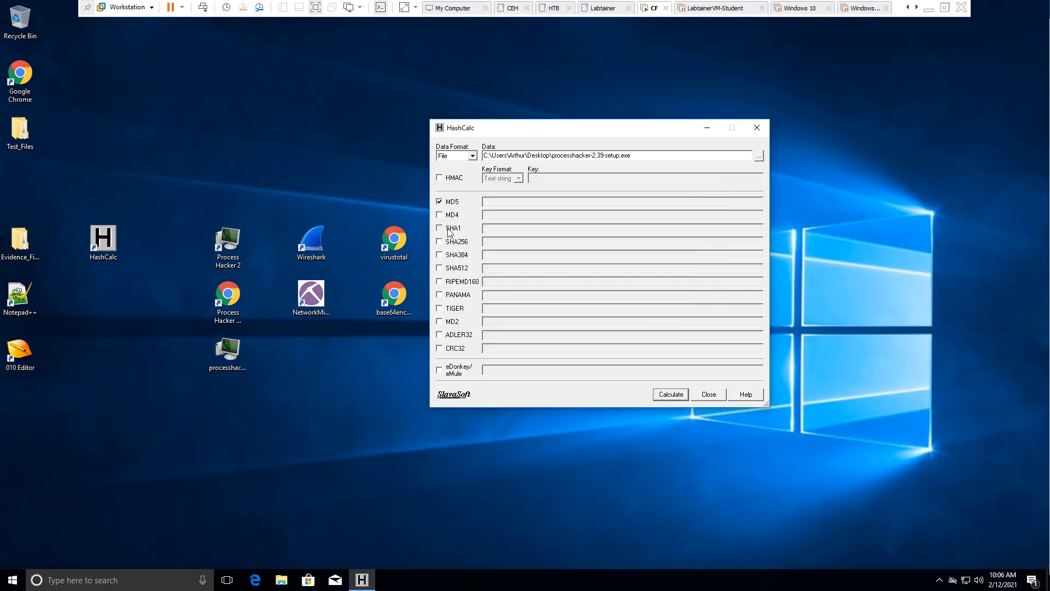
Step: Add SHA1 to the selected hashes, calculate them, then close HashCalc
left_click(440, 241)
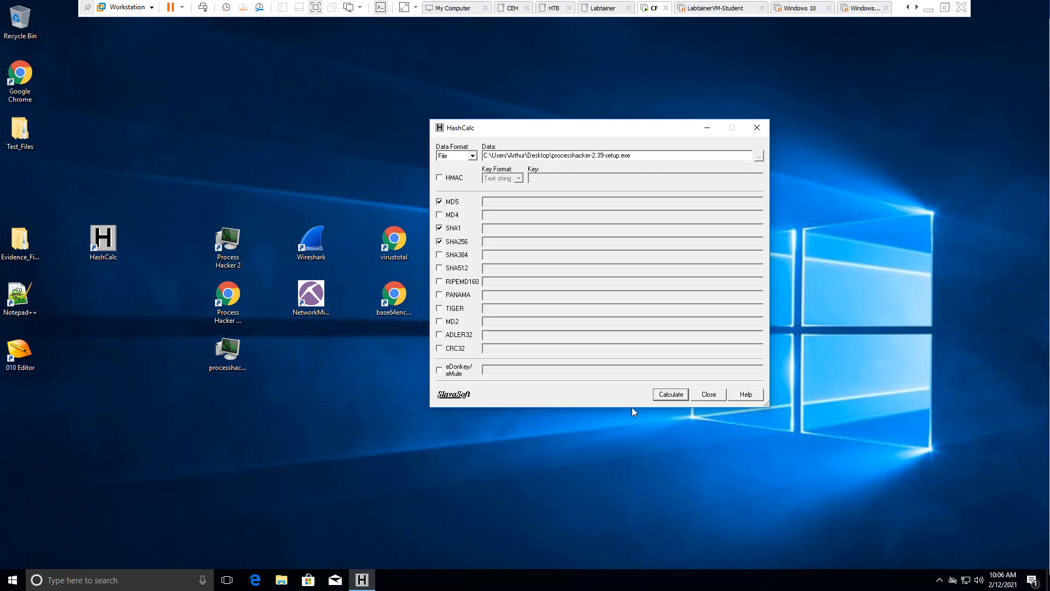
left_click(670, 394)
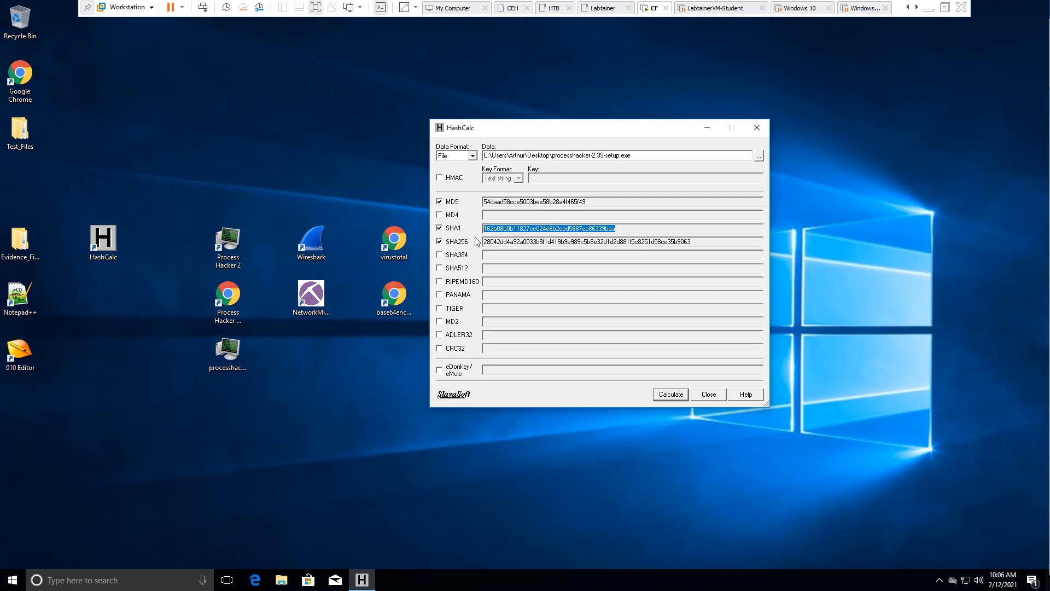
mouse_move(649, 147)
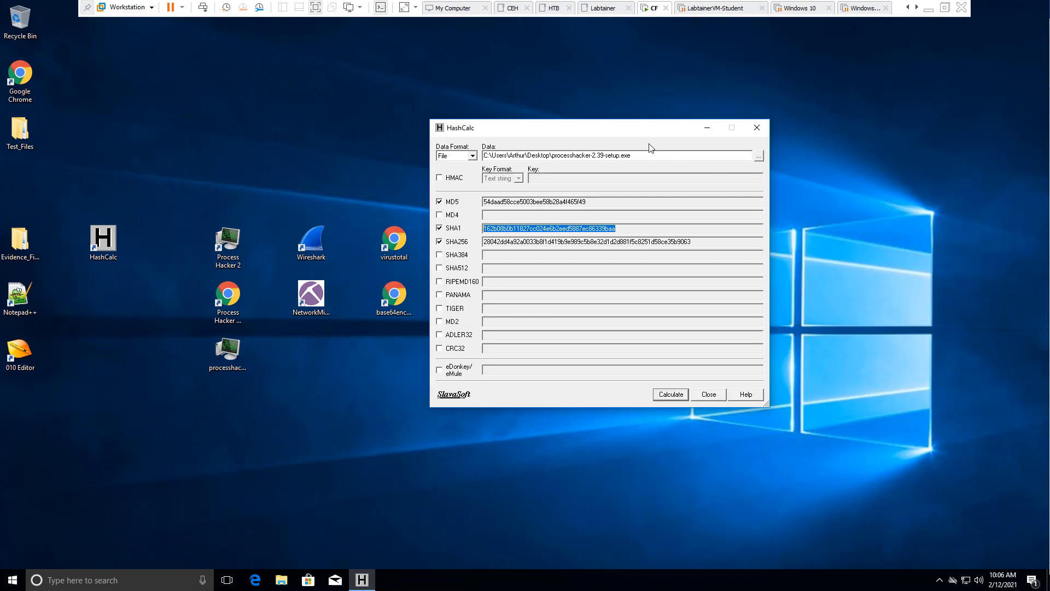
left_click(708, 394)
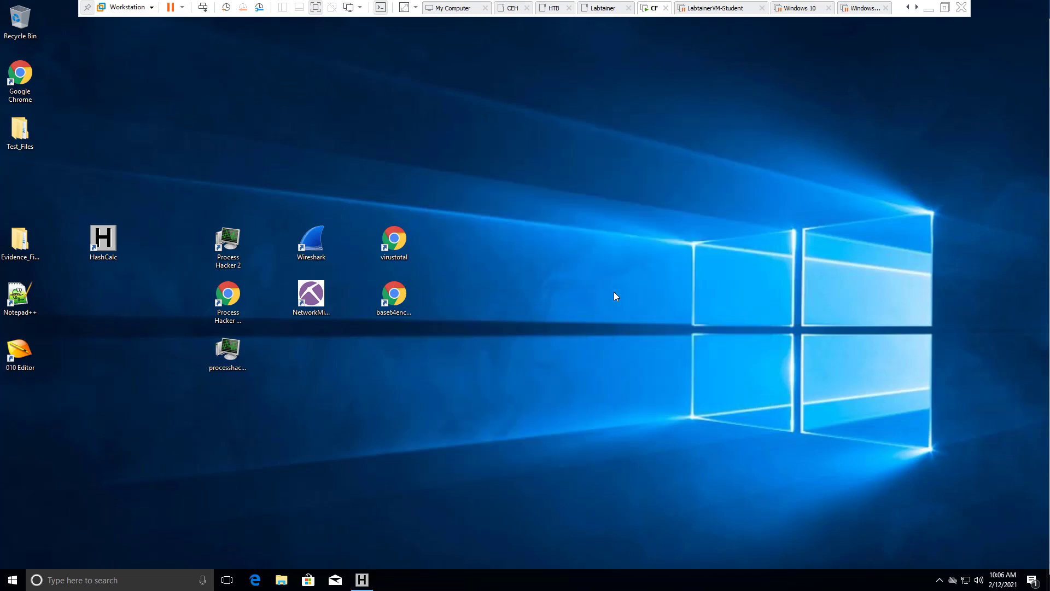
mouse_move(12, 580)
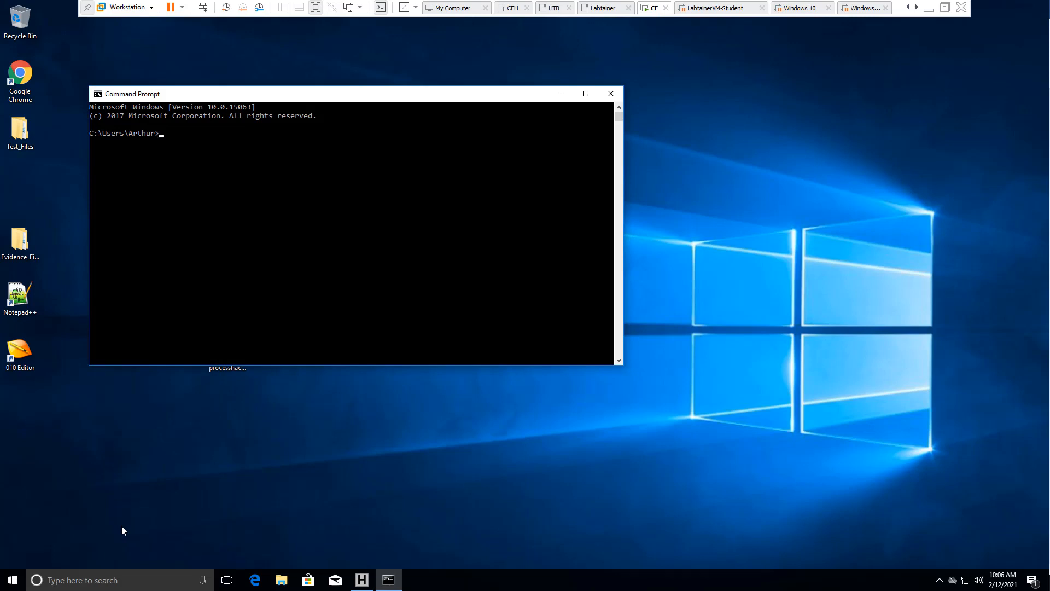
Step: Run certutil -hashfile on C:\Users\Arthur\Desktop\processhacker-2.39-setup.exe for the default SHA1 hash
type("cert")
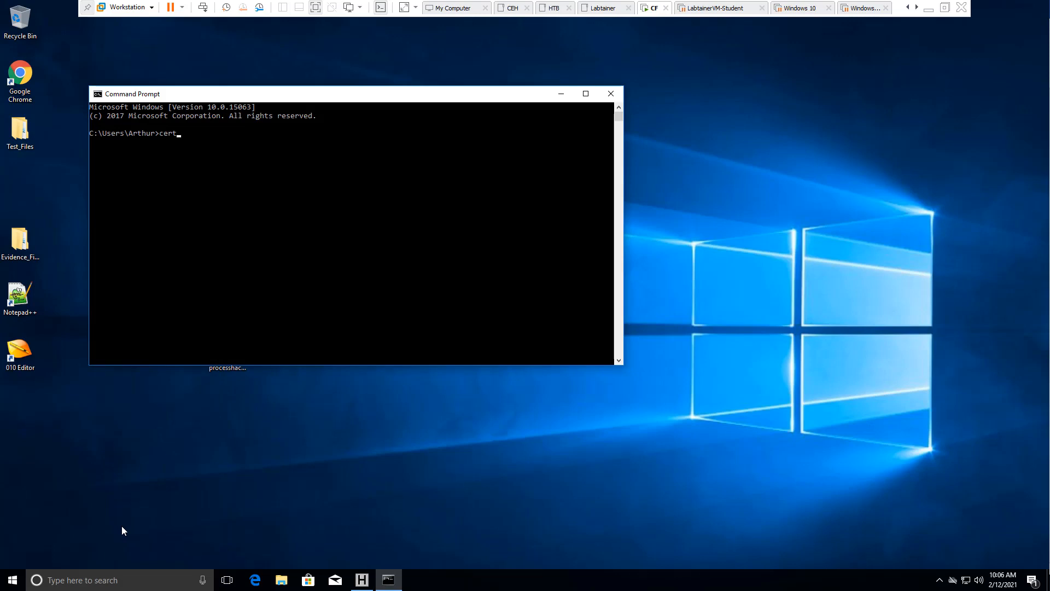
type("u")
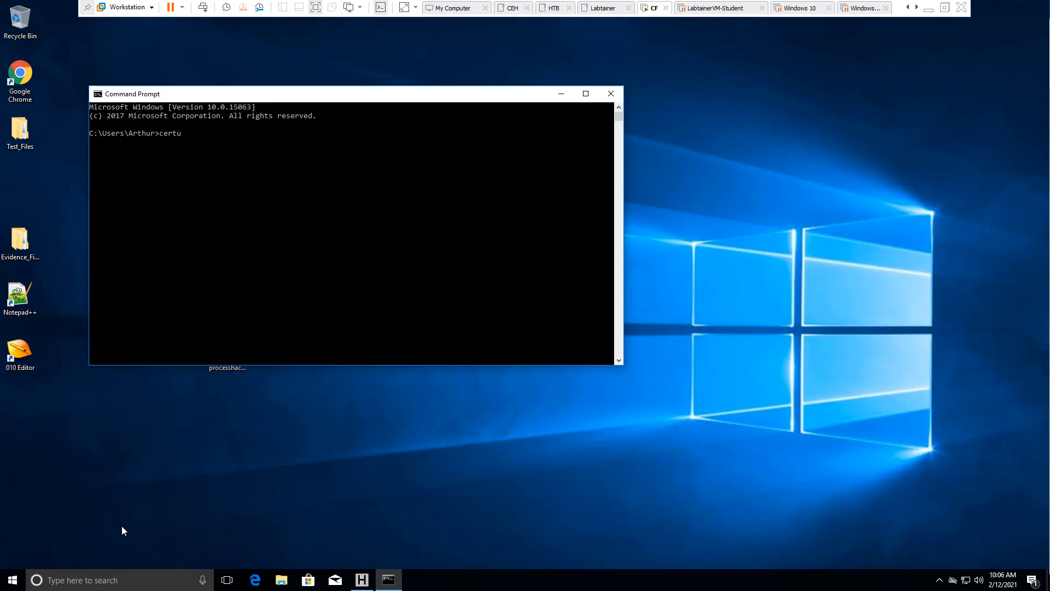
type("til -")
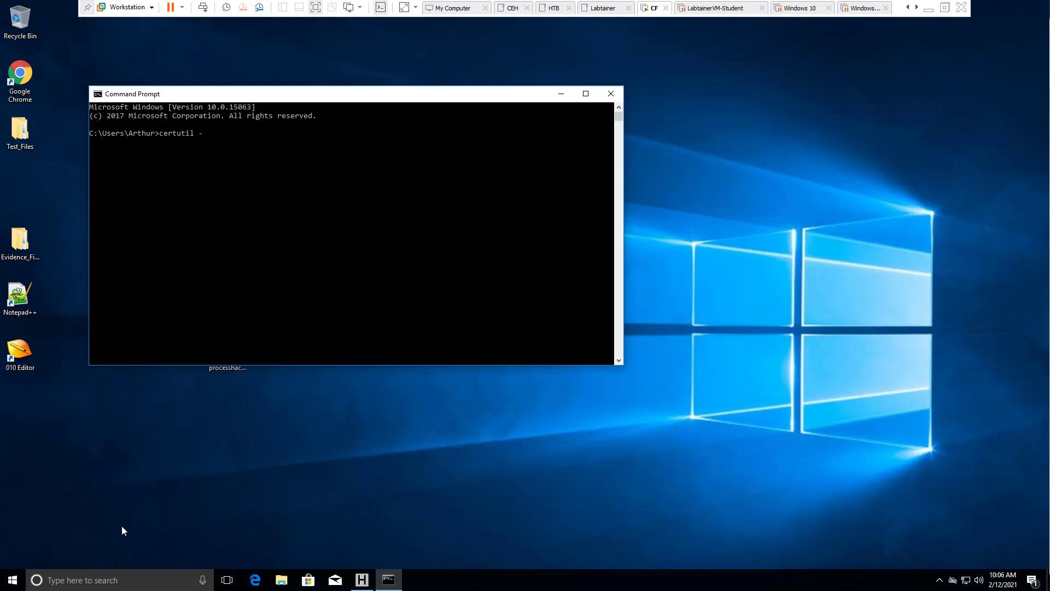
type("has")
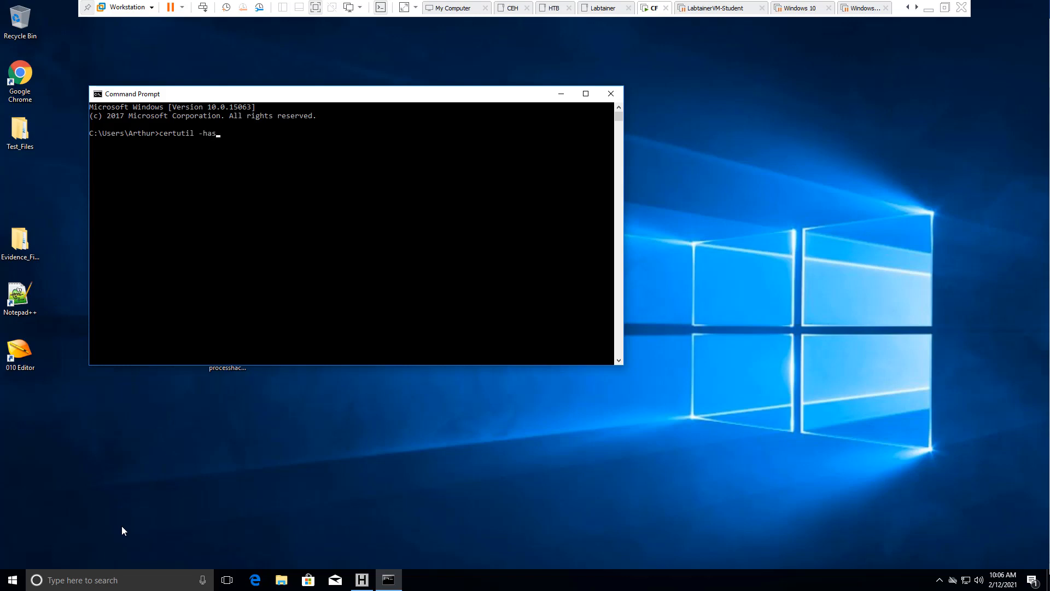
type("hfile")
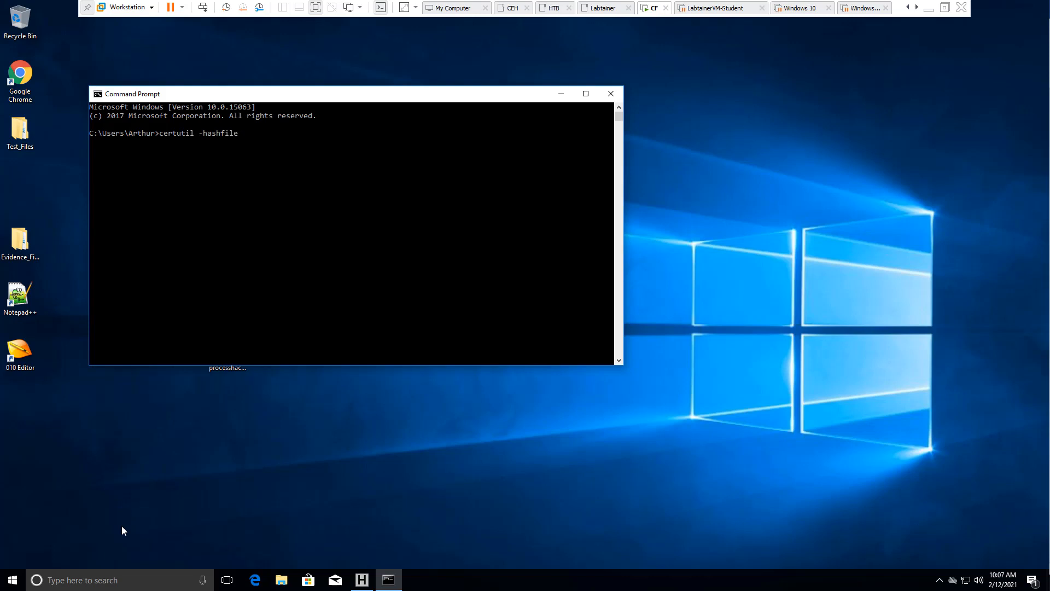
mouse_move(383, 100)
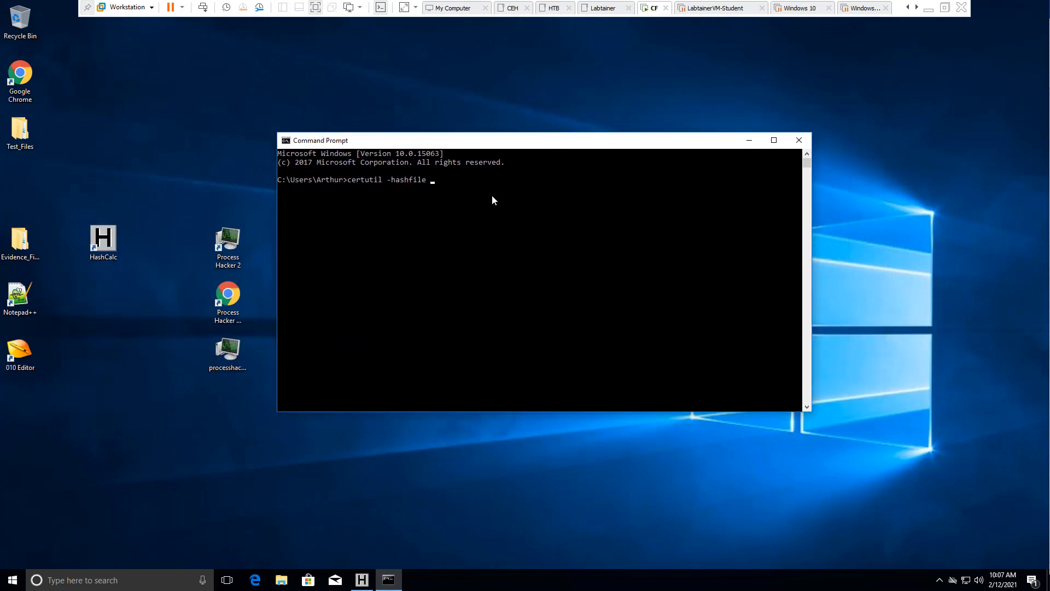
type("C:\\Users\\Arthur\\Desktop\\processhacker-2.39-setup.exe")
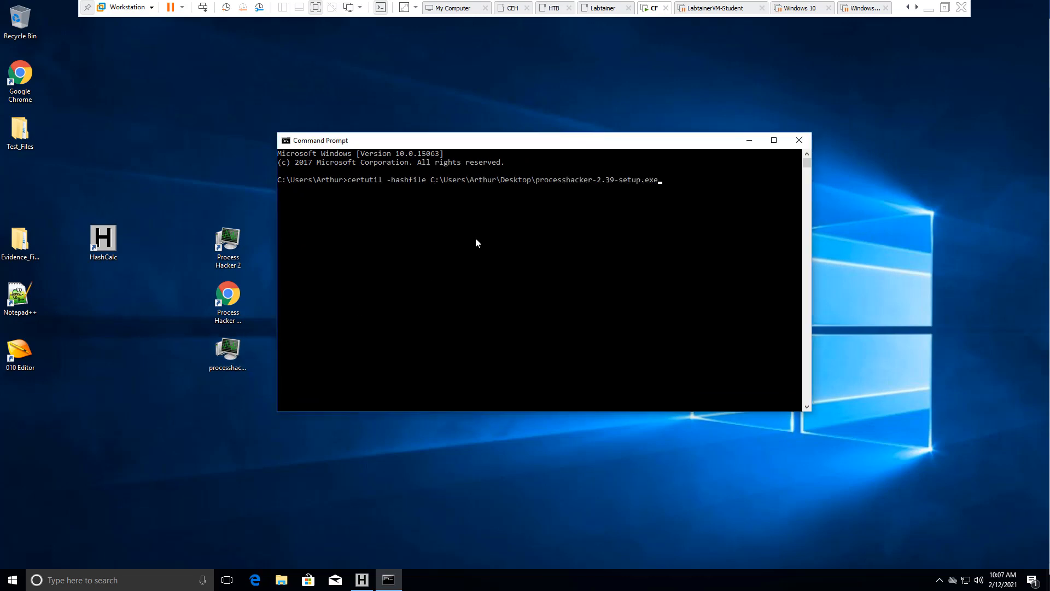
mouse_move(452, 215)
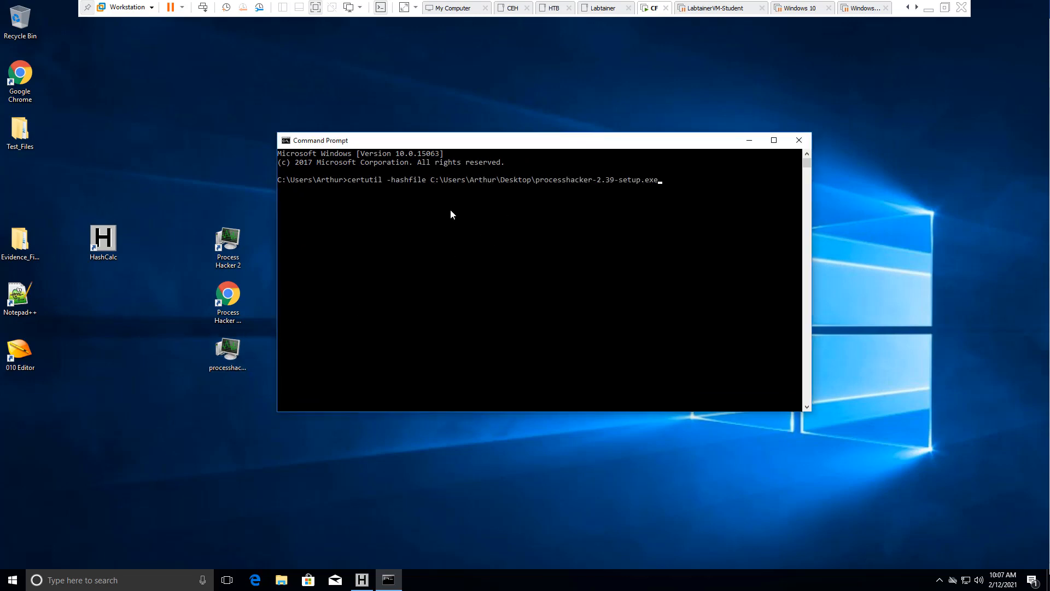
mouse_move(616, 205)
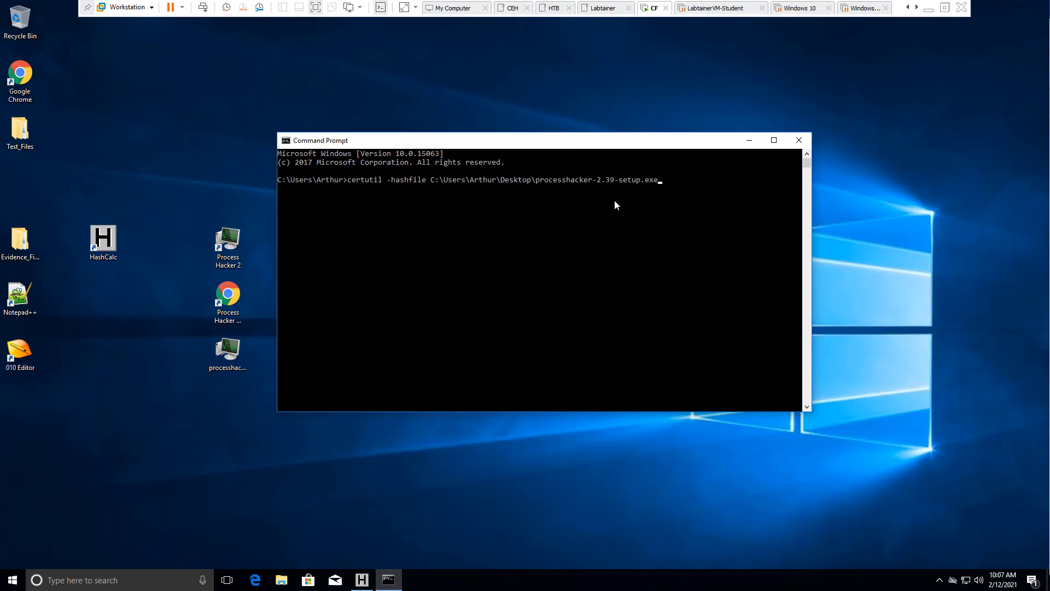
mouse_move(506, 216)
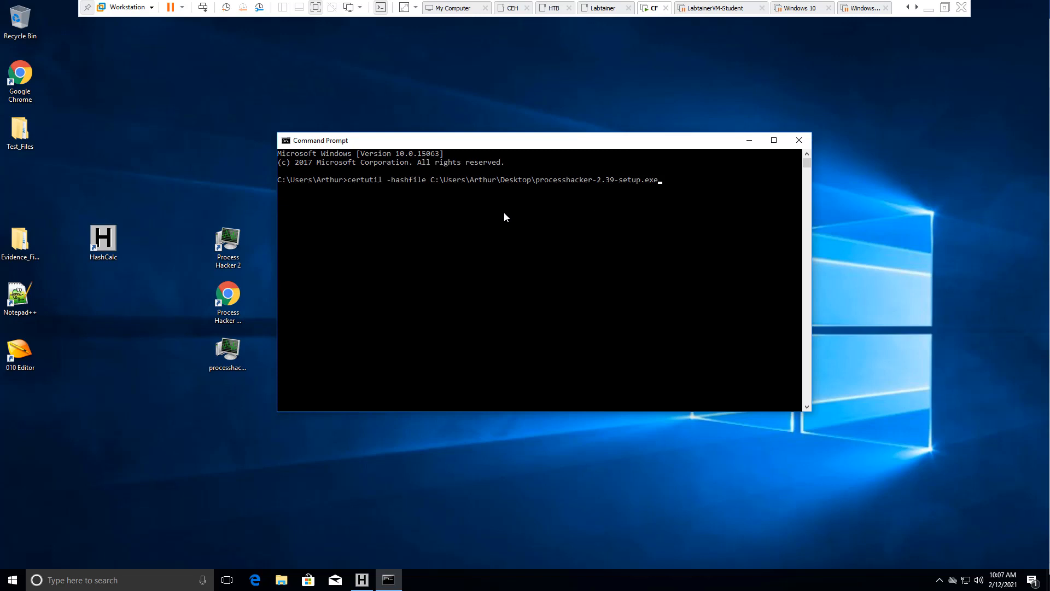
key("Return")
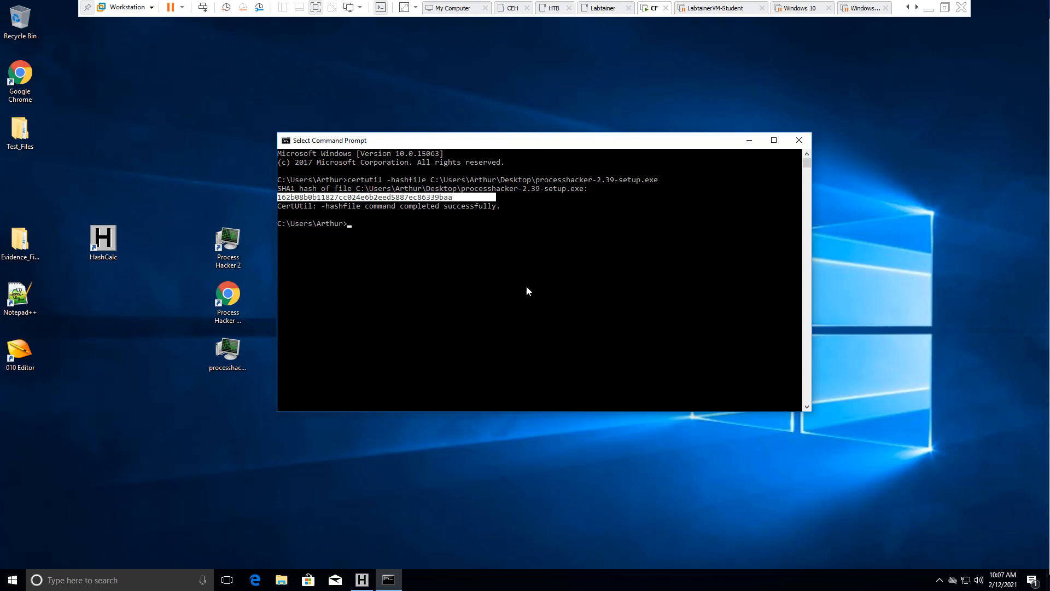
Step: Rerun certutil -hashfile on the installer with md5 and sha256 arguments
type("certutil -hashfile C:\\Users\\Arthur\\Desktop\\processhacker-2.39-setup.exe")
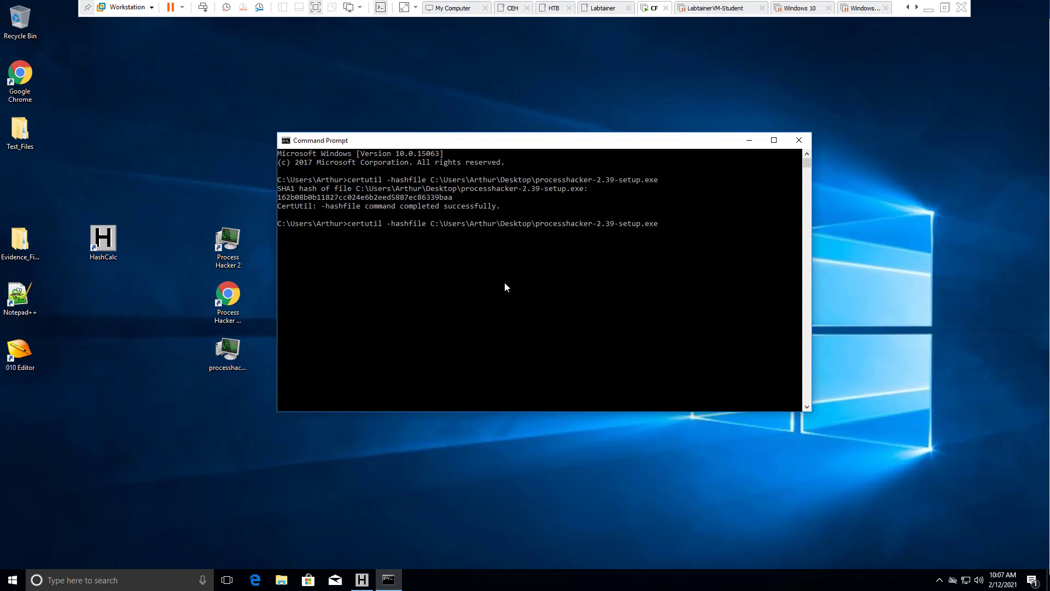
type("md")
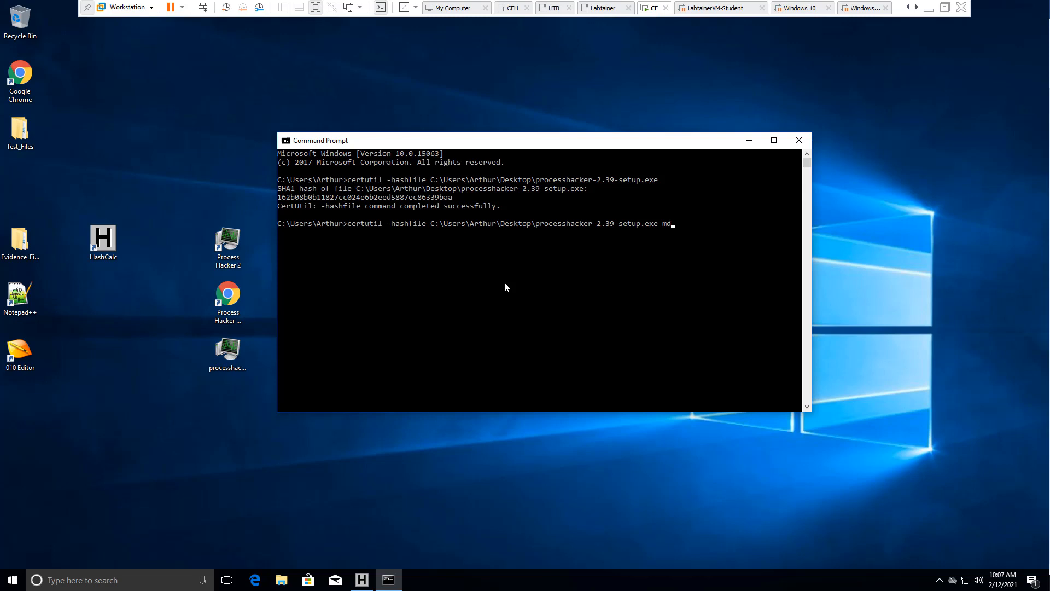
type("5")
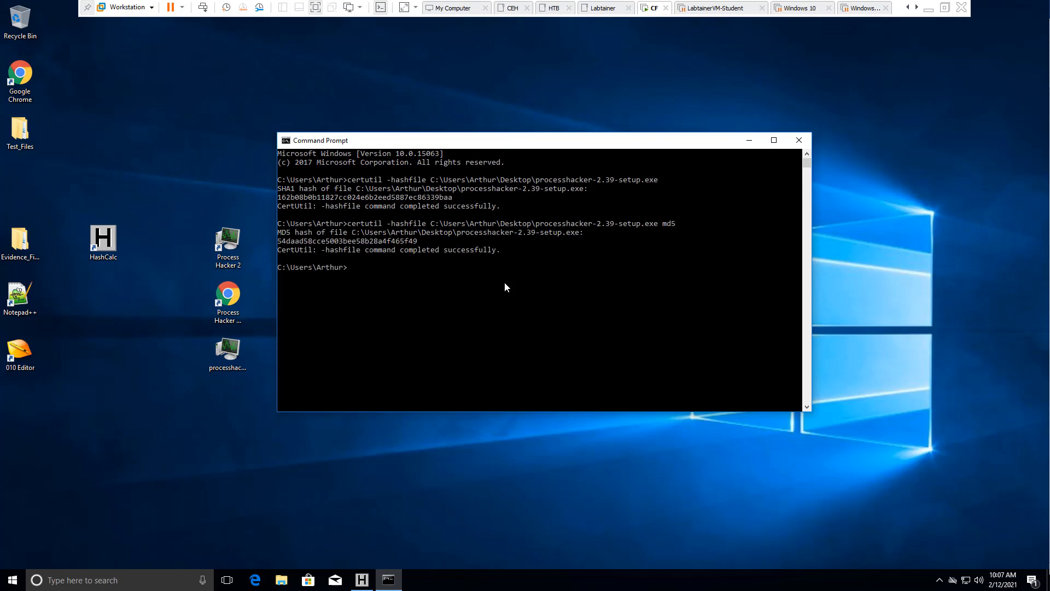
type("certutil -hashfile C:\\Users\\Arthur\\Desktop\\processhacker-2.39-setup.exe md5")
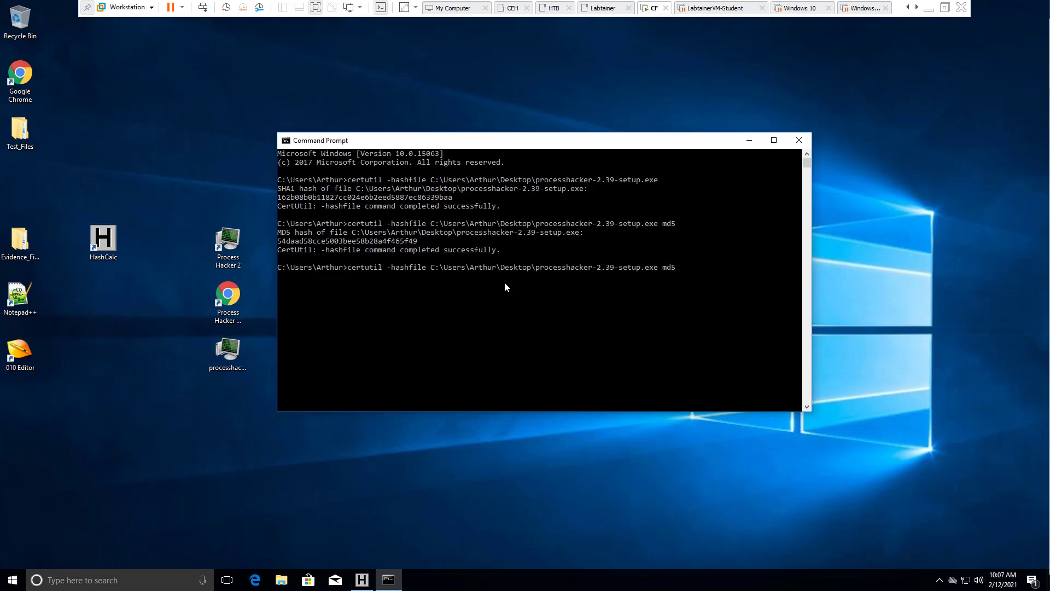
type("sha")
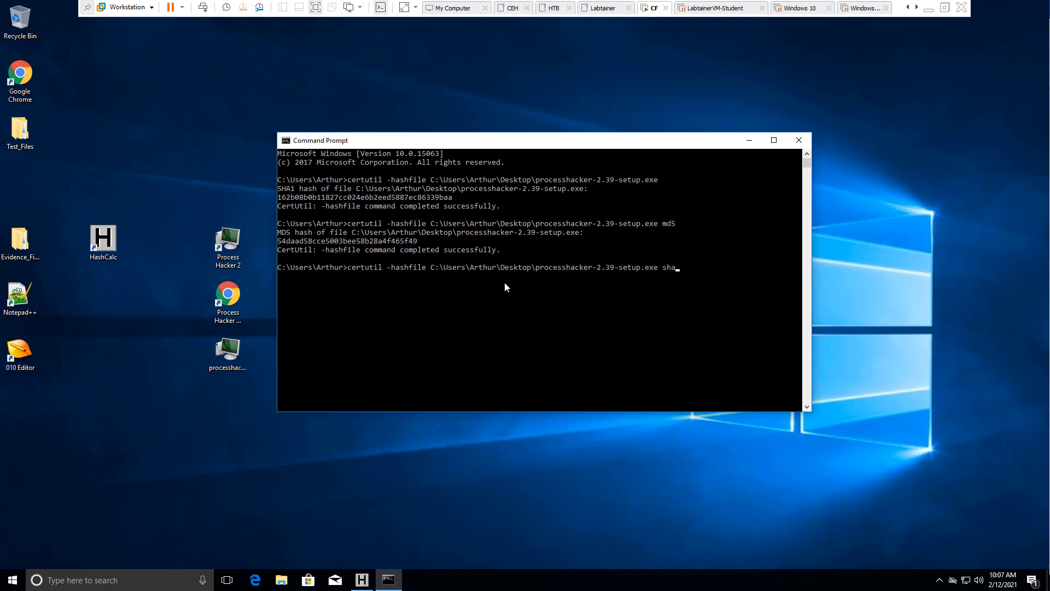
type("256")
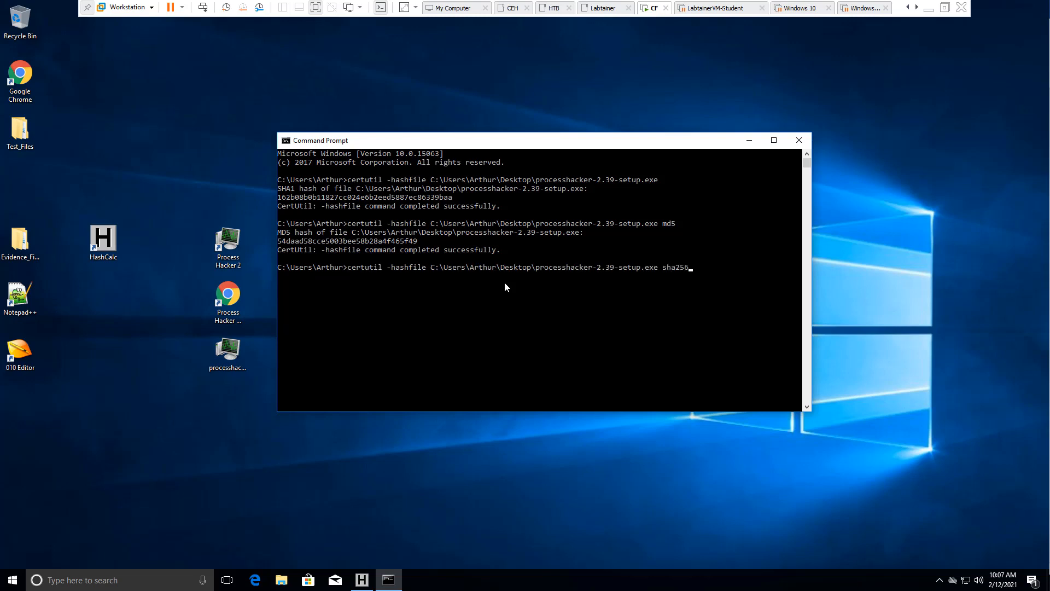
key("Return")
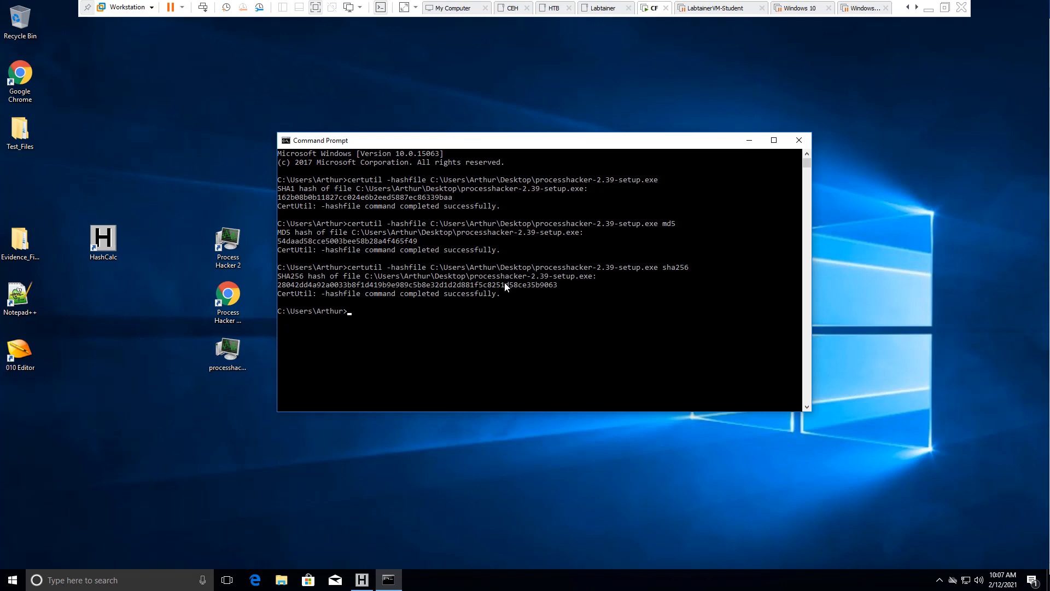
mouse_move(345, 274)
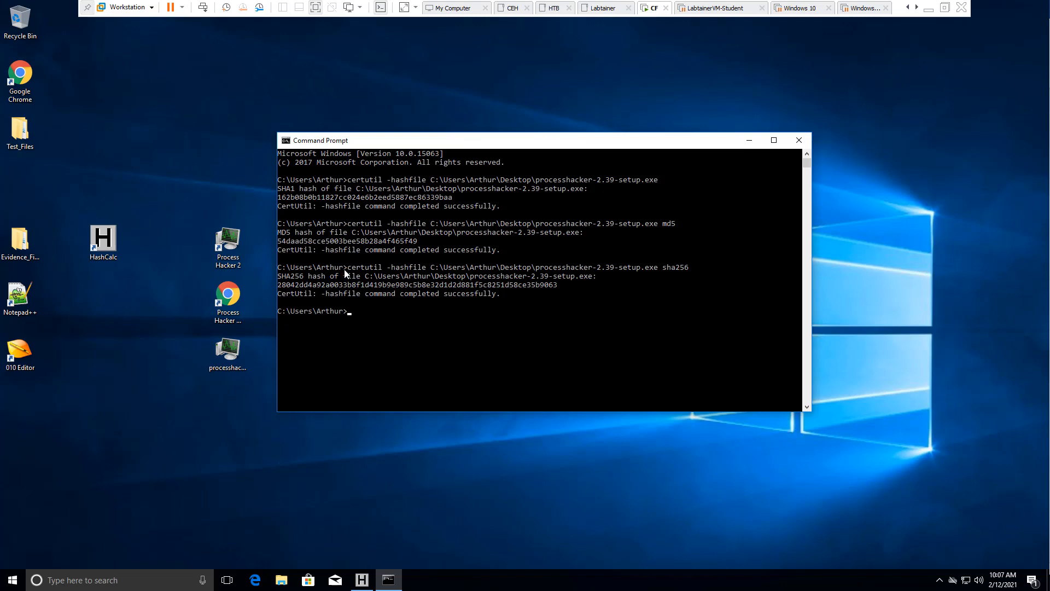
double_click(364, 267)
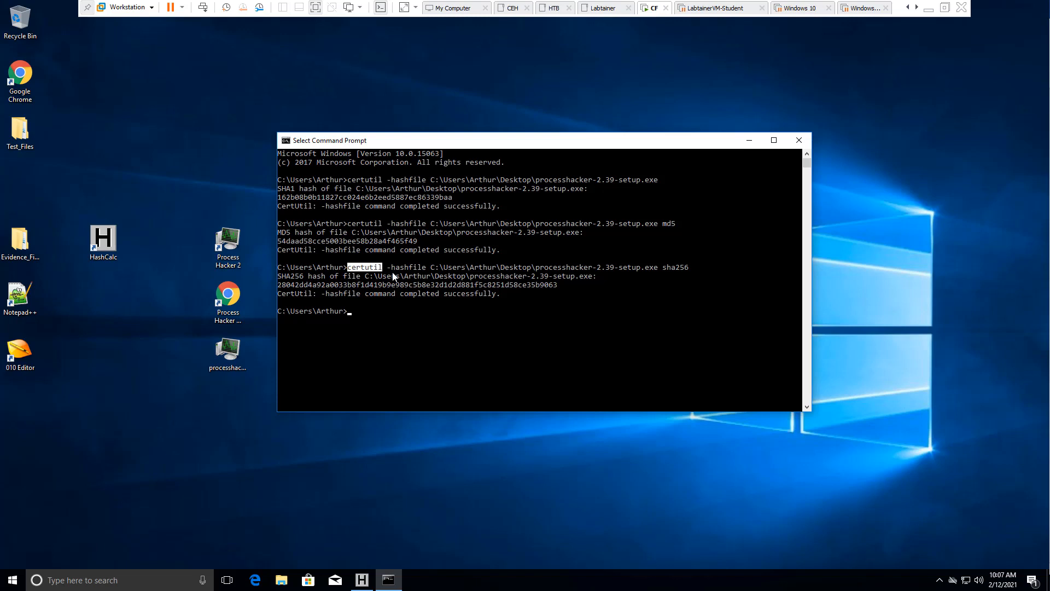
mouse_move(435, 273)
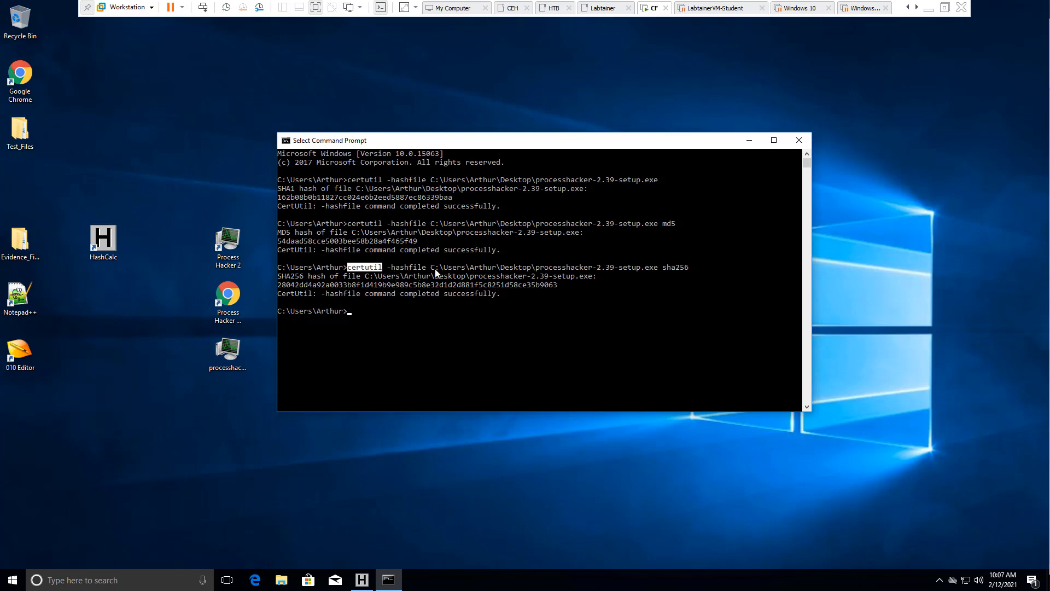
mouse_move(662, 266)
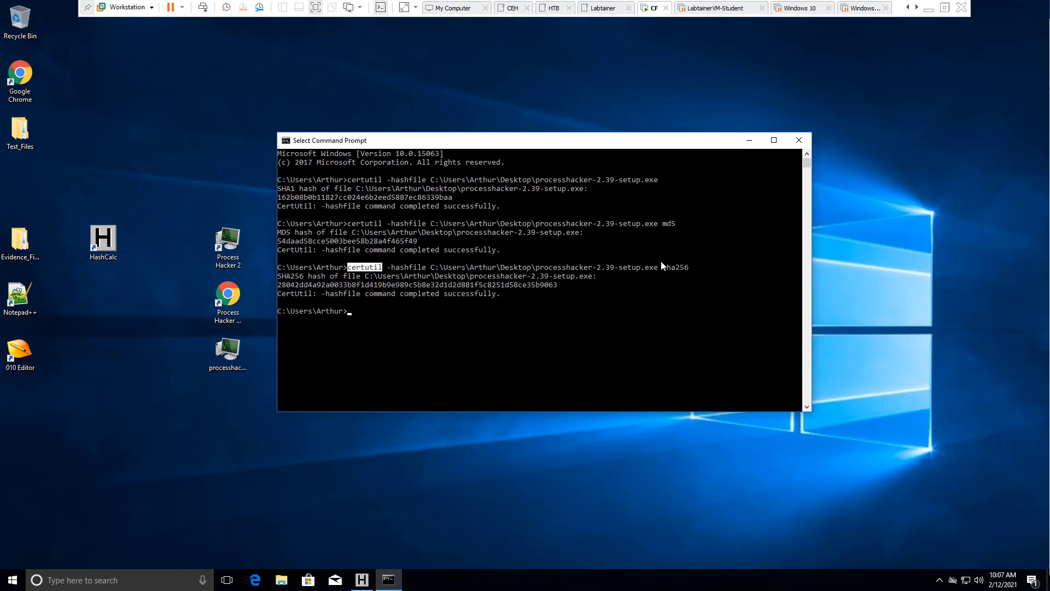
mouse_move(675, 261)
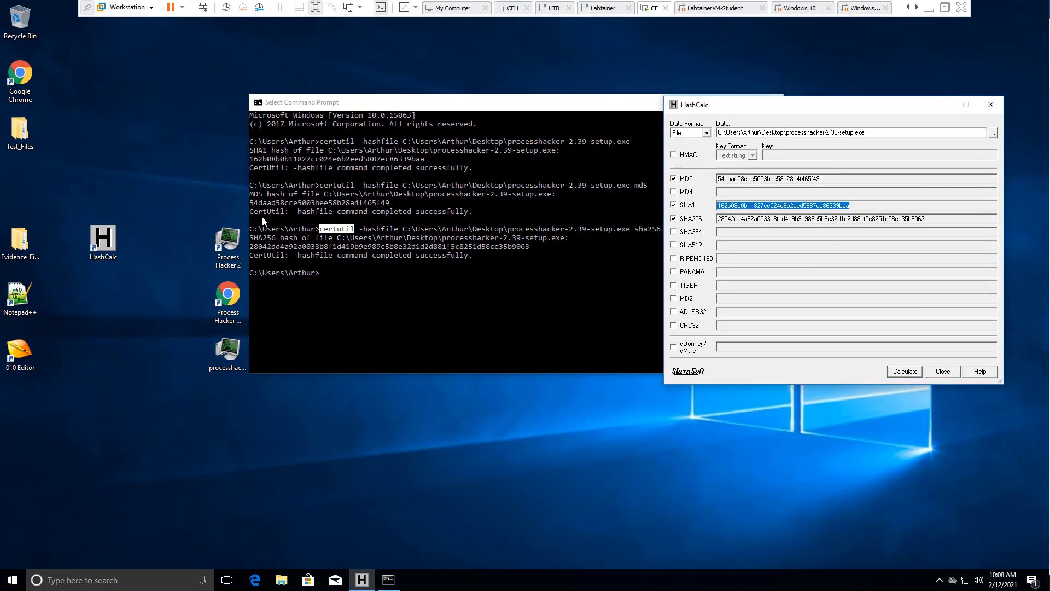
mouse_move(375, 208)
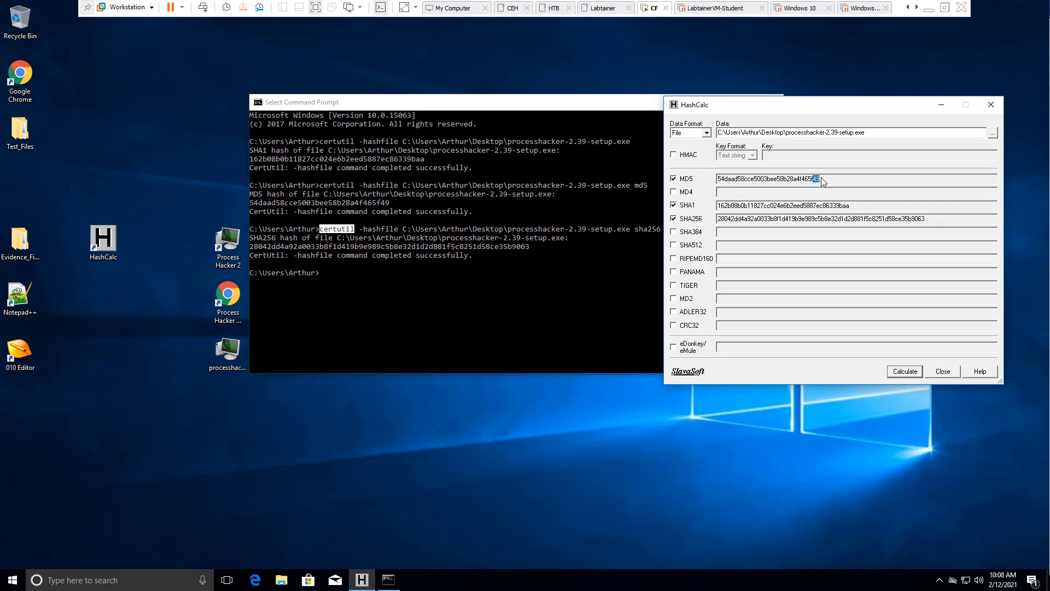
mouse_move(355, 247)
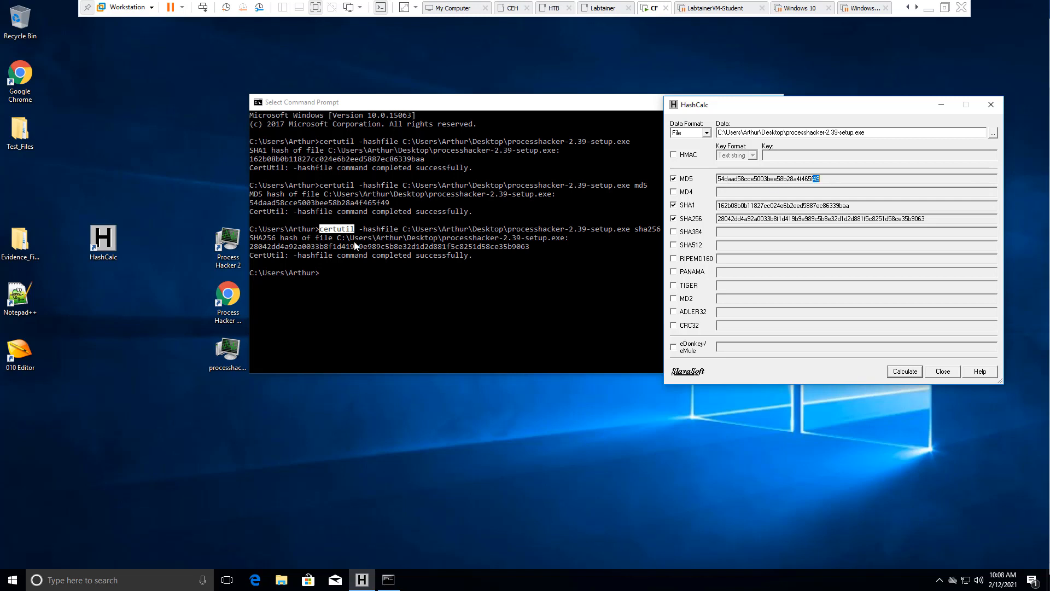
mouse_move(776, 190)
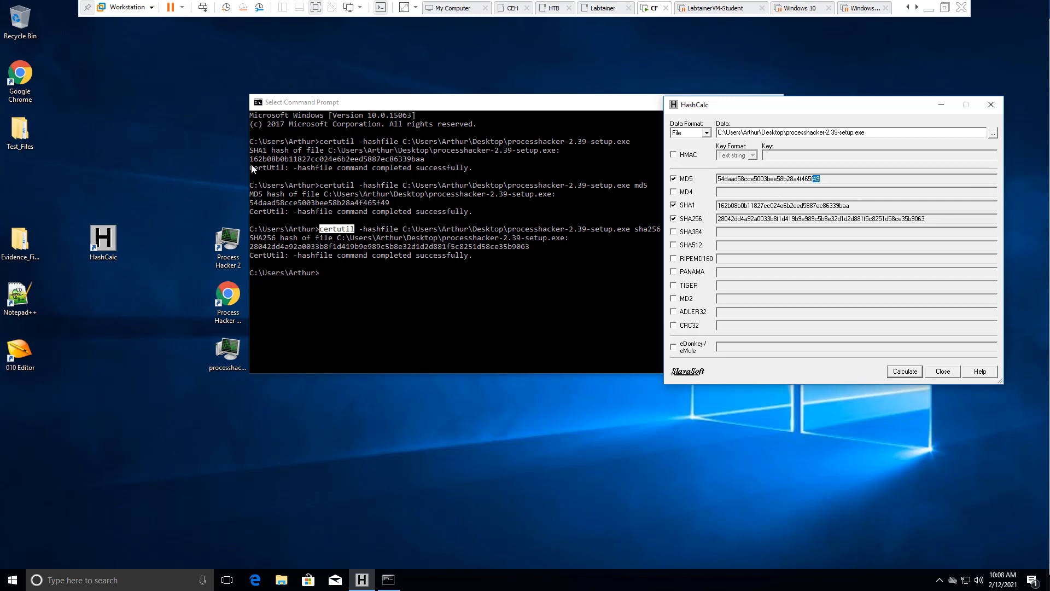
mouse_move(408, 172)
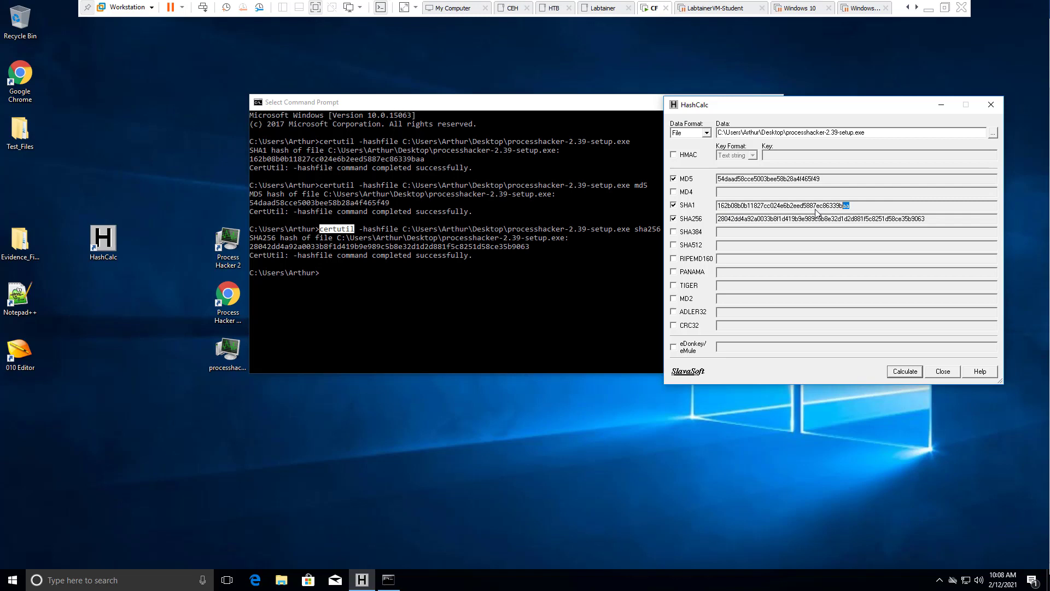
mouse_move(870, 215)
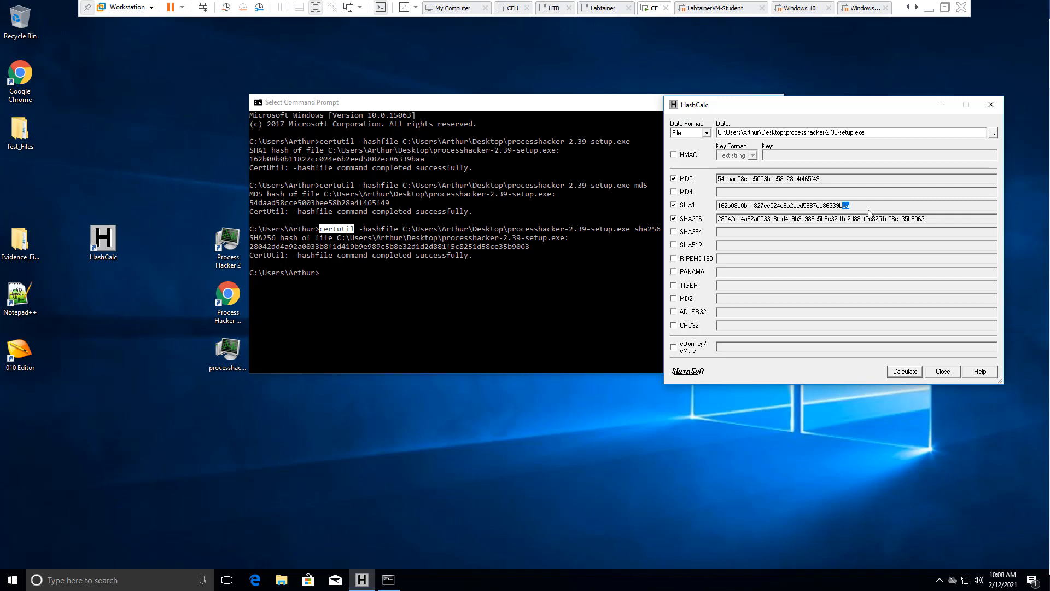
mouse_move(720, 226)
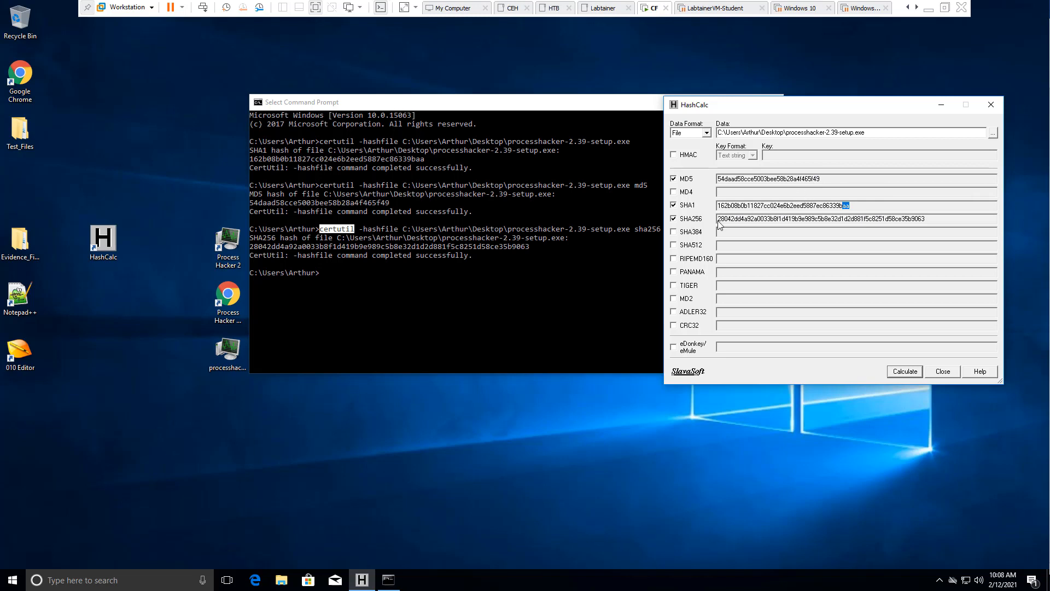
mouse_move(304, 246)
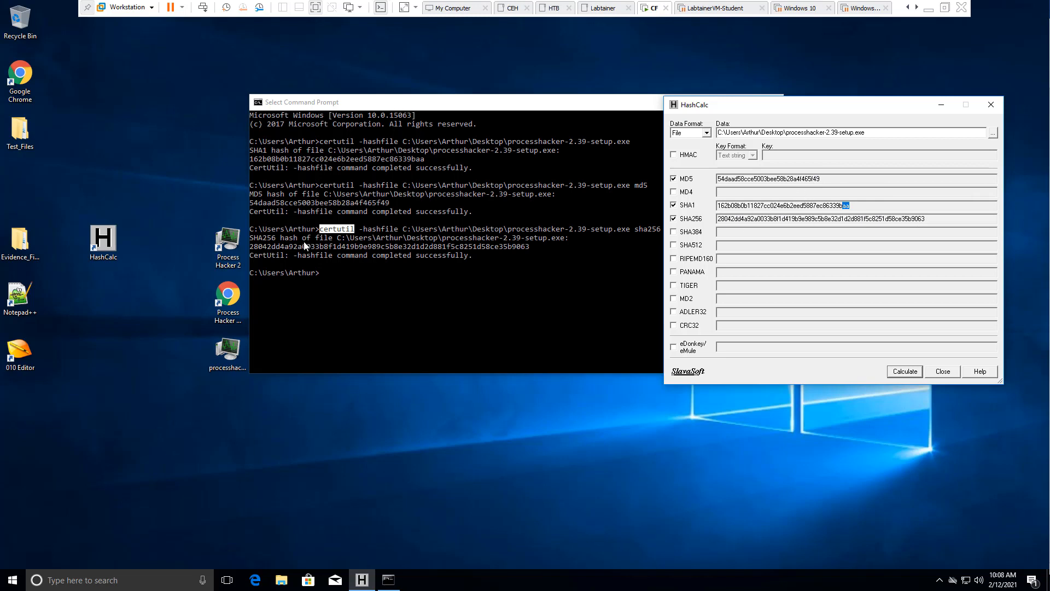
mouse_move(633, 243)
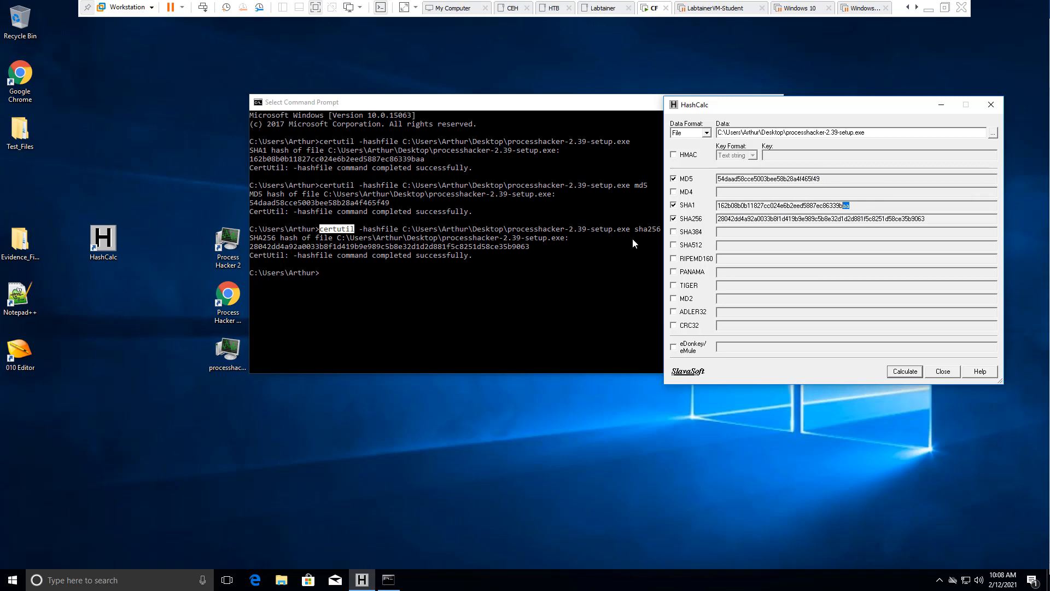
mouse_move(527, 256)
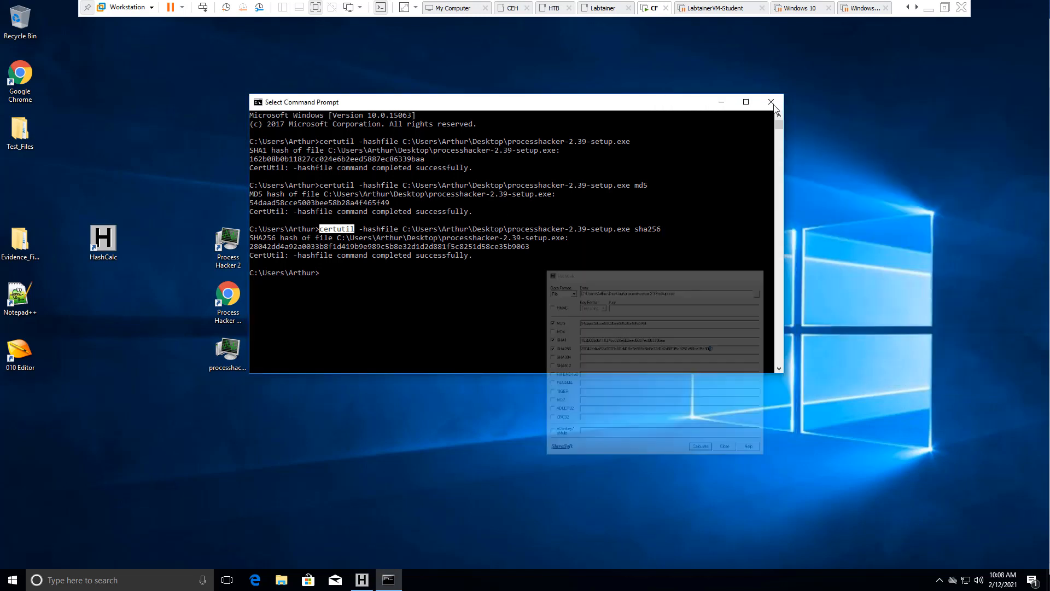
Step: Launch Windows PowerShell from the Start menu search
left_click(769, 102)
type("power")
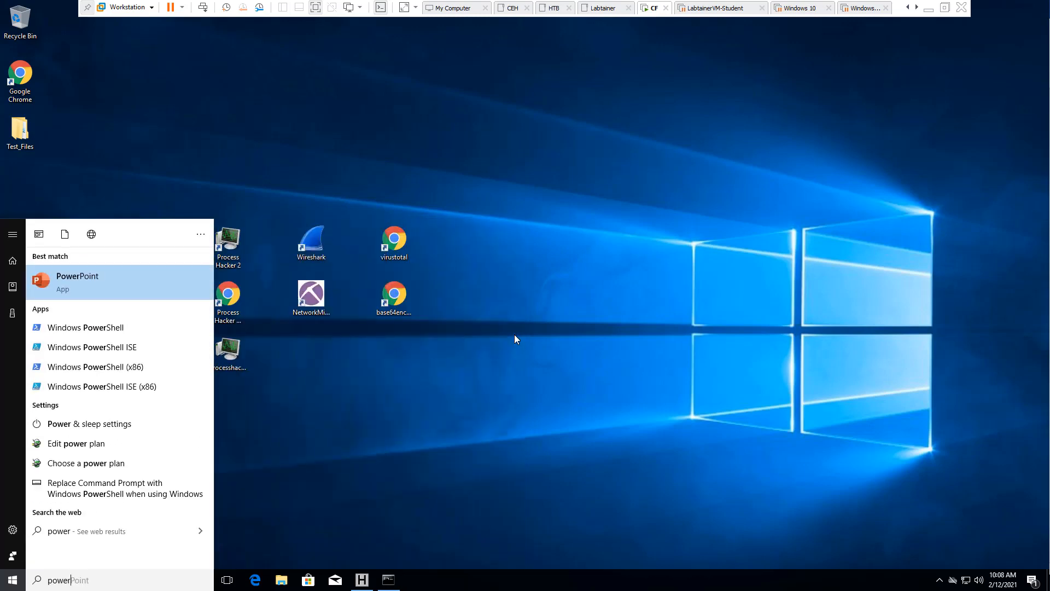
mouse_move(85, 327)
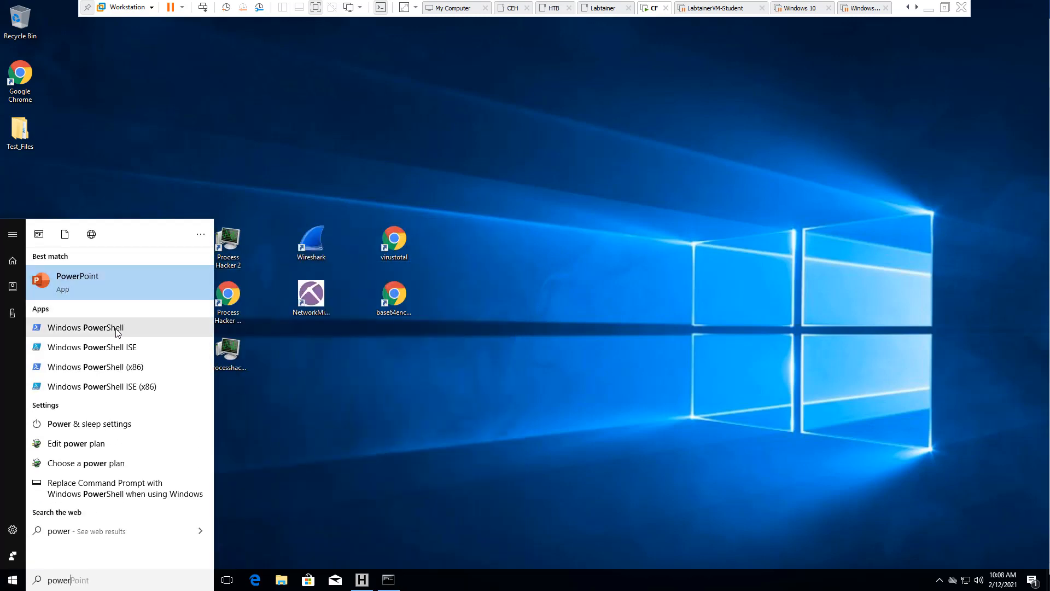
left_click(86, 327)
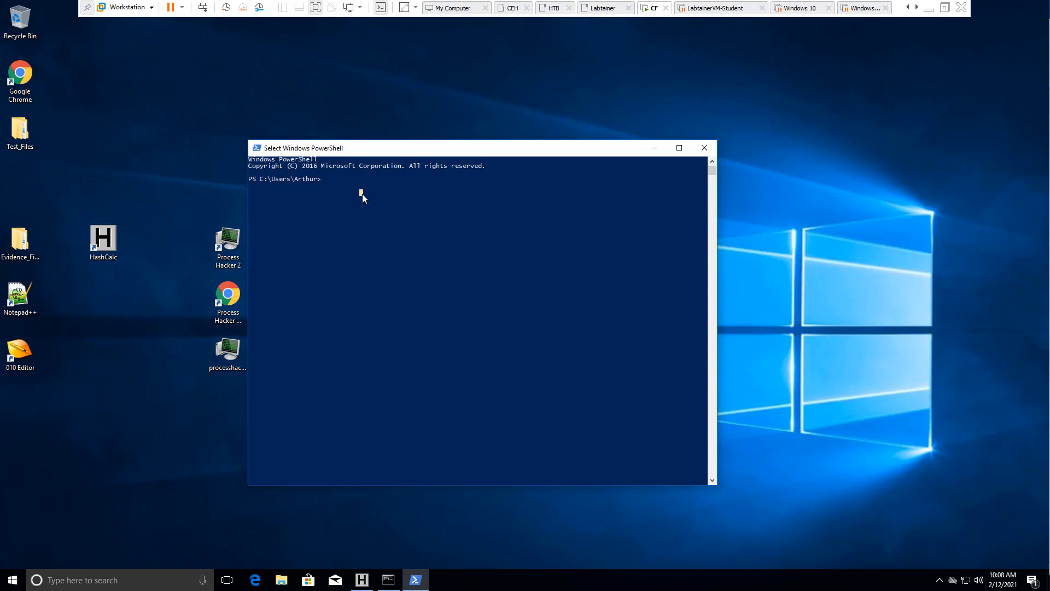
Step: Run Get-FileHash on processhacker-2.39-setup.exe for its SHA256 hash
type("get-")
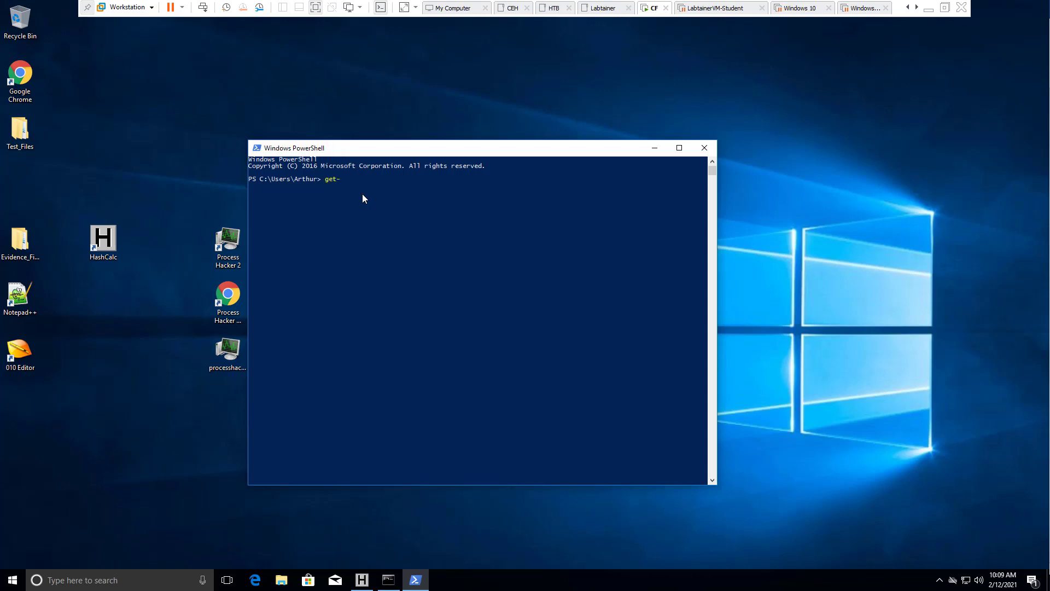
type("file")
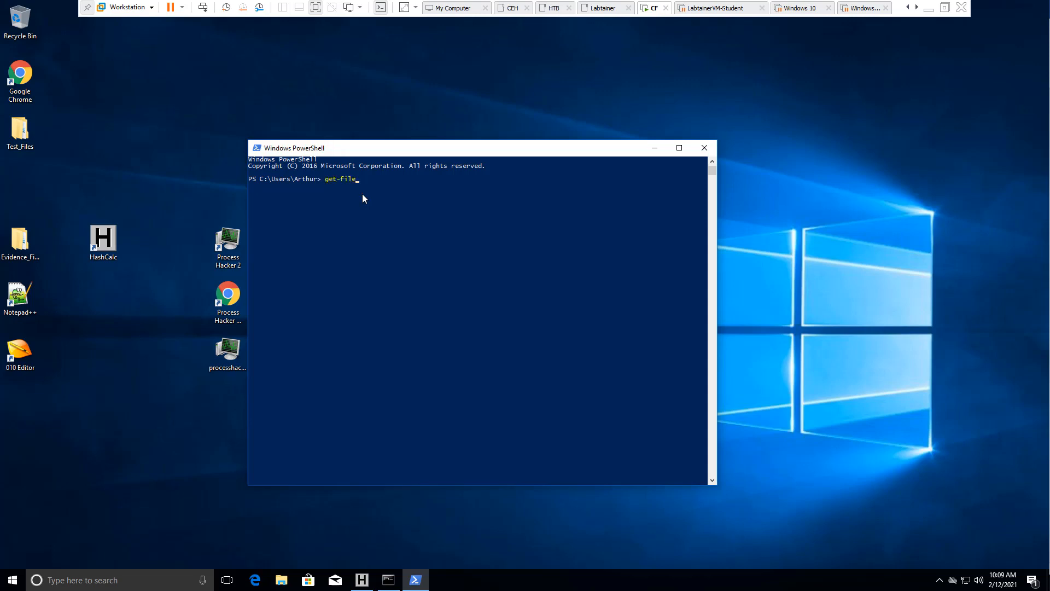
type("hash C:\\Users\\Arthur\\Desktop\\processhacker-2.39-setup.exe")
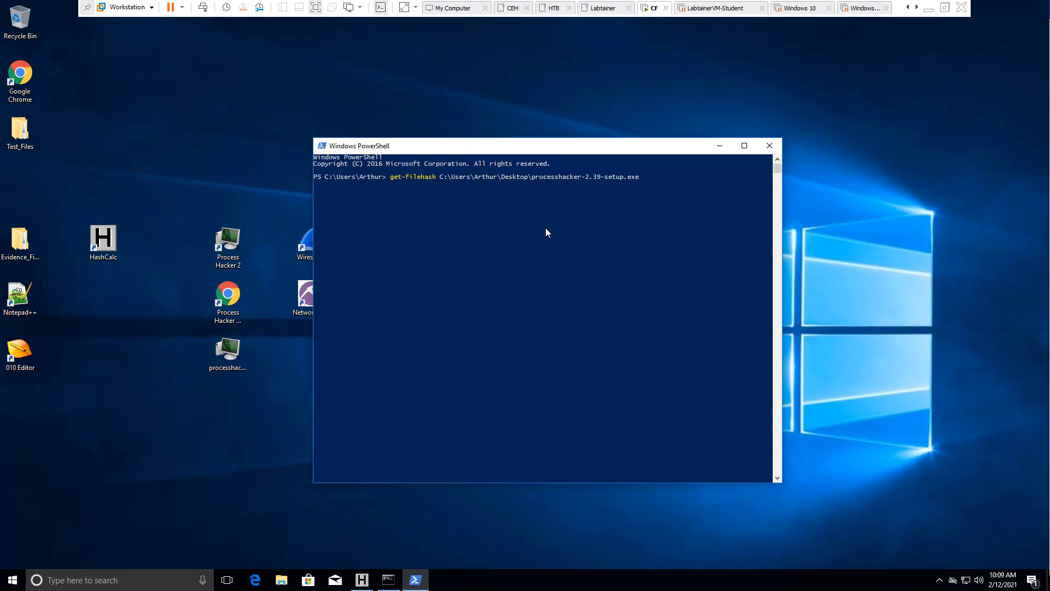
key("Return")
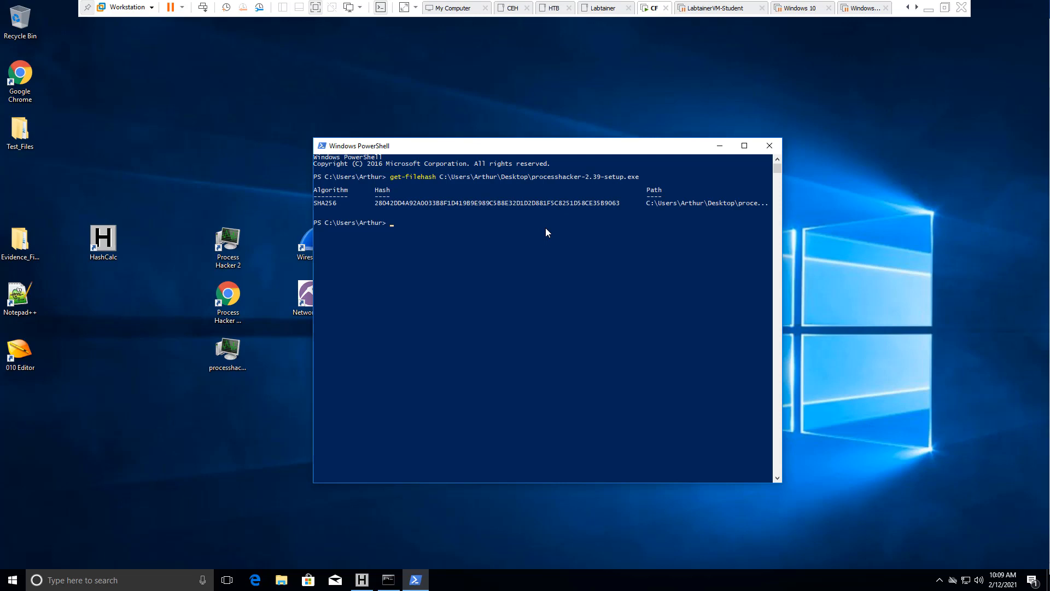
Step: Recall the command and rerun it with -Algorithm md5 and sha1
key("Up")
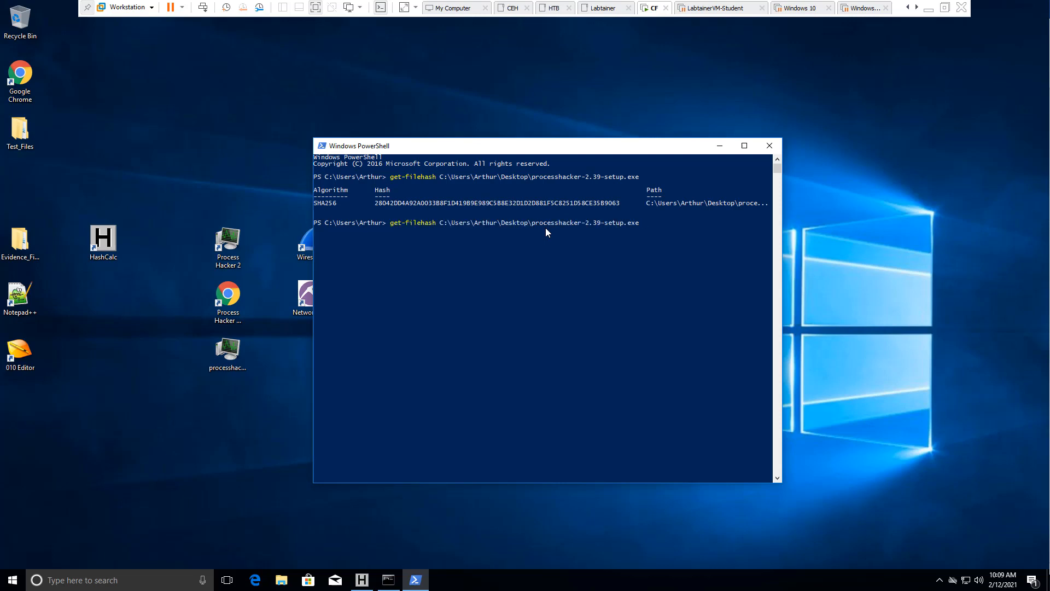
type("-Algorithm")
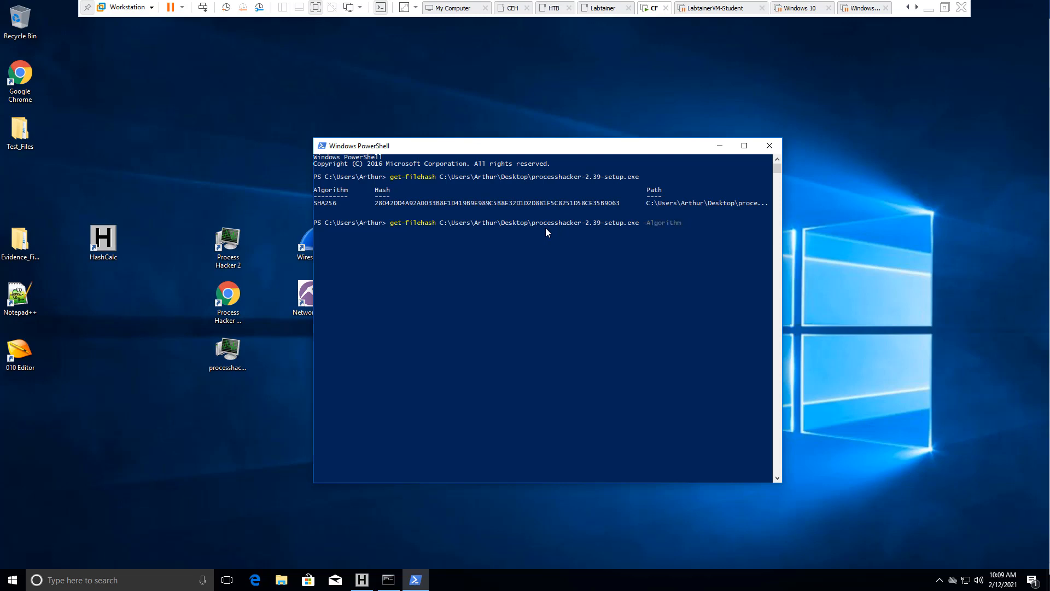
type("md")
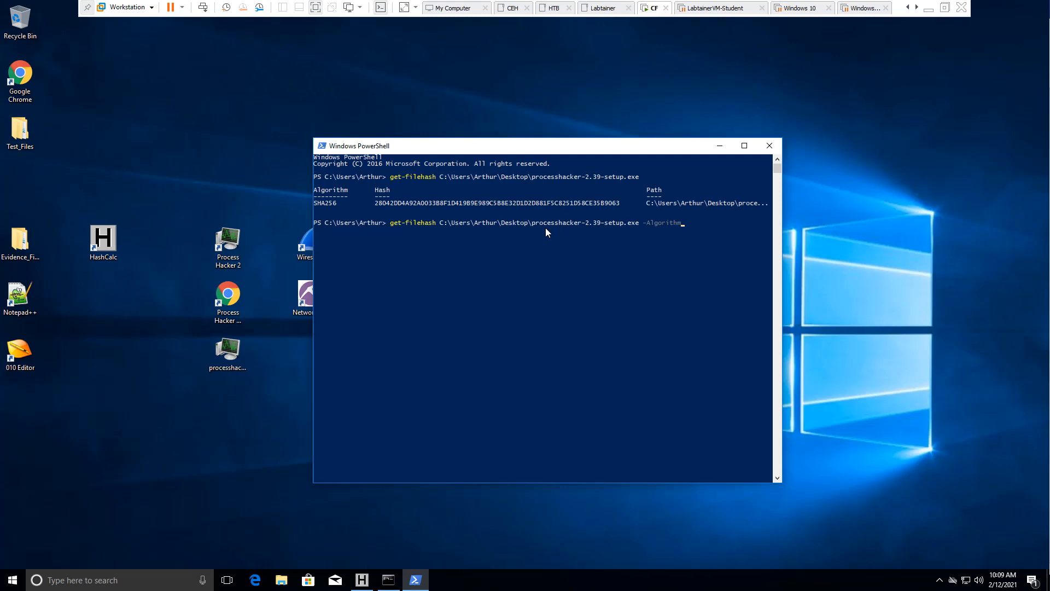
type("md5")
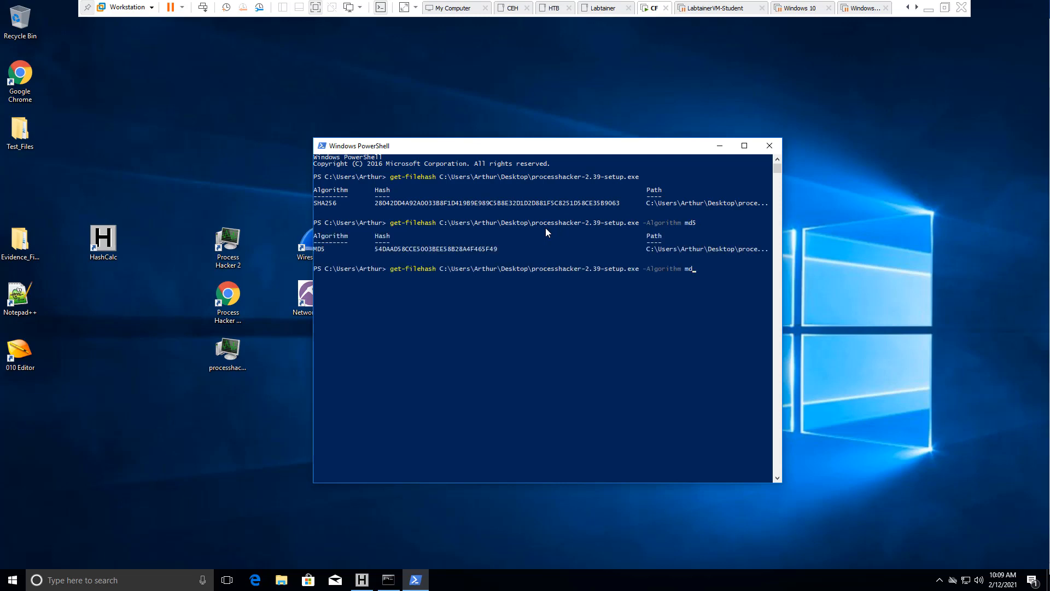
type("sha1")
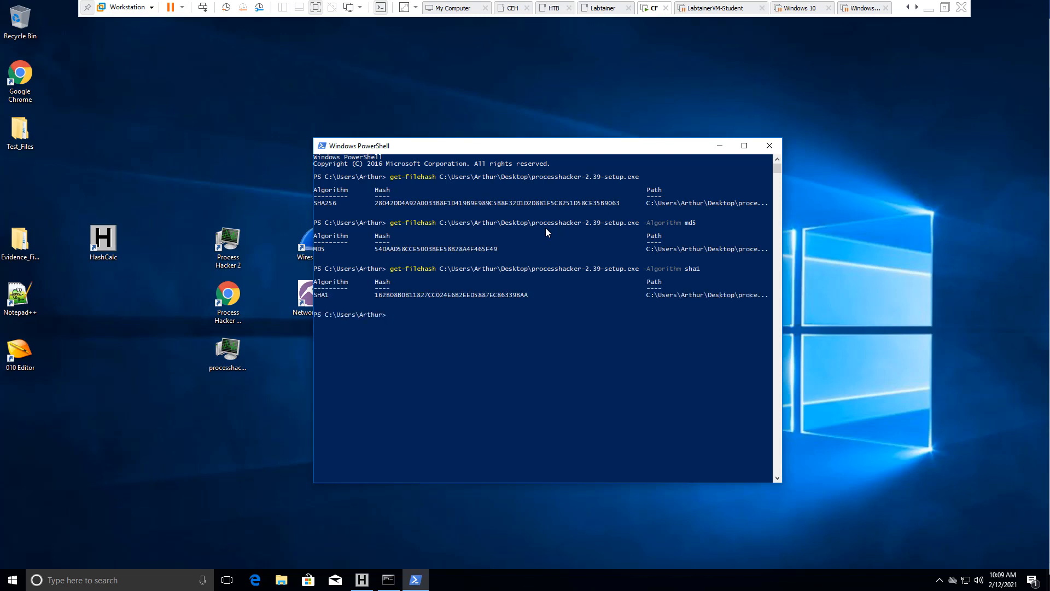
type("get-filehash C:\\Users\\Arthur\\Desktop\\processhacker-2.39-setup.exe -Algor")
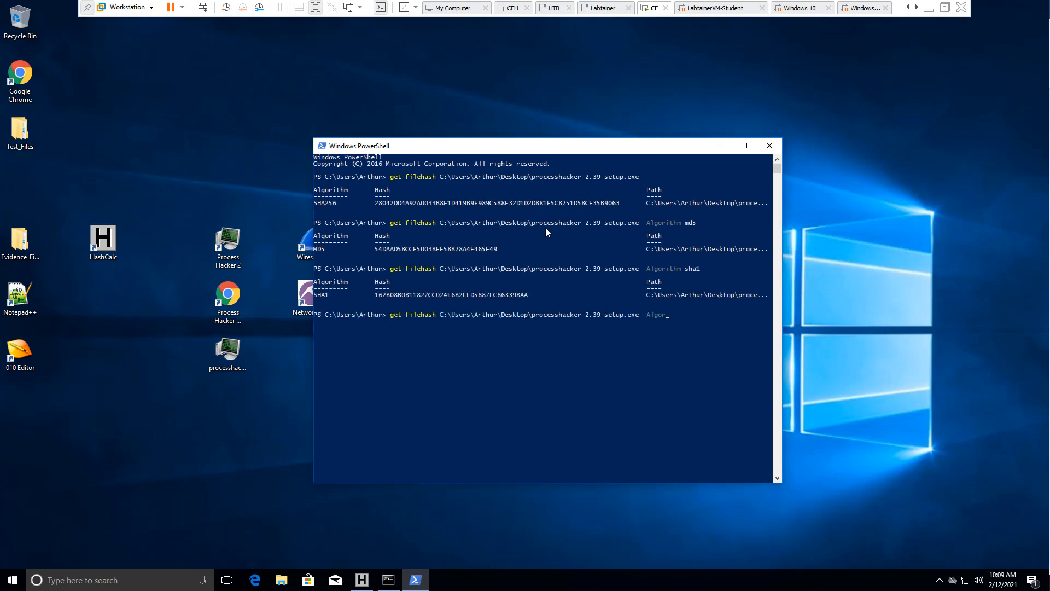
key("Backspace")
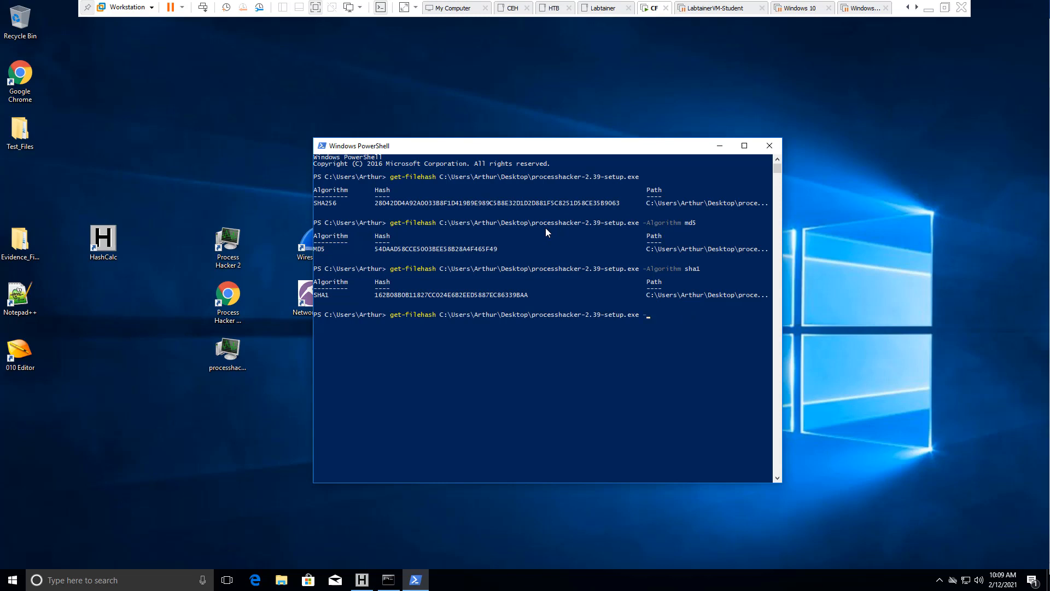
type("-alg")
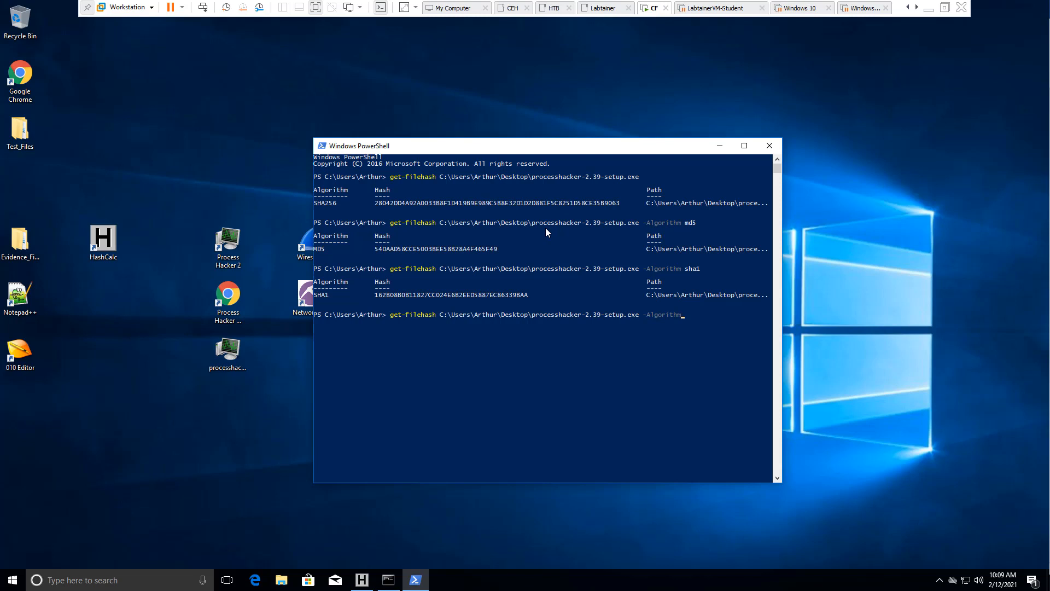
mouse_move(589, 298)
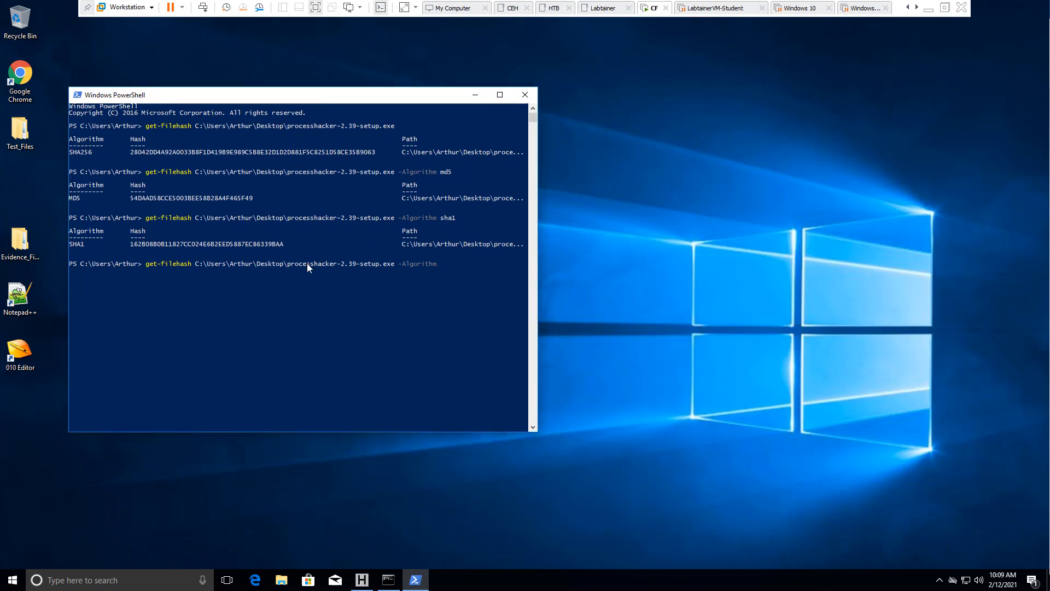
Step: Bring Command Prompt and HashCalc forward to compare hashes, then close PowerShell
left_click(387, 580)
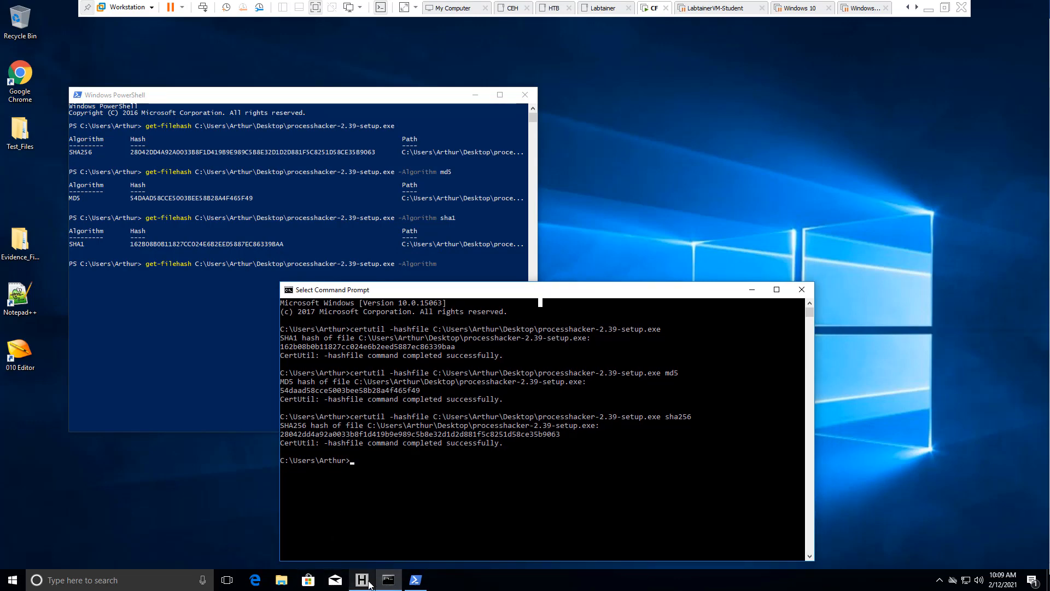
left_click(362, 580)
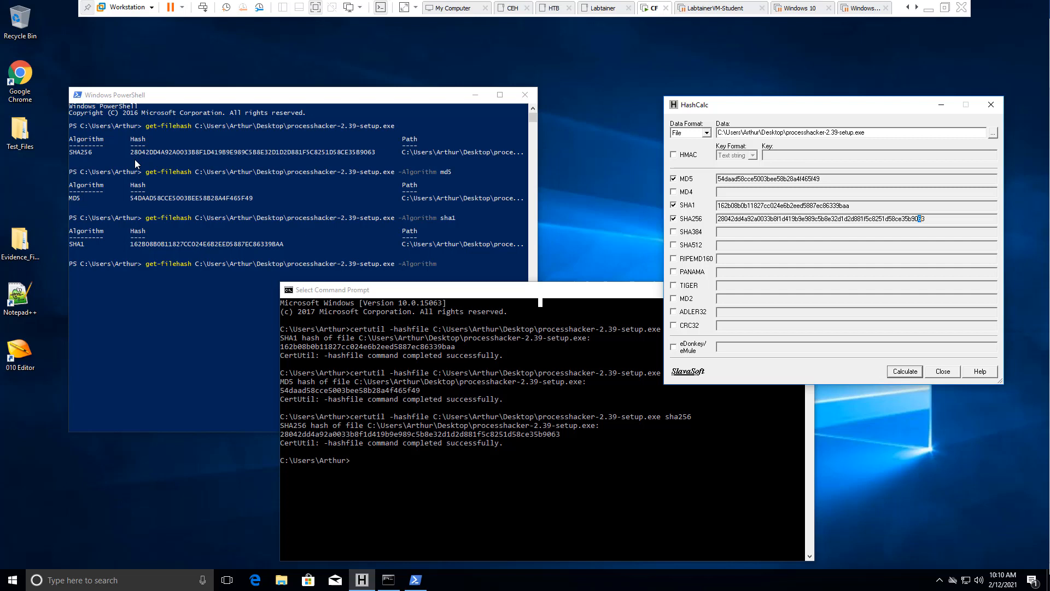
mouse_move(933, 242)
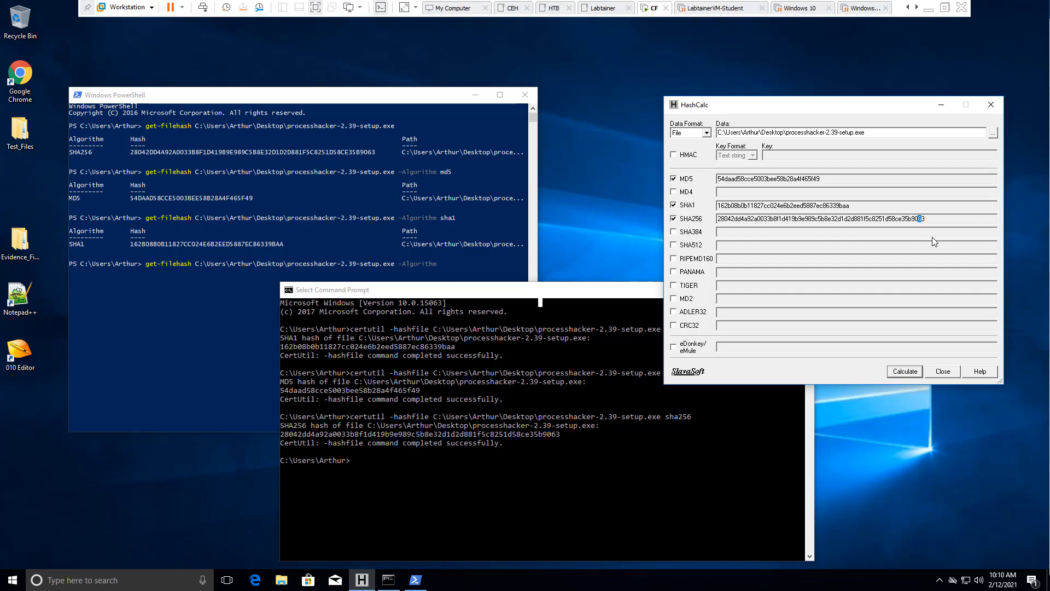
mouse_move(129, 207)
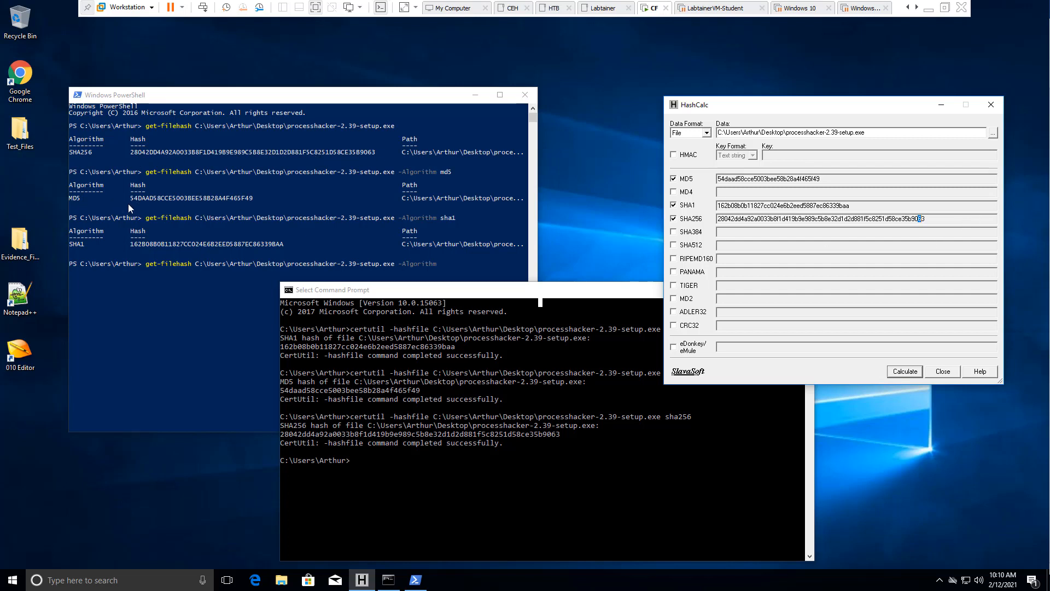
mouse_move(237, 210)
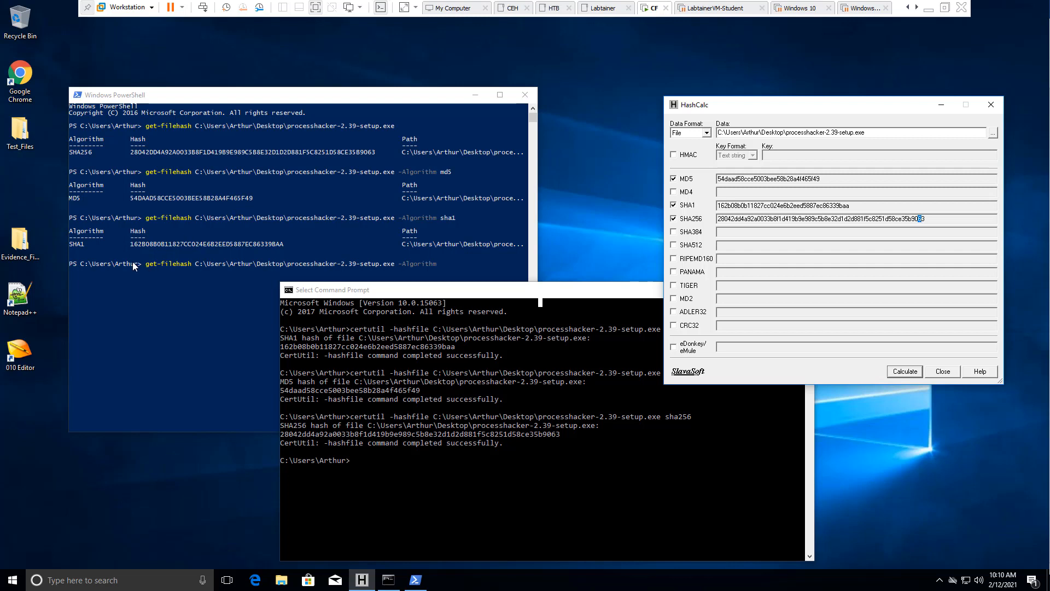
mouse_move(300, 252)
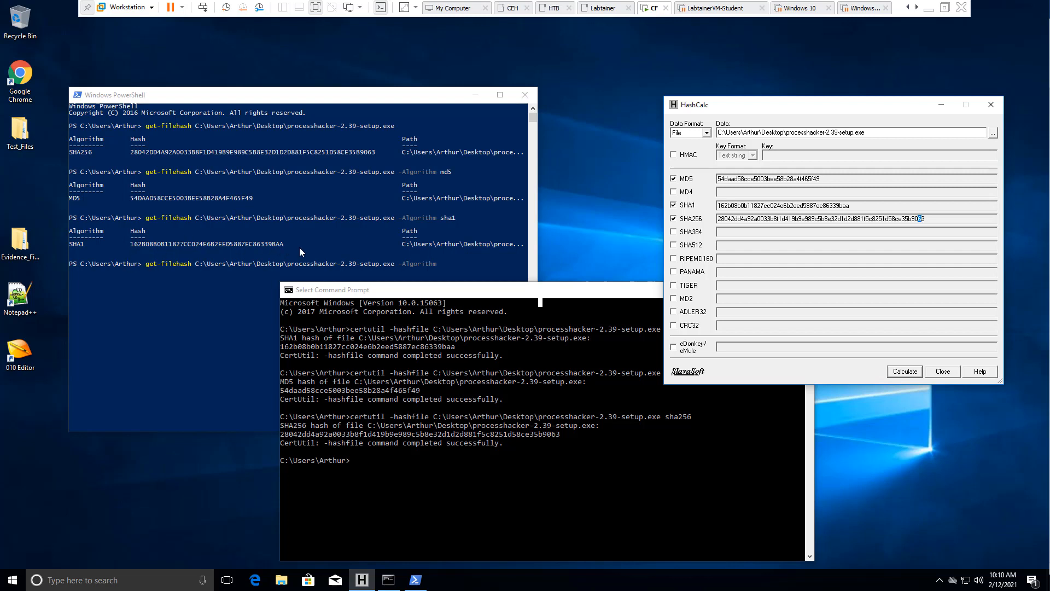
mouse_move(760, 302)
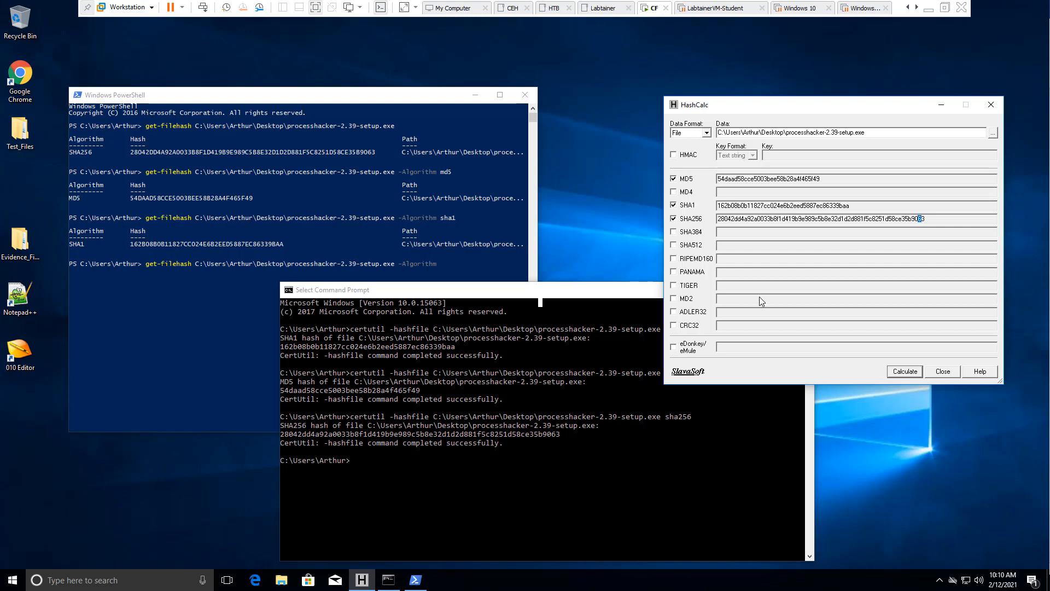
mouse_move(774, 294)
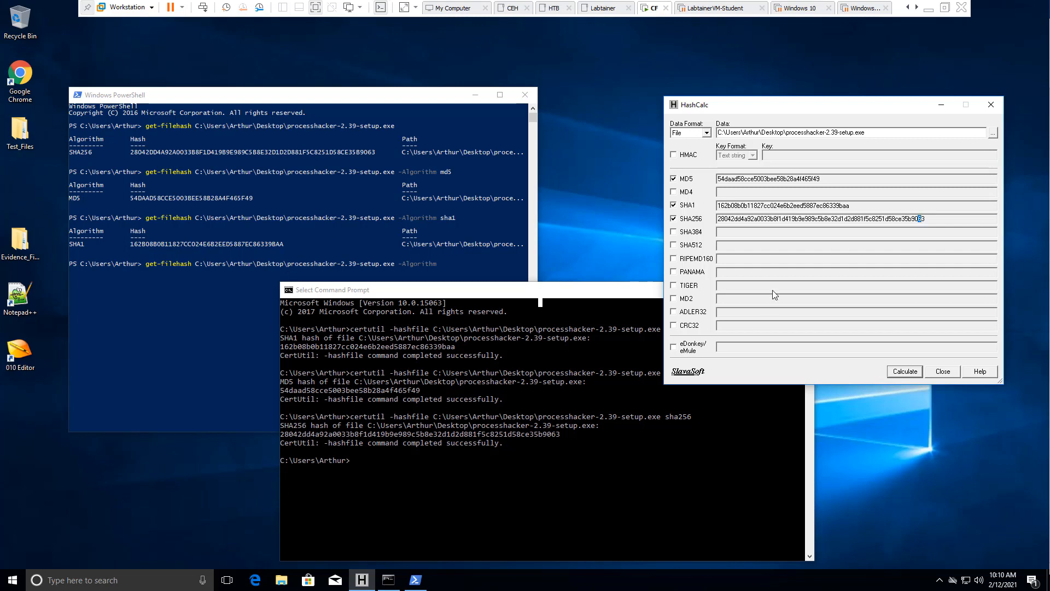
mouse_move(602, 374)
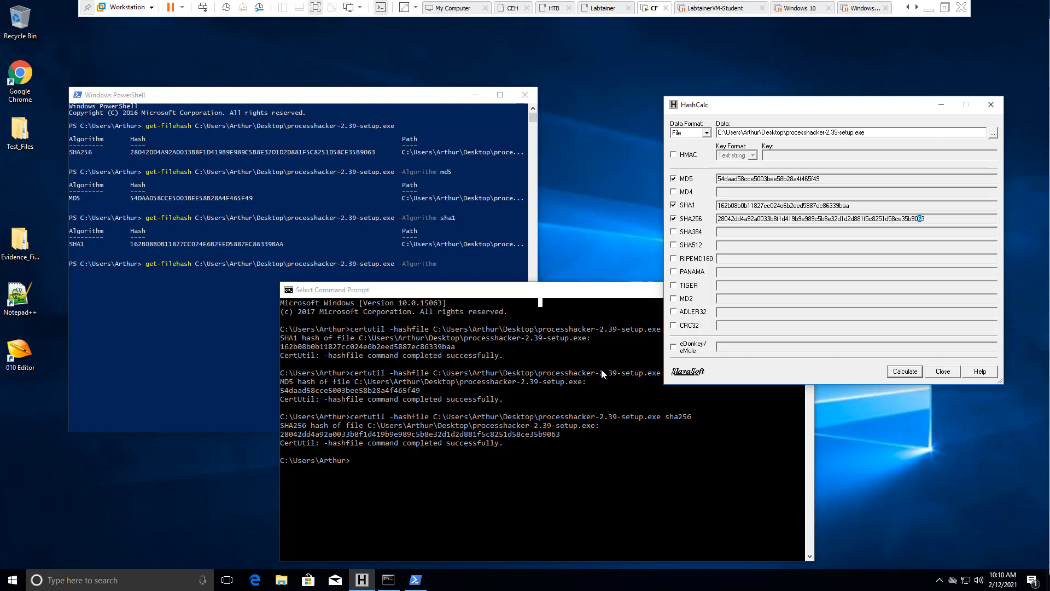
mouse_move(606, 351)
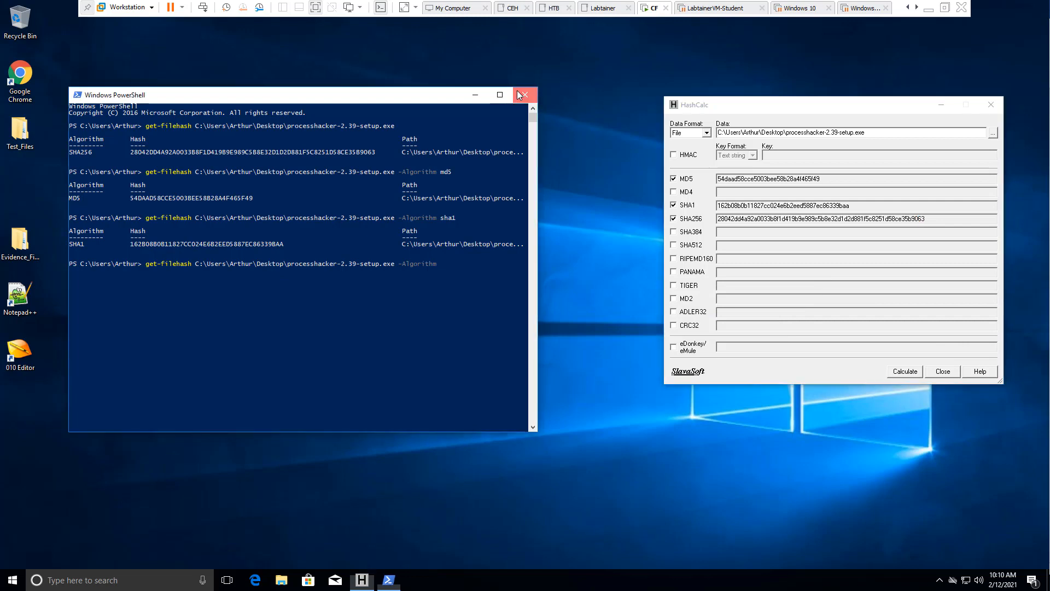
left_click(527, 94)
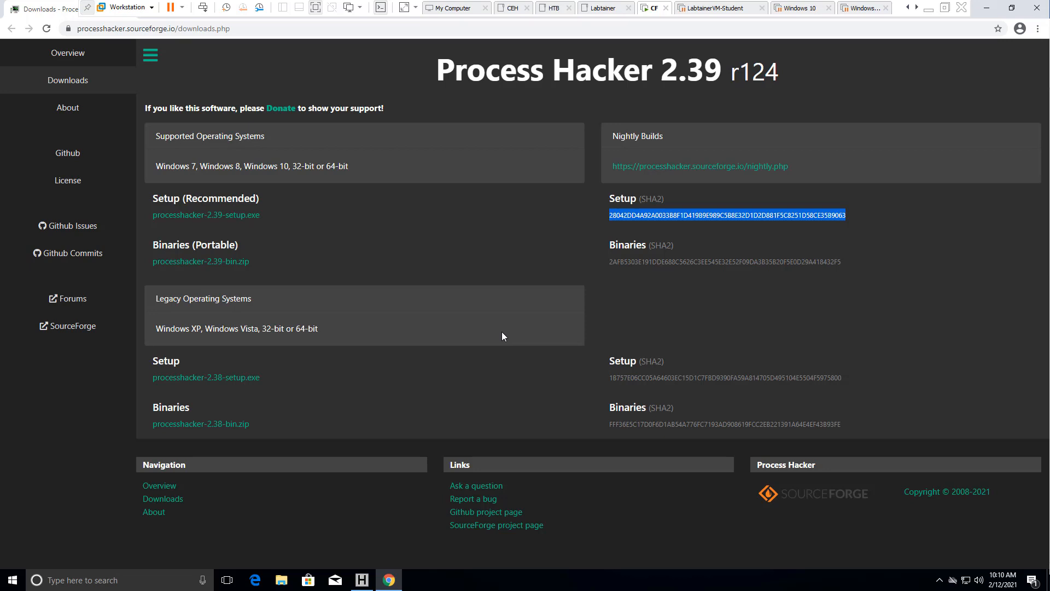
mouse_move(628, 264)
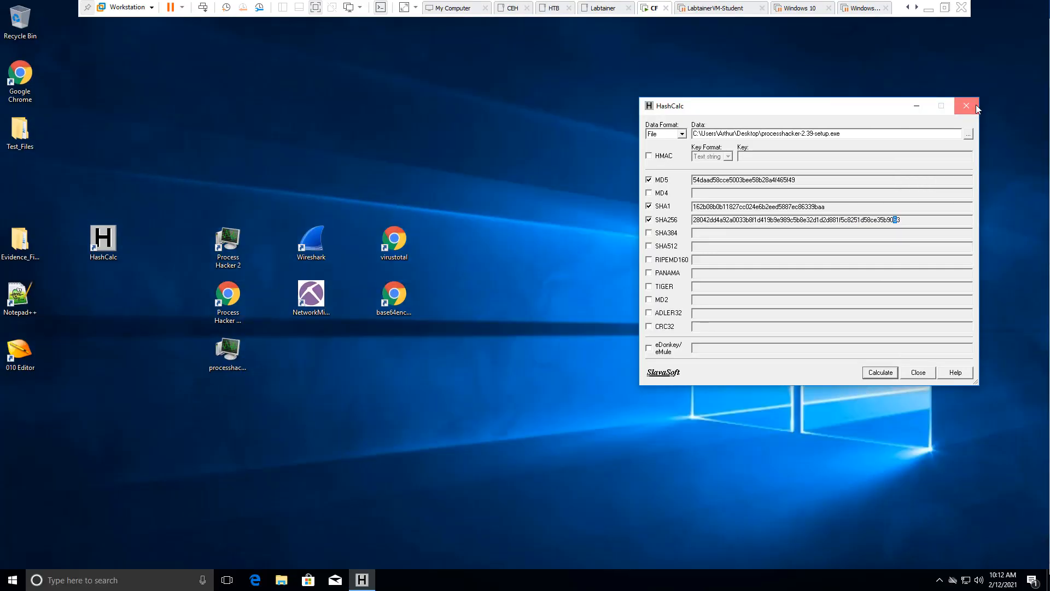
Step: Select the Wireshark launcher on the desktop
left_click(967, 106)
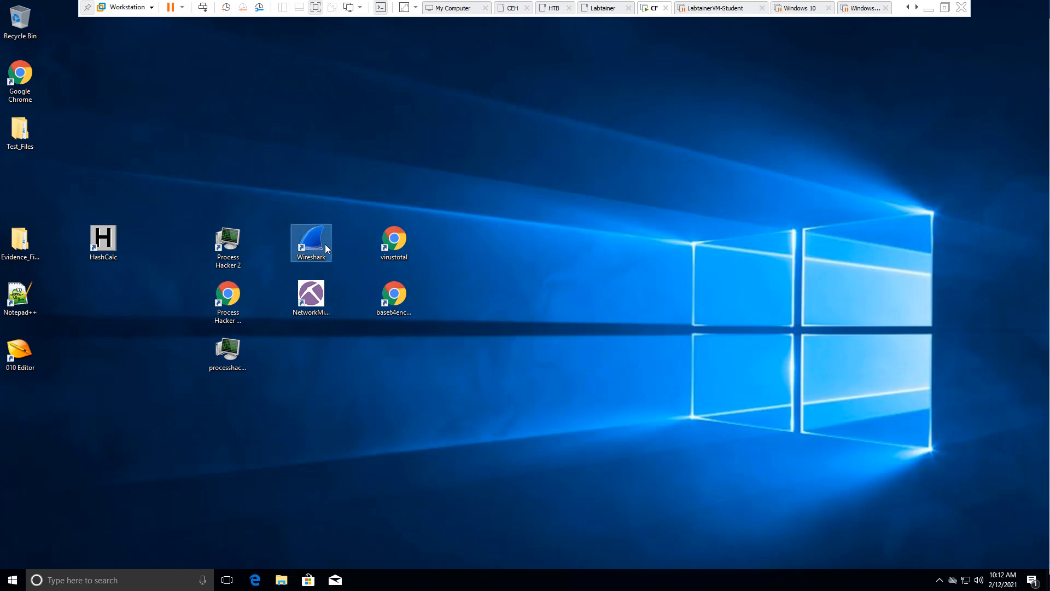
mouse_move(583, 263)
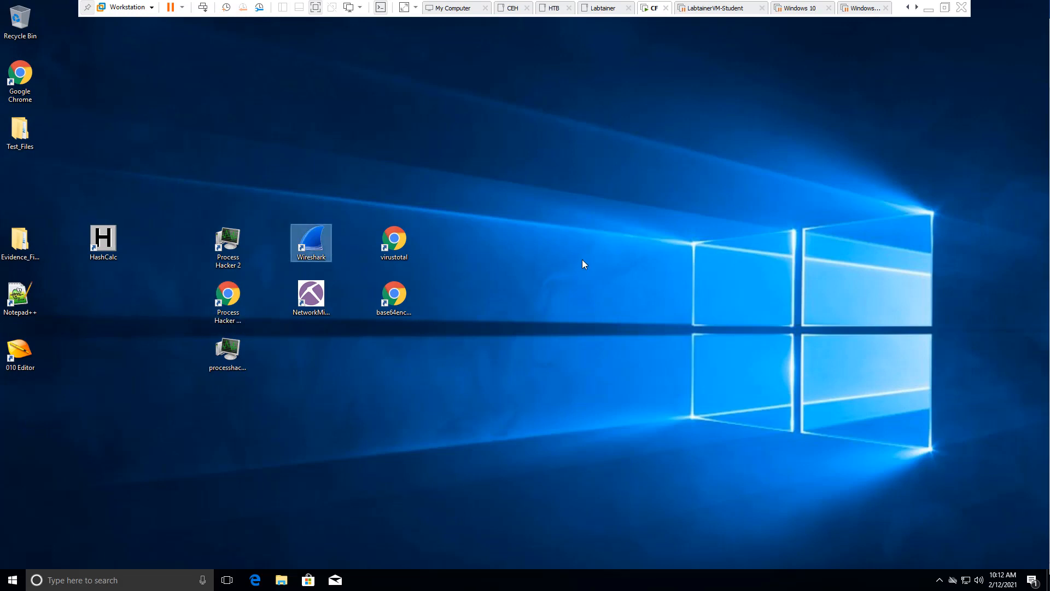
Step: Start Wireshark, dismiss the update notice and open evidence01.pcap from recent captures
double_click(311, 243)
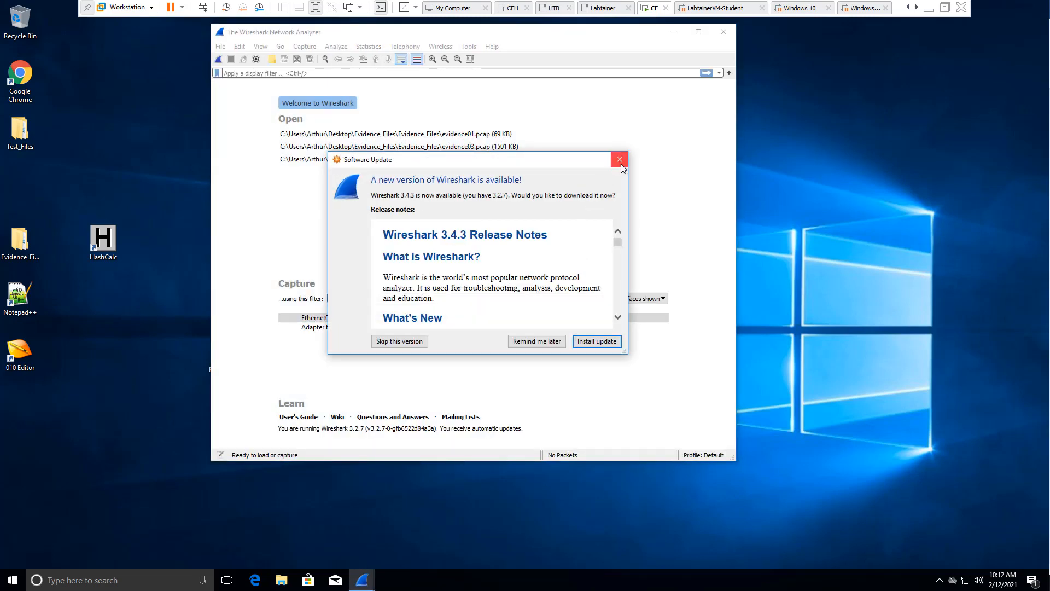
left_click(618, 160)
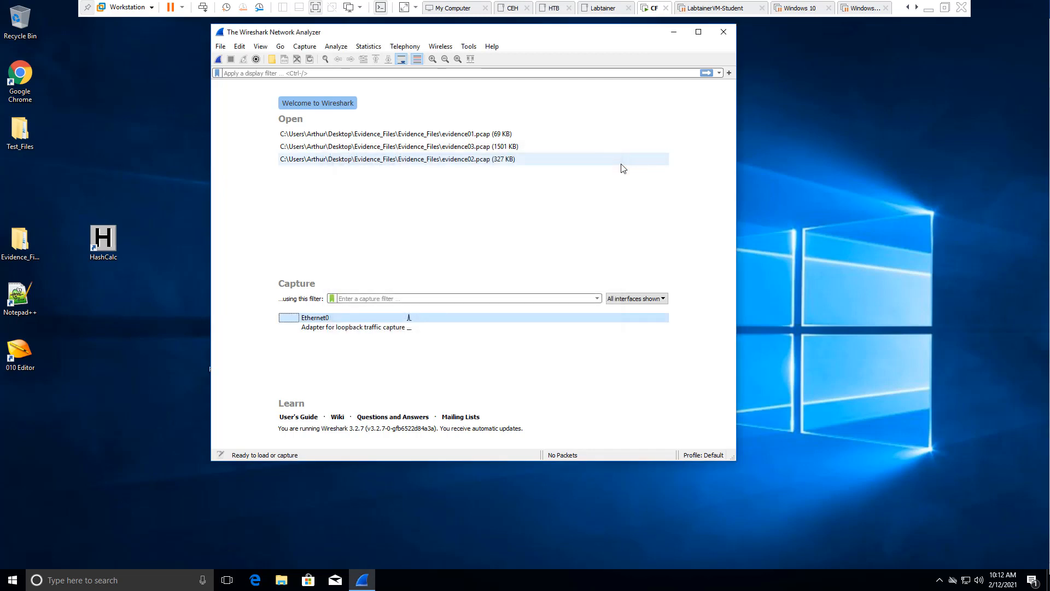
mouse_move(360, 187)
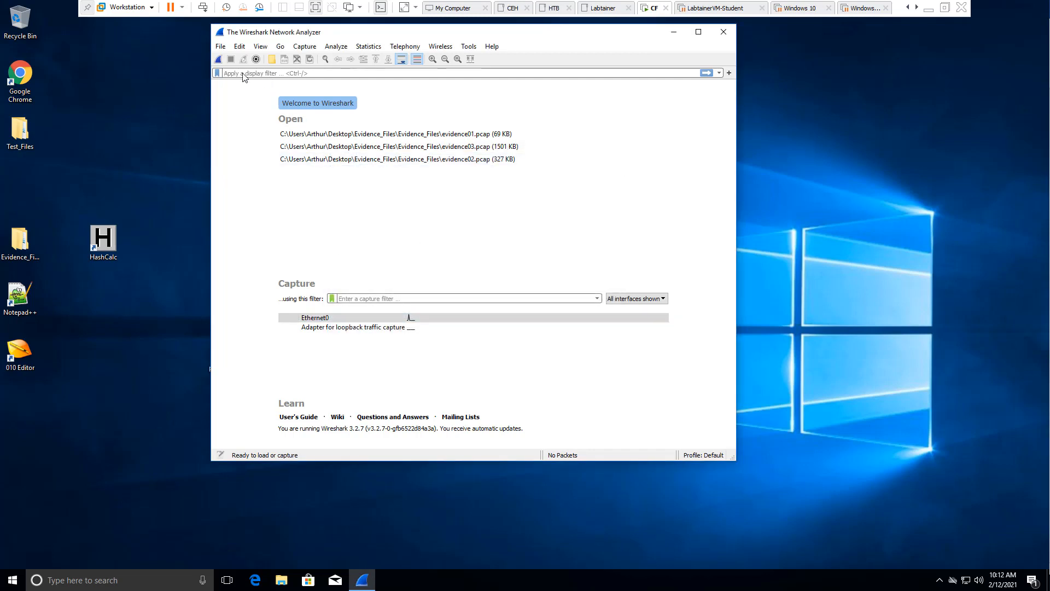
left_click(395, 134)
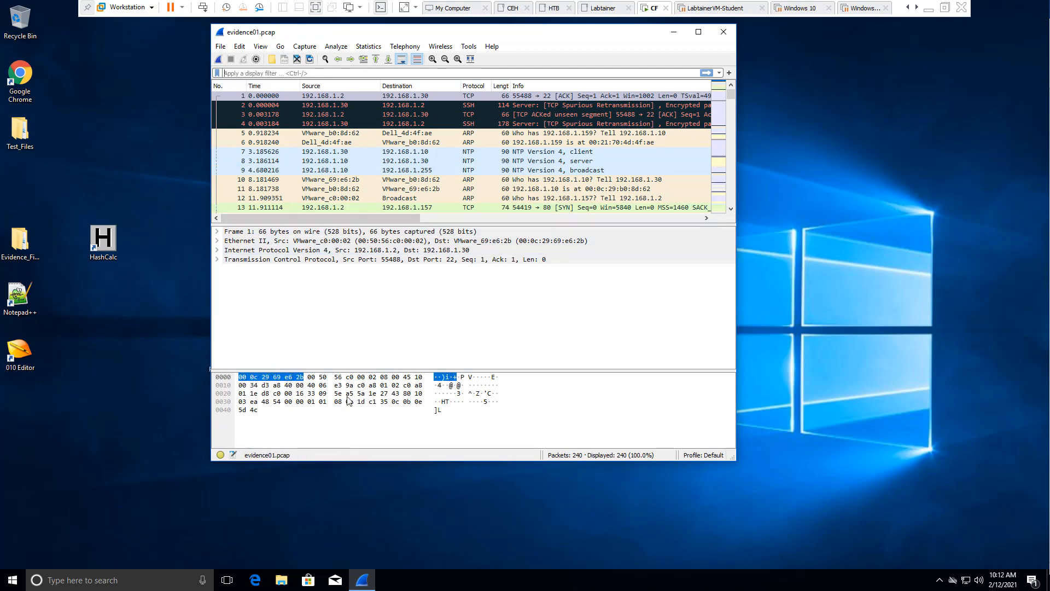
Step: Inspect the raw hex bytes of frame 1 in evidence01.pcap
left_click(272, 401)
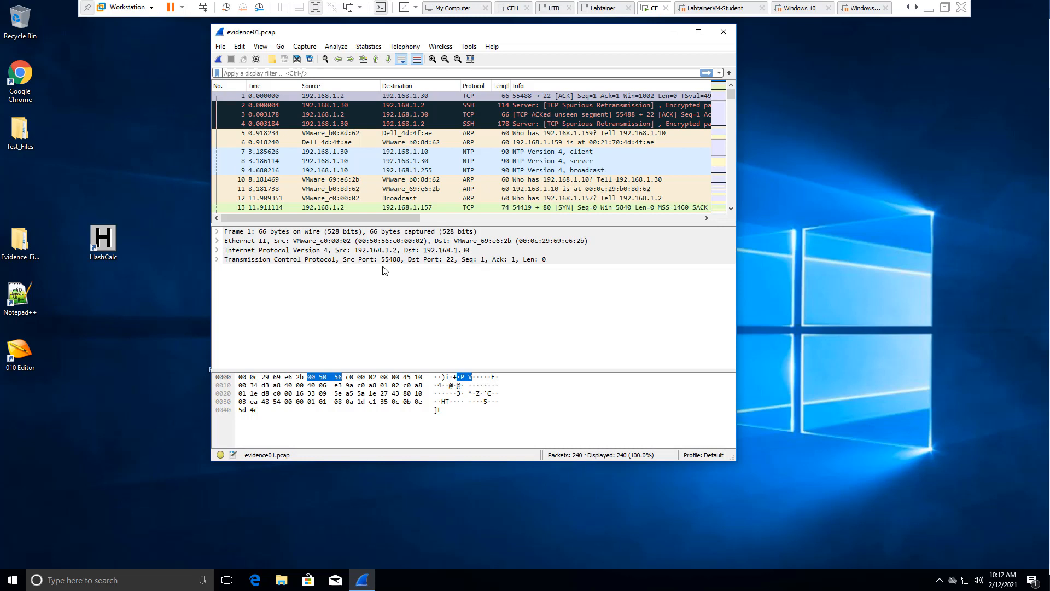
mouse_move(648, 160)
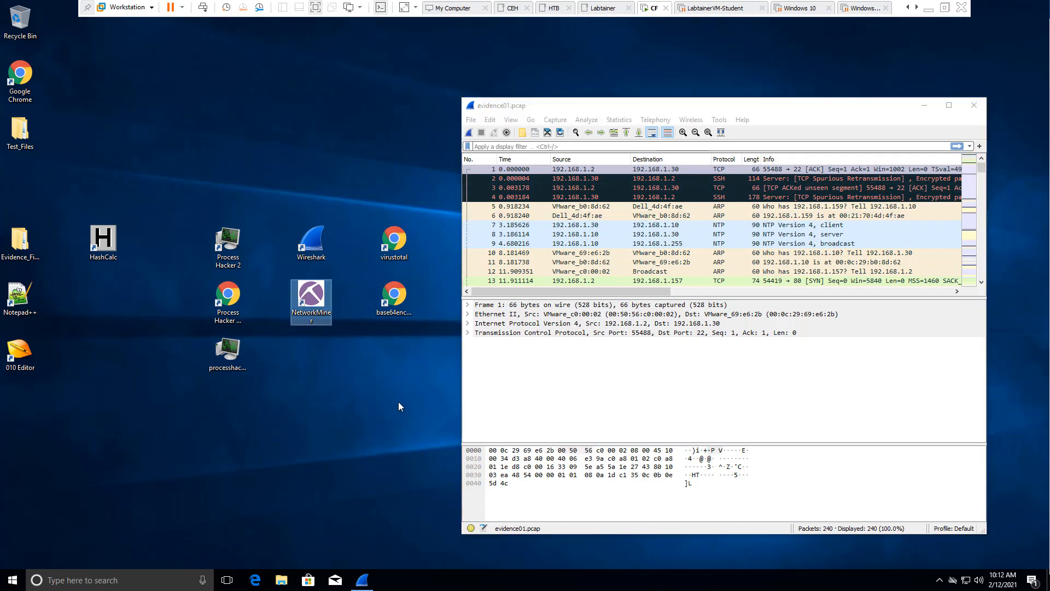
Step: Launch NetworkMiner, open evidence01.pcap via File > Open and show its Hosts list
double_click(311, 298)
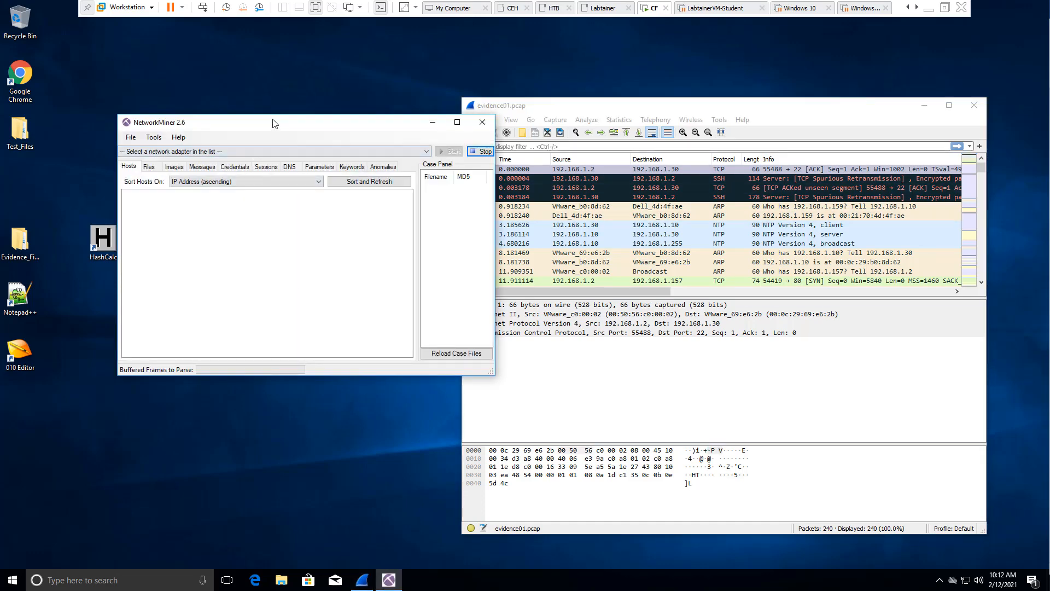
left_click(54, 108)
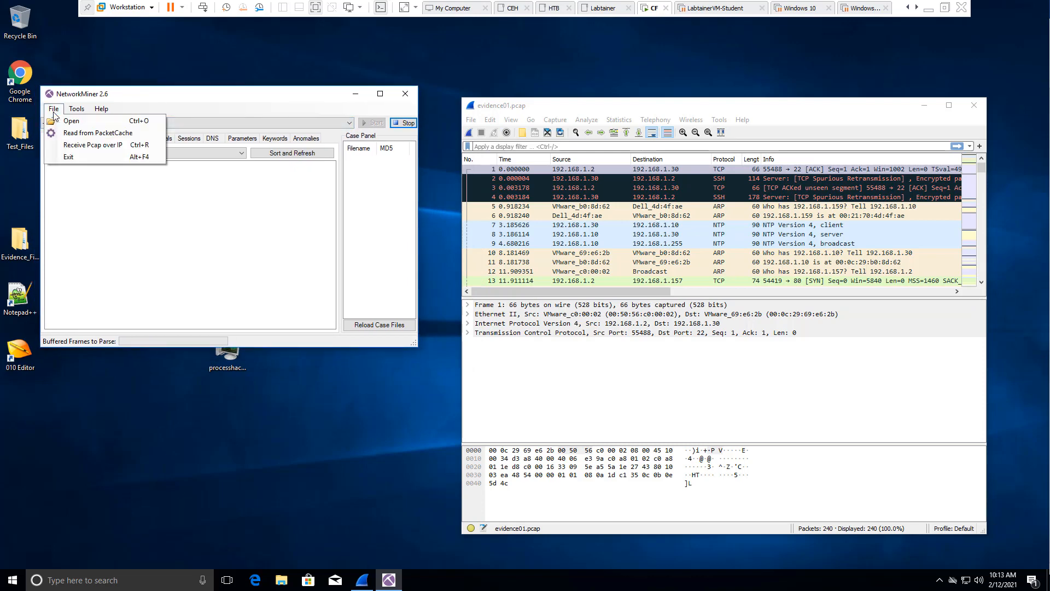
left_click(71, 121)
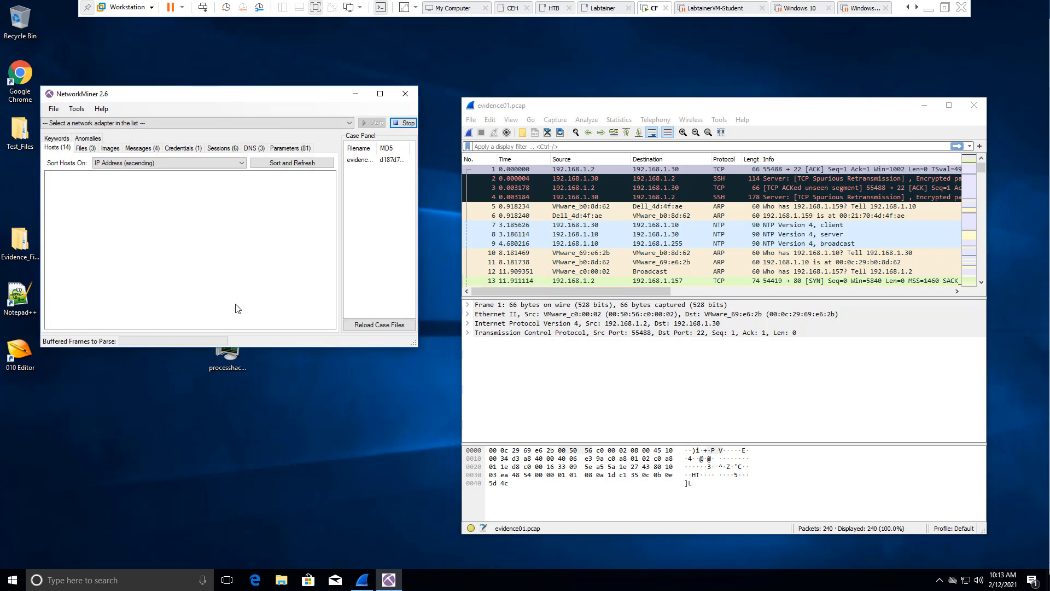
left_click(292, 163)
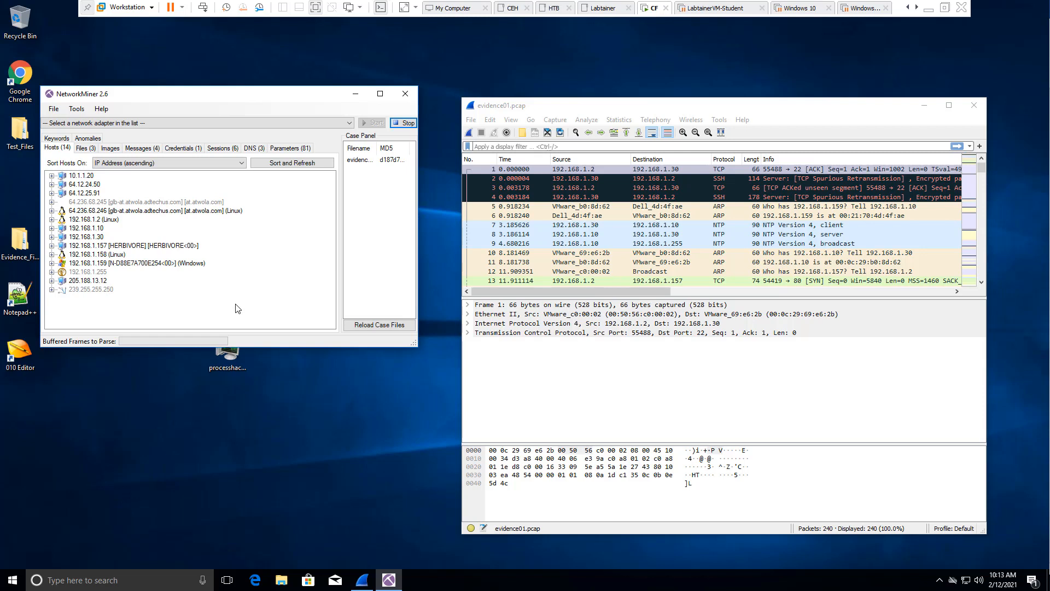
mouse_move(293, 195)
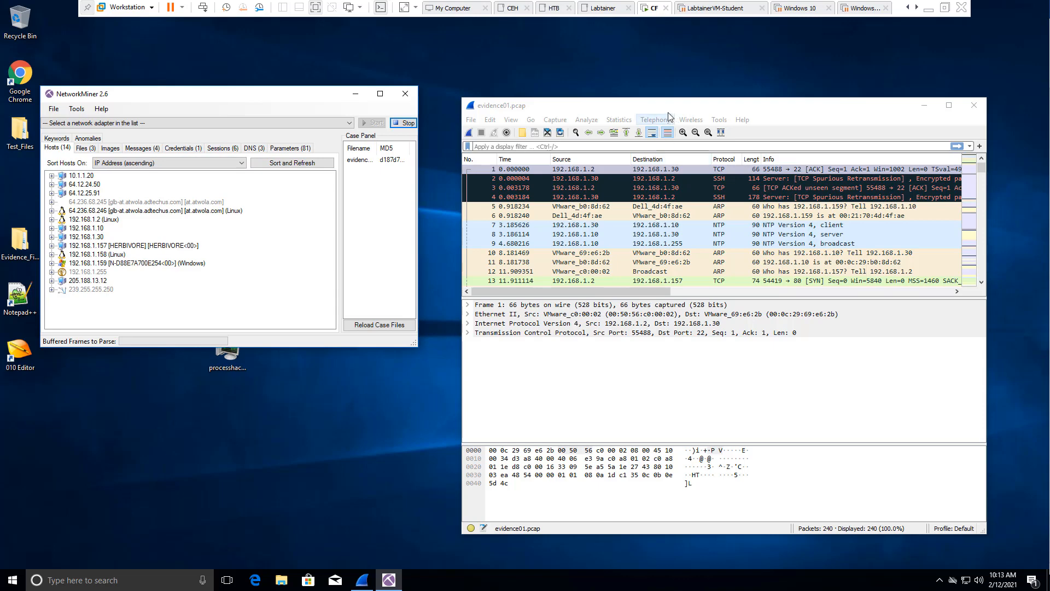
left_click(618, 119)
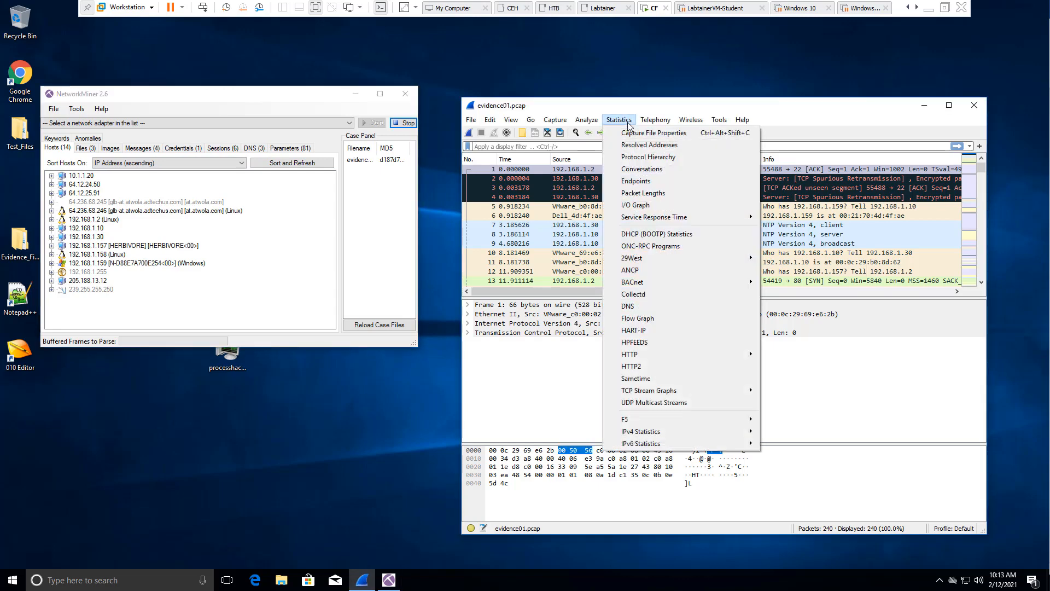
mouse_move(647, 156)
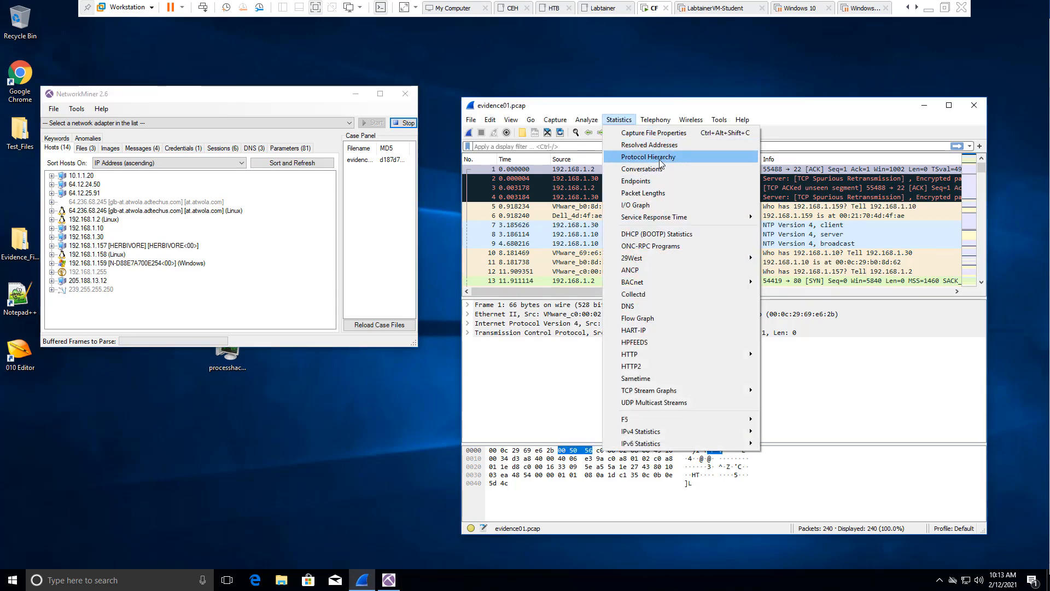
mouse_move(643, 193)
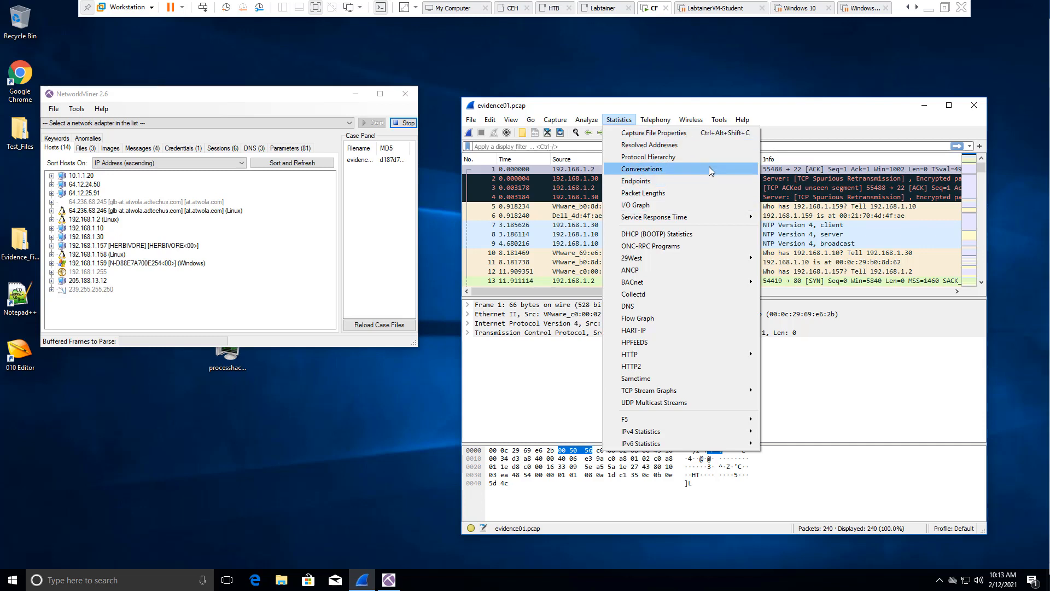
mouse_move(652, 180)
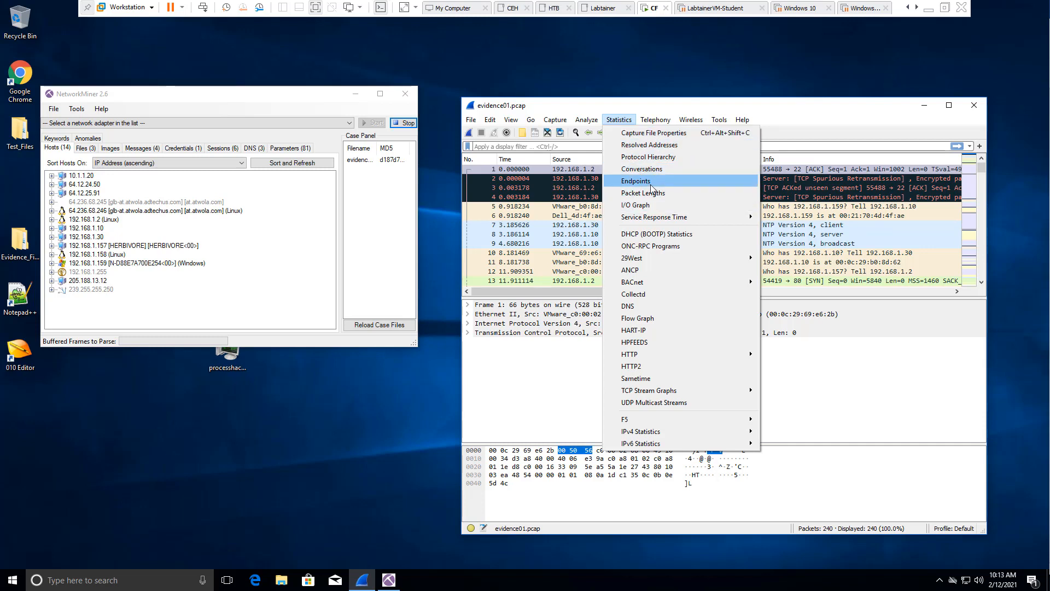
mouse_move(90, 116)
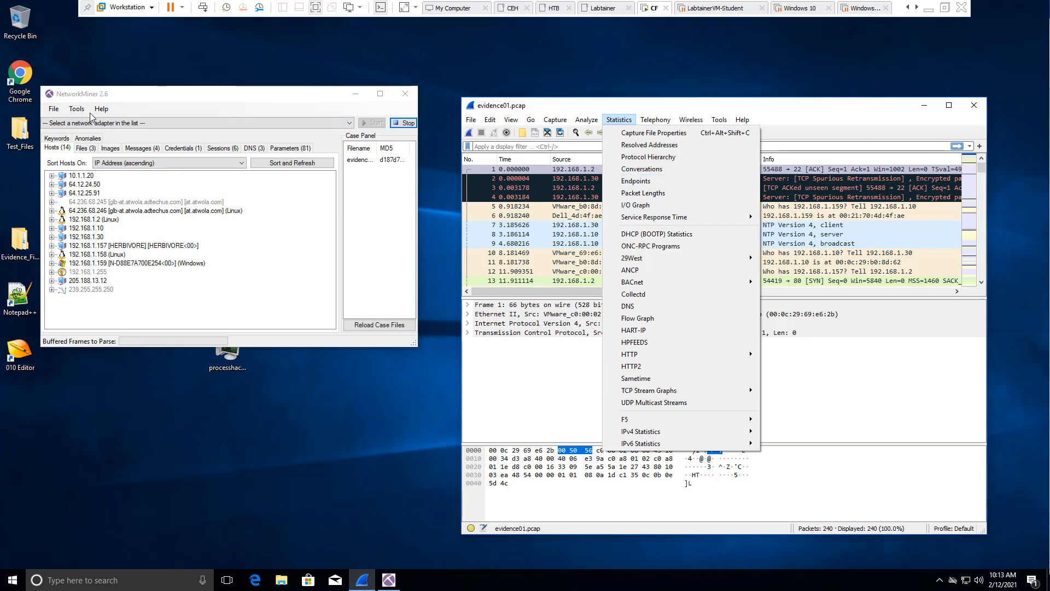
mouse_move(57, 159)
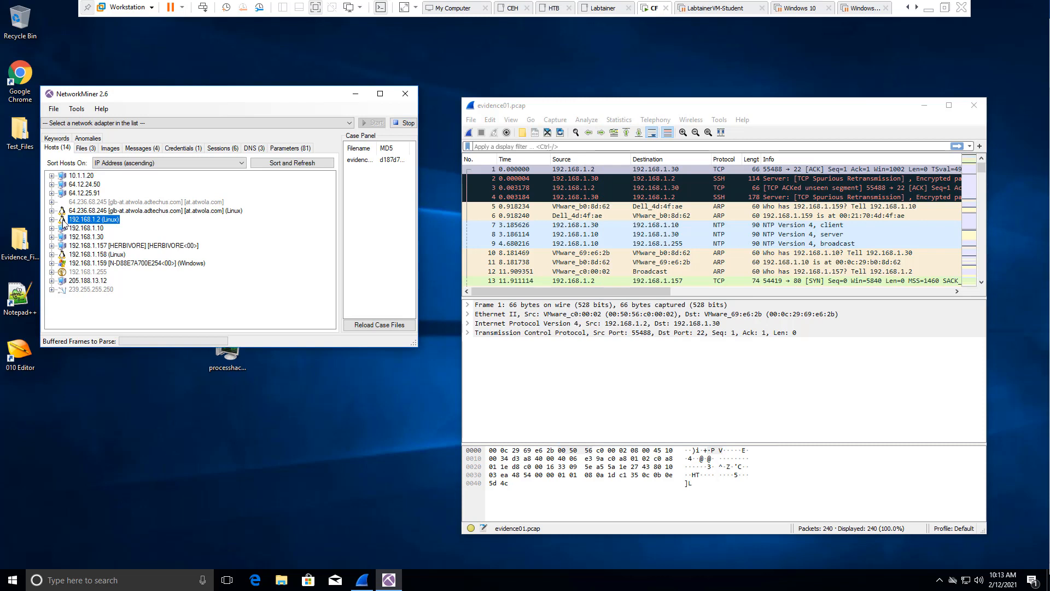
left_click(133, 210)
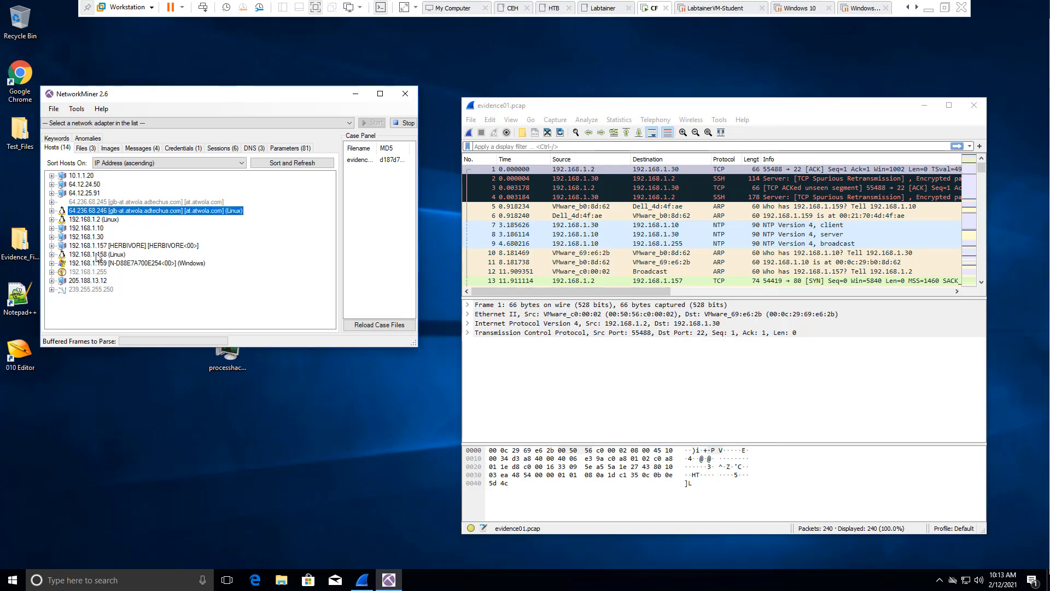
left_click(133, 263)
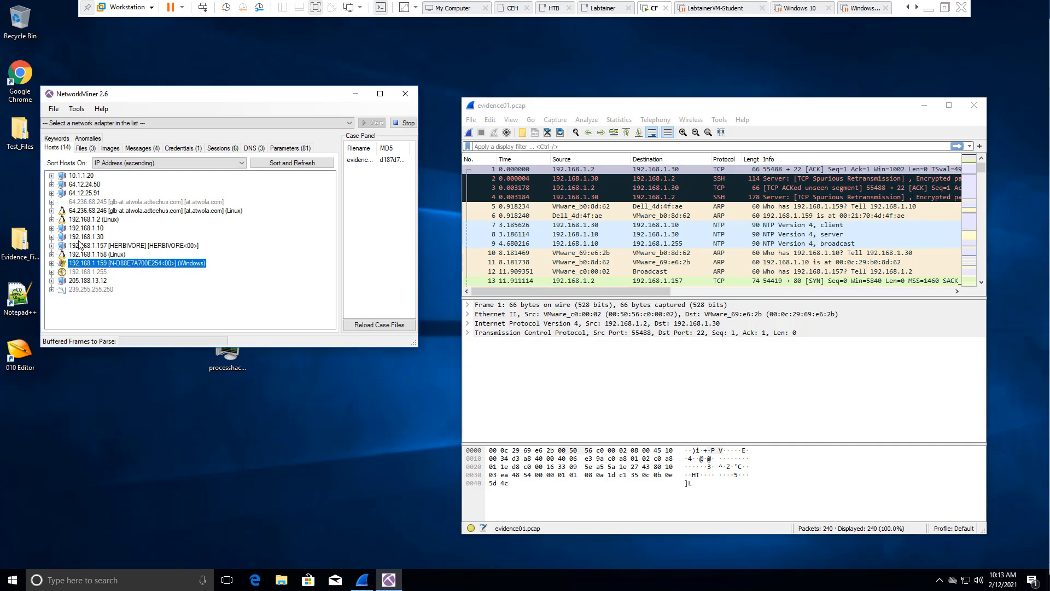
mouse_move(80, 243)
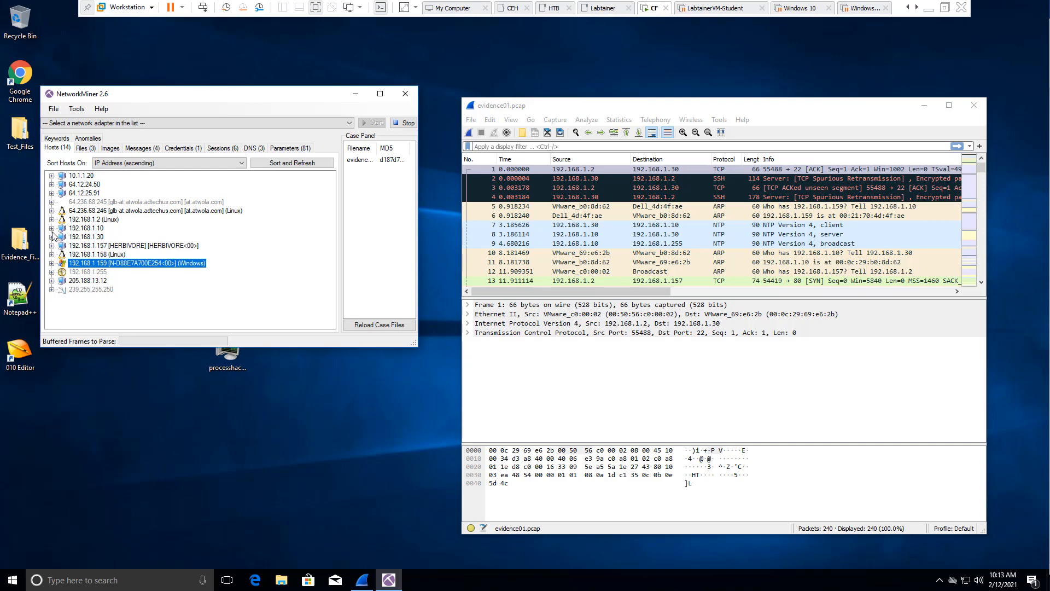
left_click(52, 219)
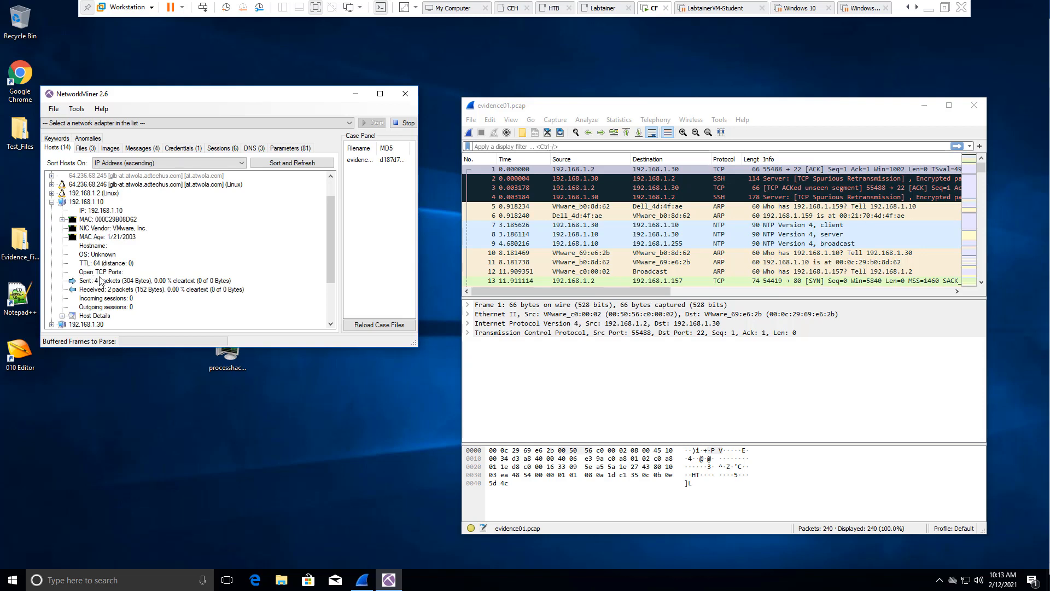
left_click(104, 262)
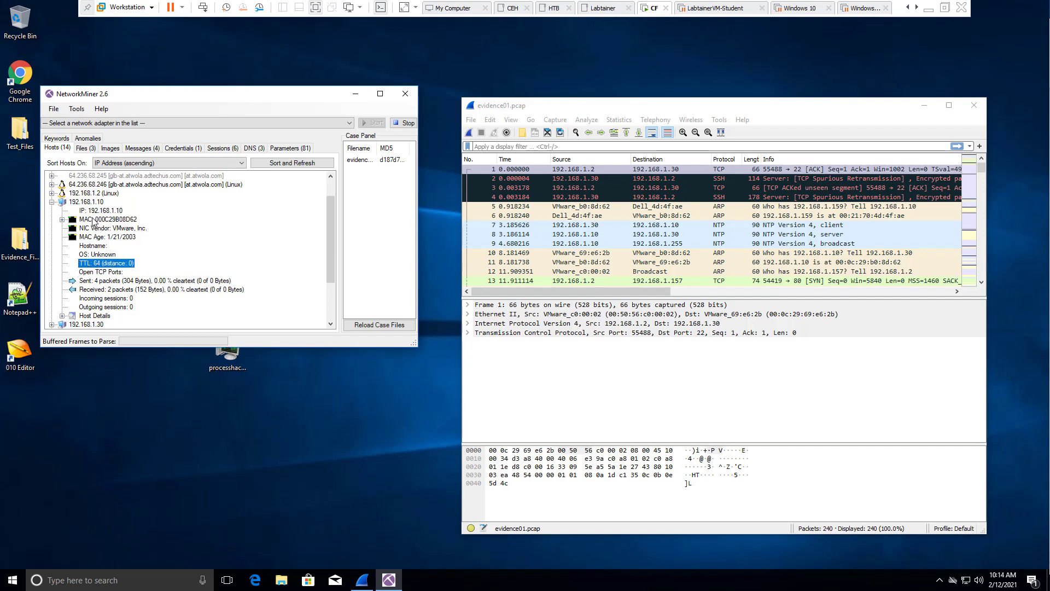
left_click(111, 228)
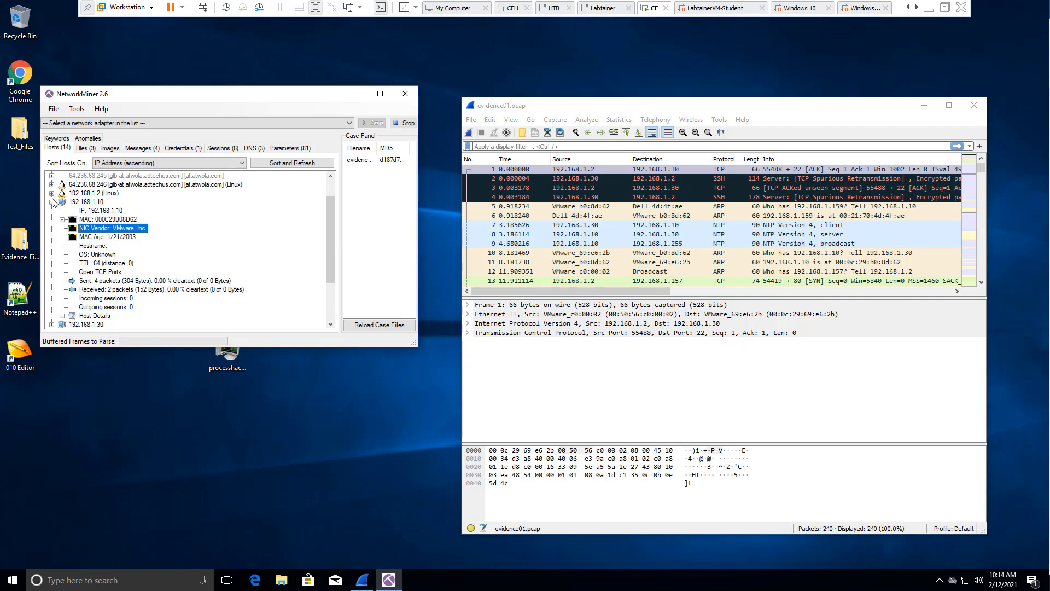
left_click(52, 202)
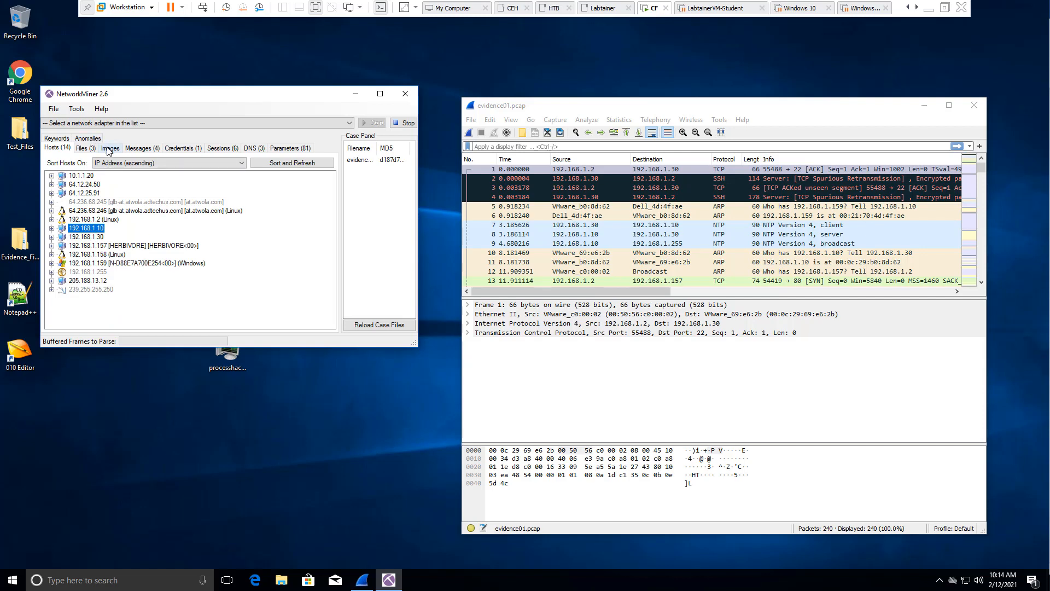
Step: View the three carved files, including recipe[3].docx from 192.168.1.158, then close NetworkMiner
left_click(84, 147)
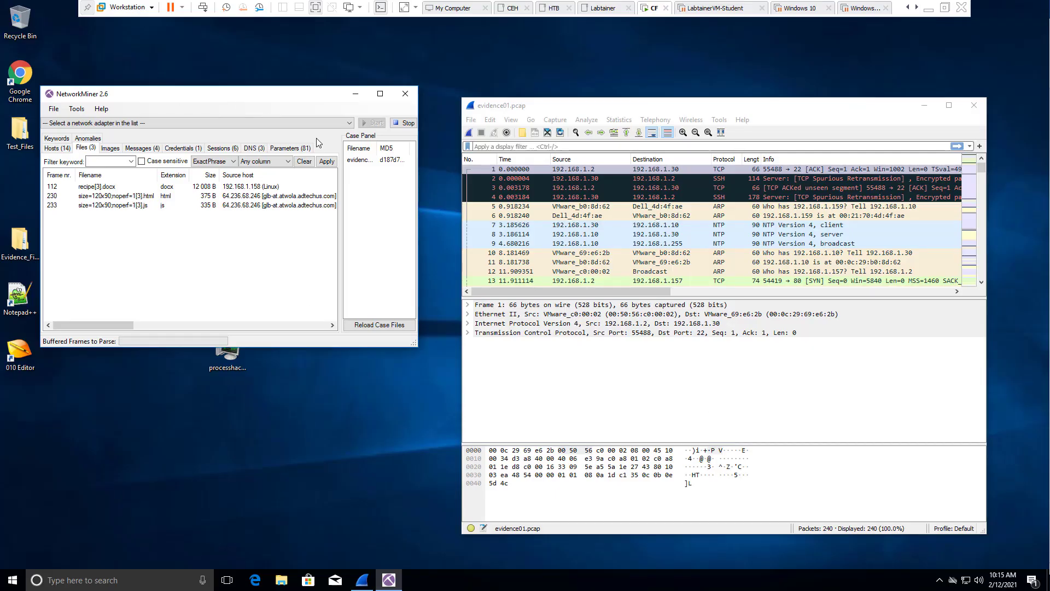
left_click(404, 94)
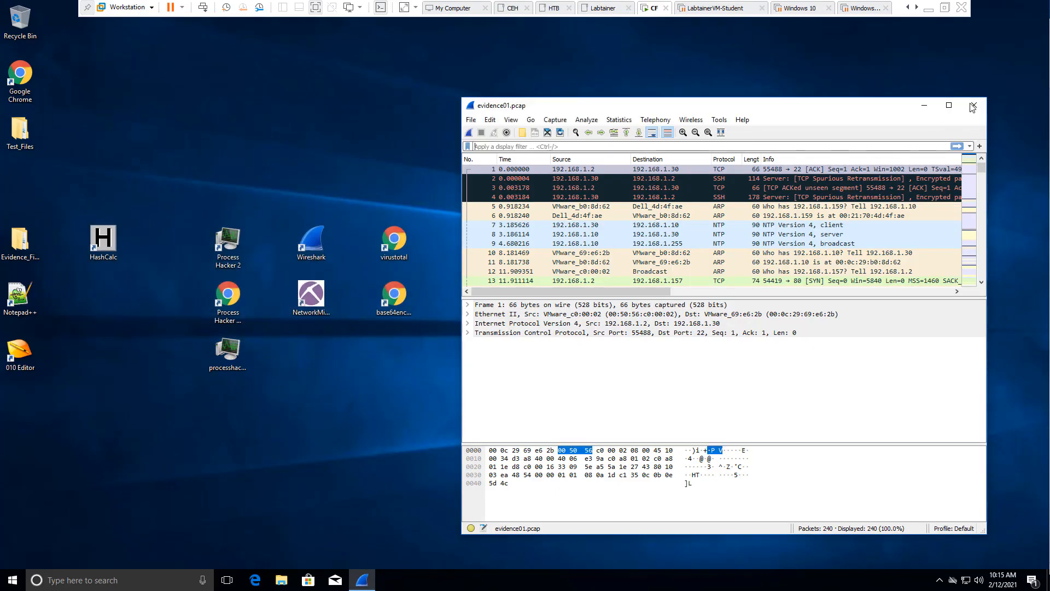
Step: Close Wireshark and run netstat to list active TCP connections from 192.168.198.195
left_click(972, 107)
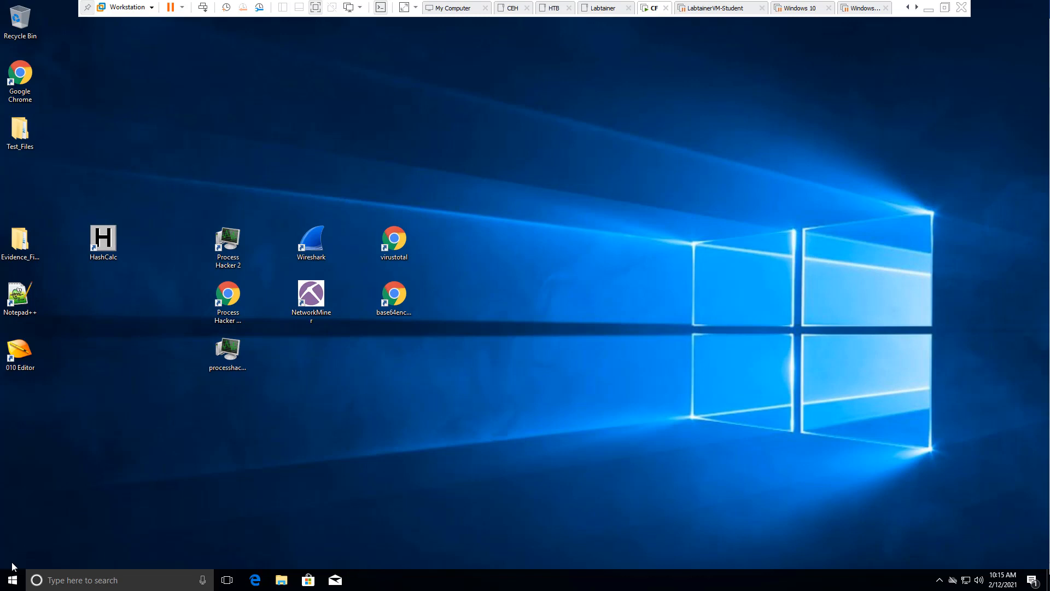
left_click(11, 580)
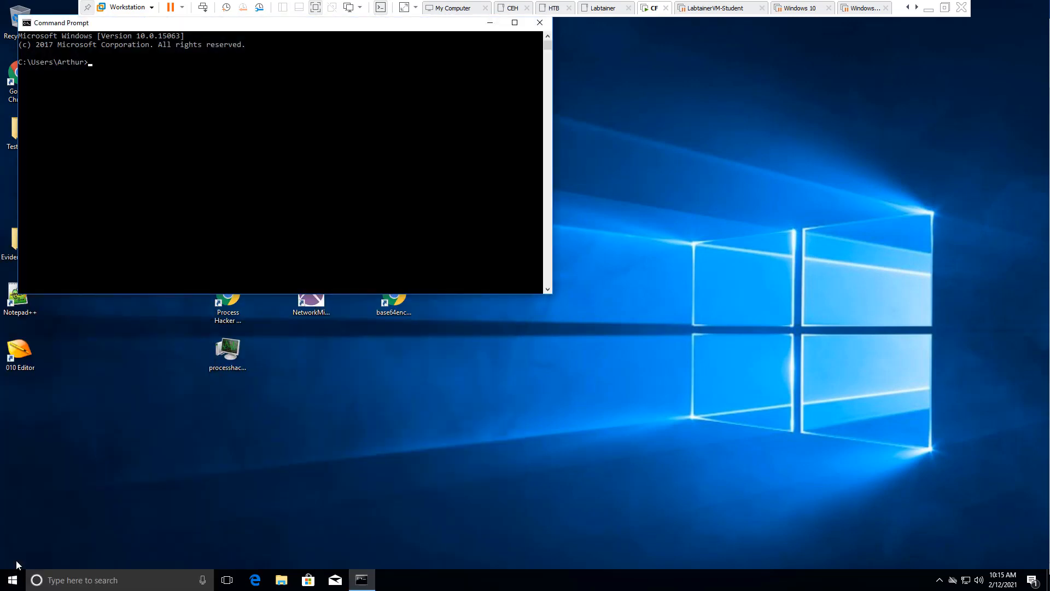
type("nets")
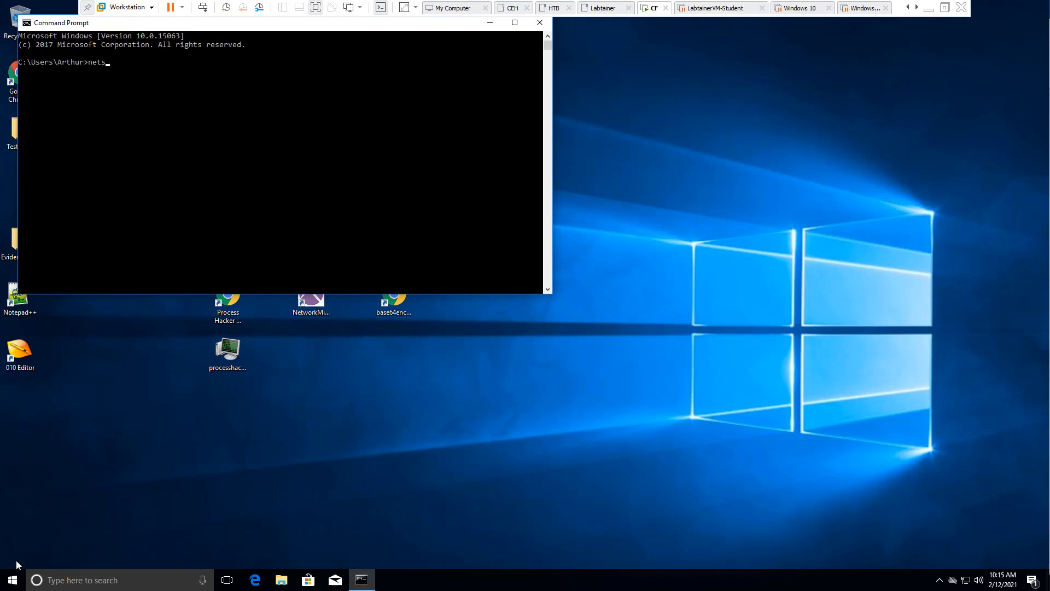
key("Return")
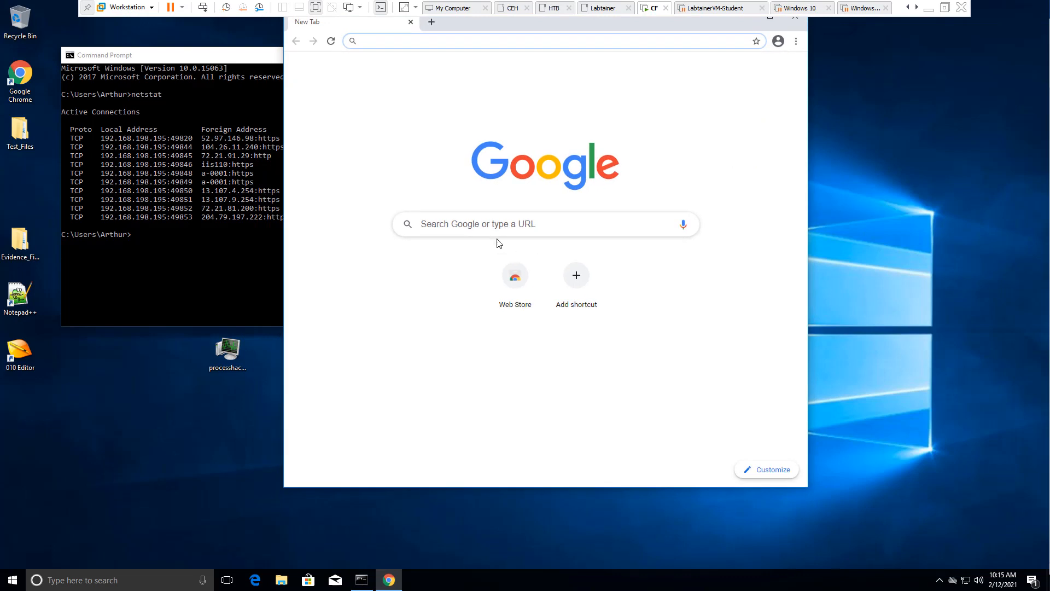
Step: Load google.com in Chrome and return to Command Prompt showing new HTTPS connections to lga34s31 and lga25s56
type("google.com")
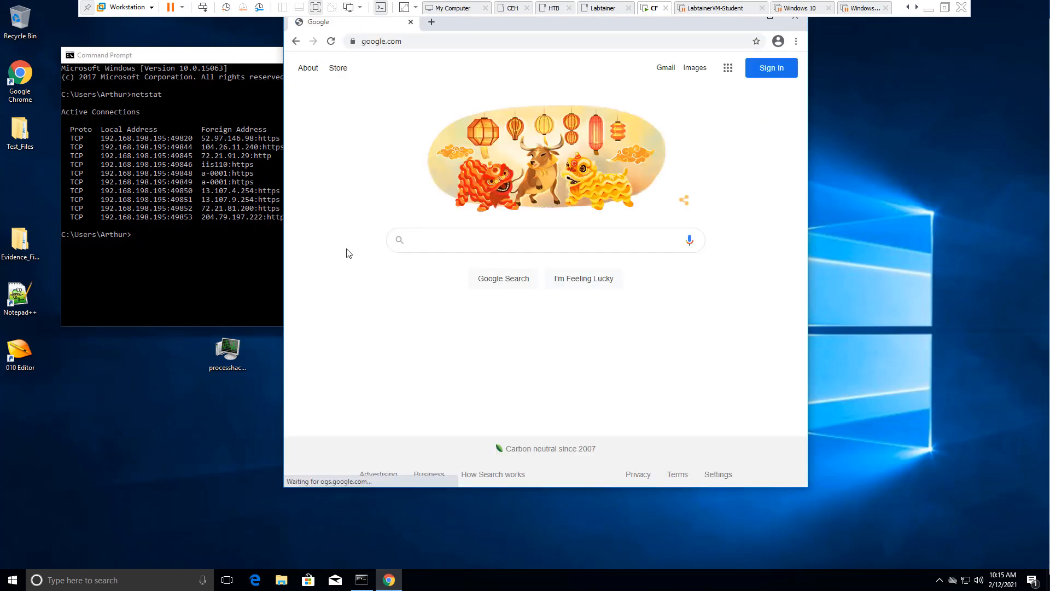
left_click(167, 54)
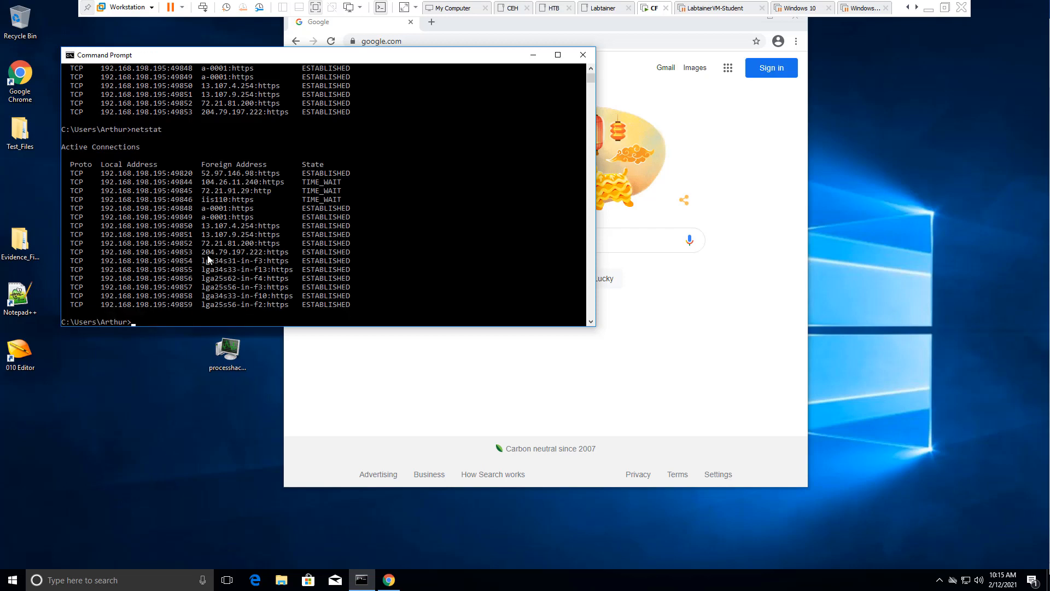
mouse_move(539, 354)
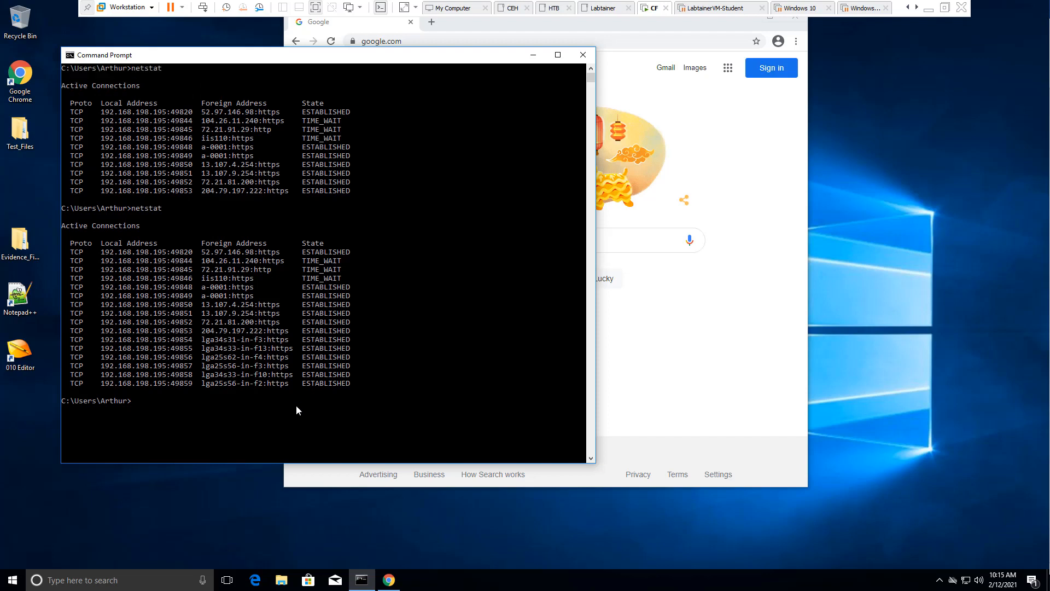
mouse_move(332, 342)
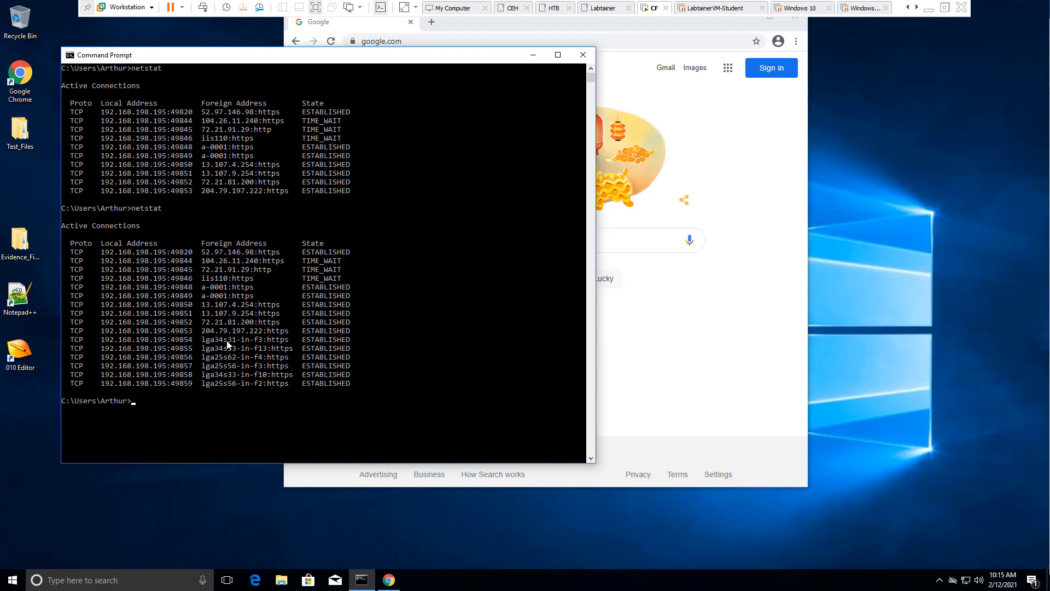
mouse_move(190, 362)
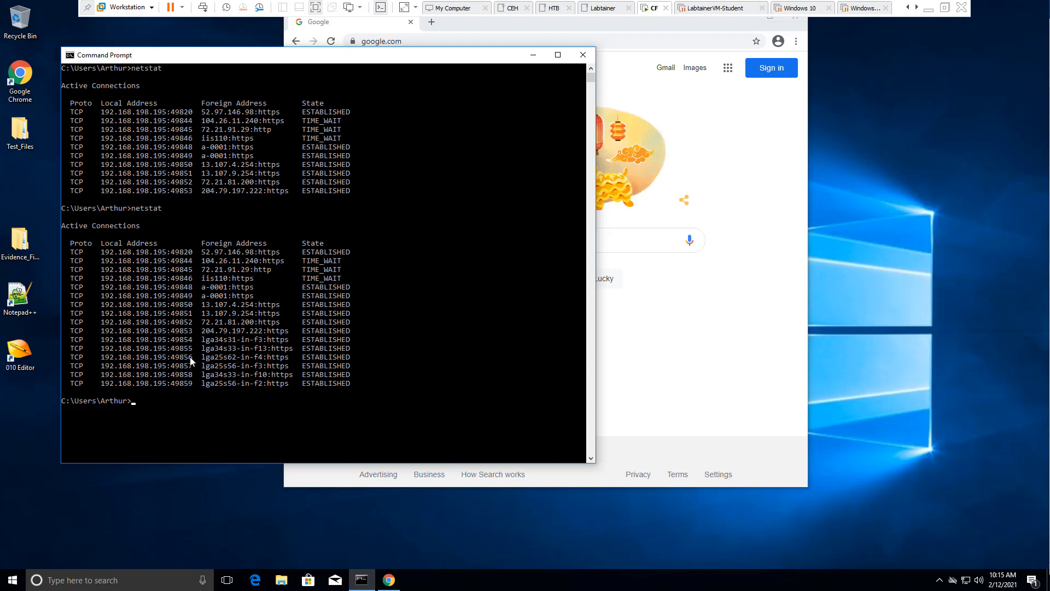
mouse_move(264, 402)
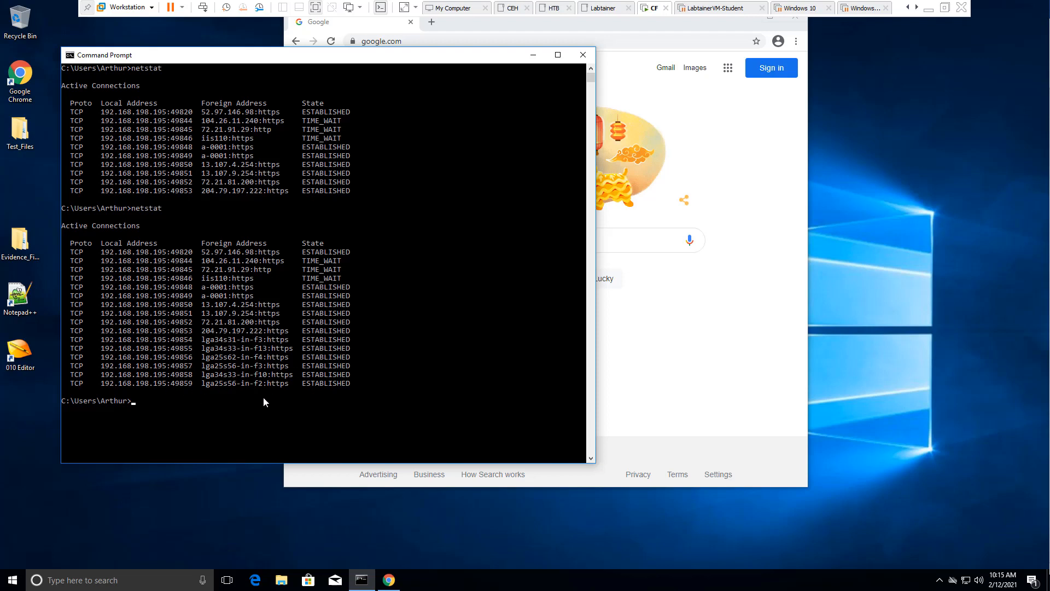
mouse_move(719, 389)
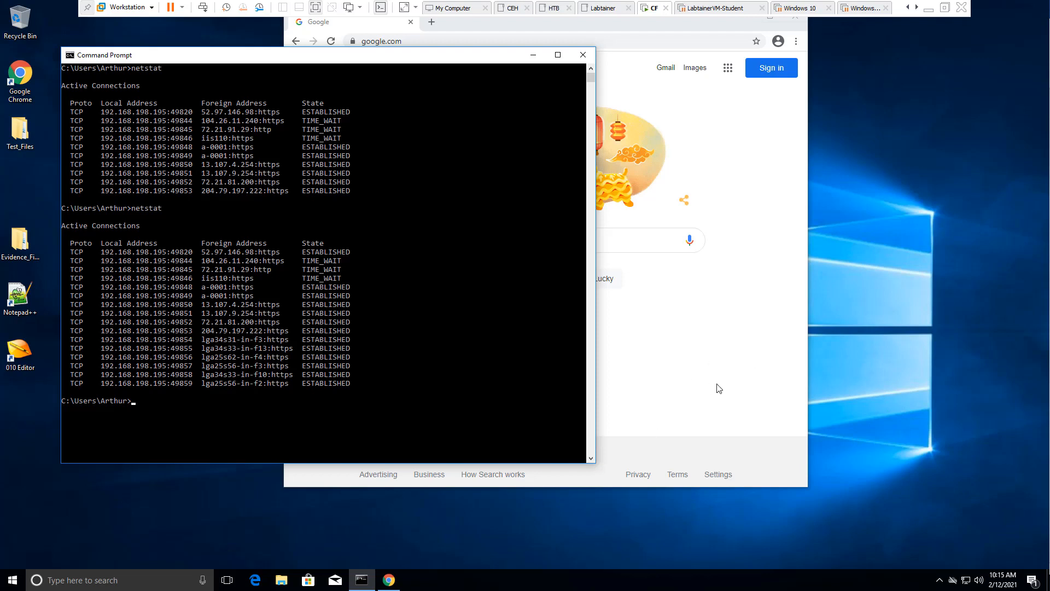
left_click(285, 400)
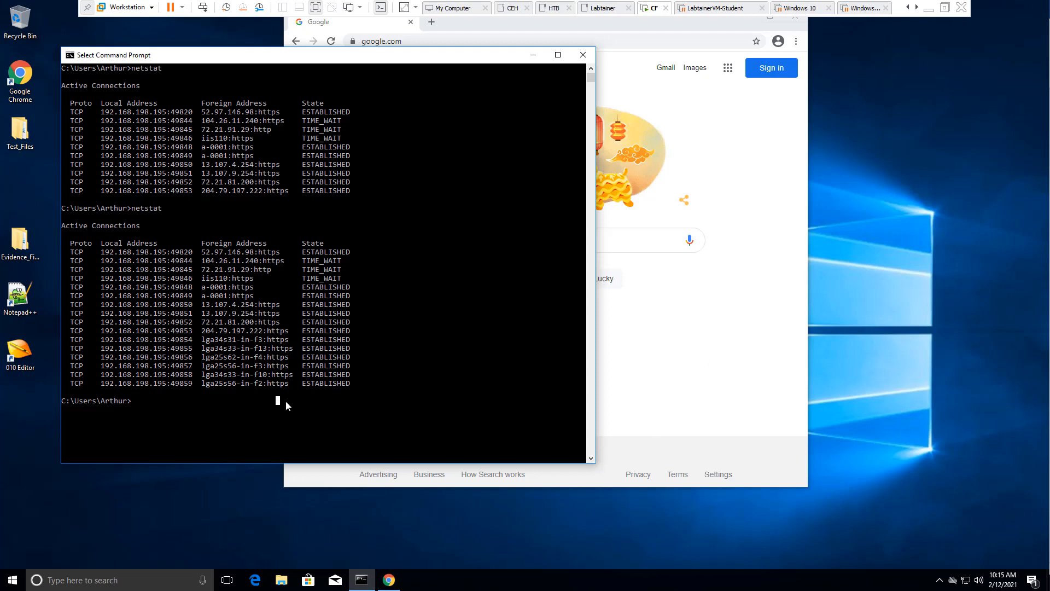
Step: Run netstat -ao to add listening ports and owning PIDs, tying the Google connections to PID 7088
type("netstat -")
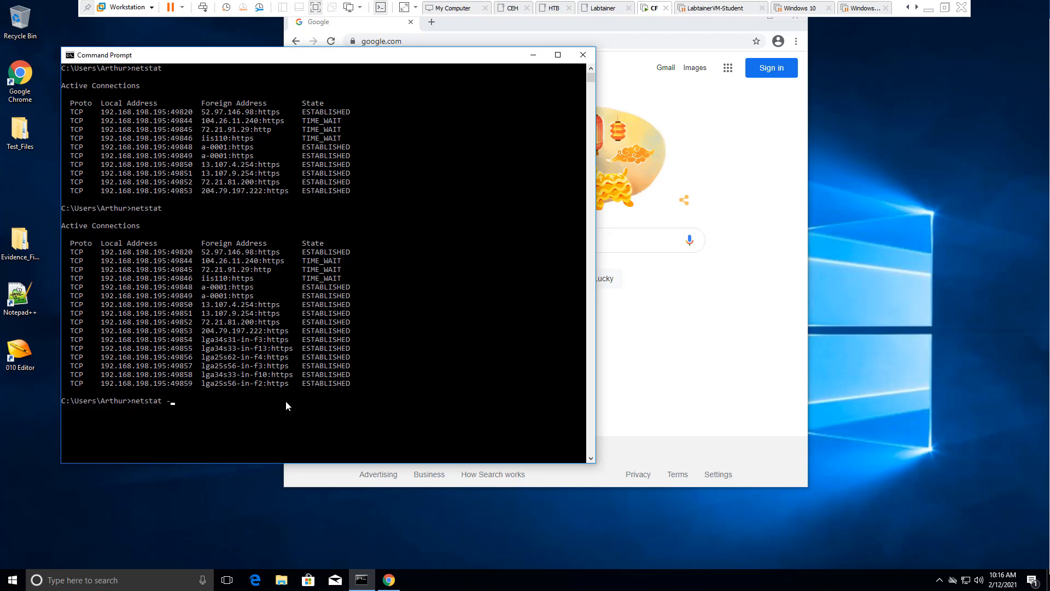
type("ao")
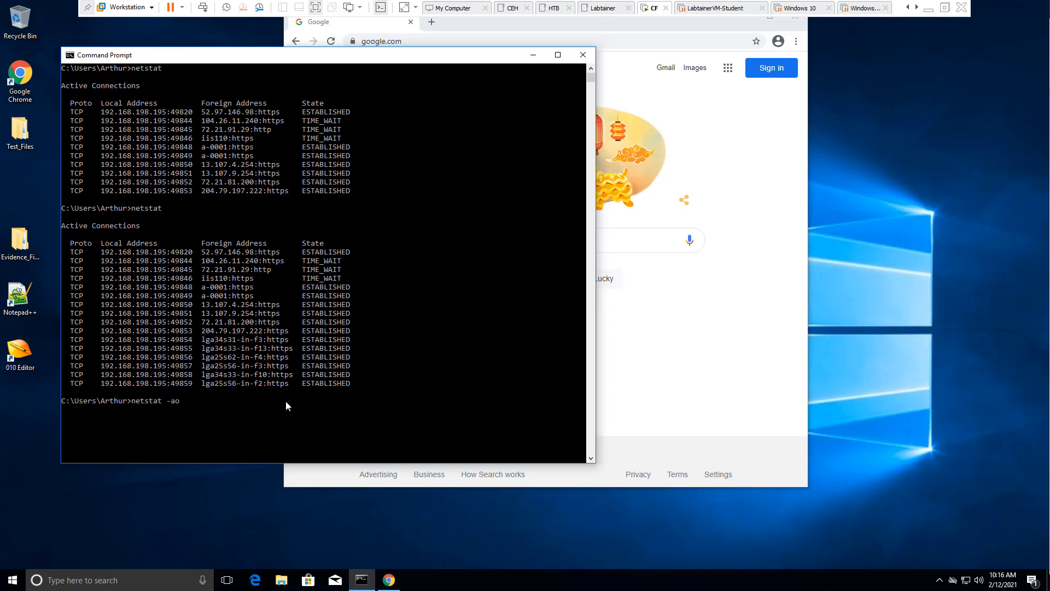
key("Return")
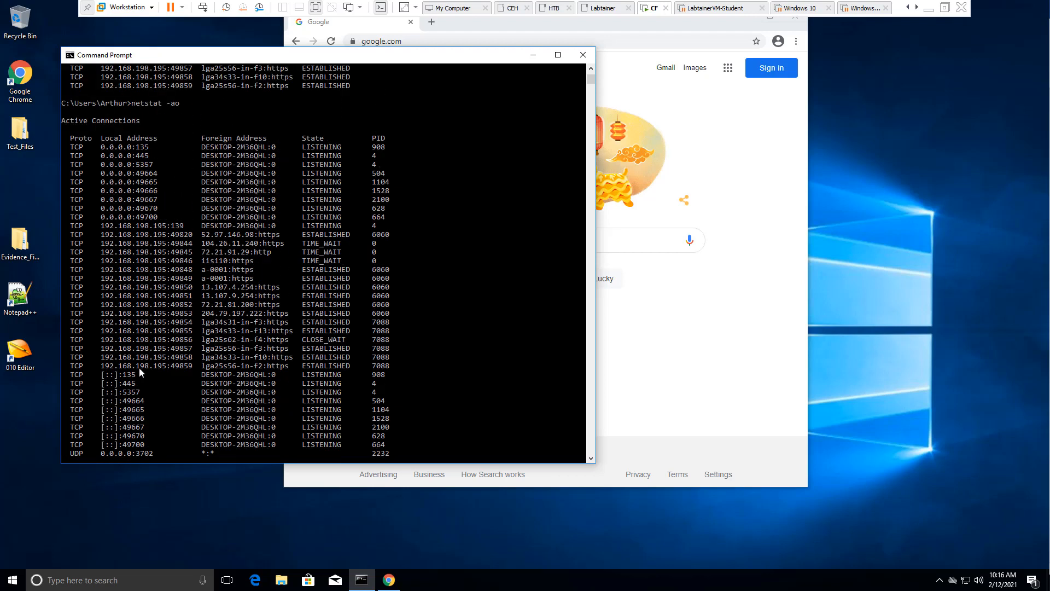
mouse_move(262, 390)
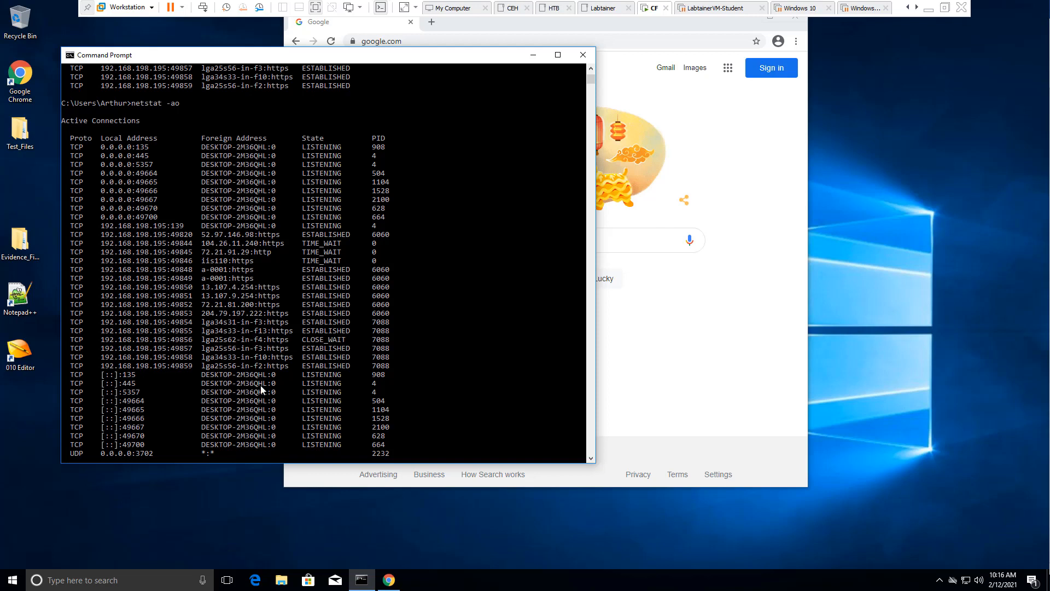
mouse_move(361, 146)
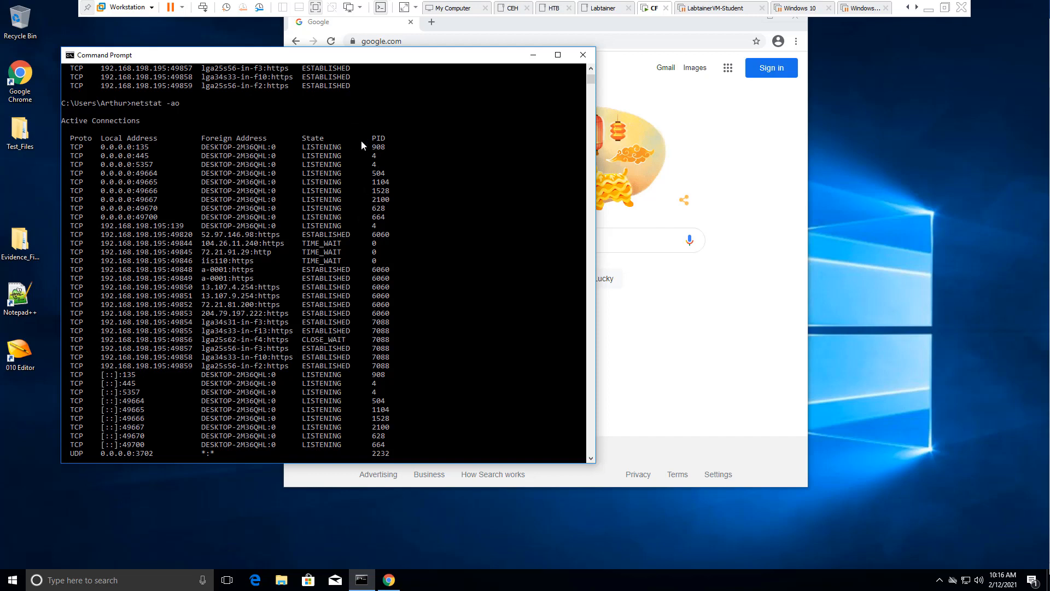
Step: Launch Task Manager from the taskbar, place it beside netstat, and show the Details process list with PIDs
right_click(533, 577)
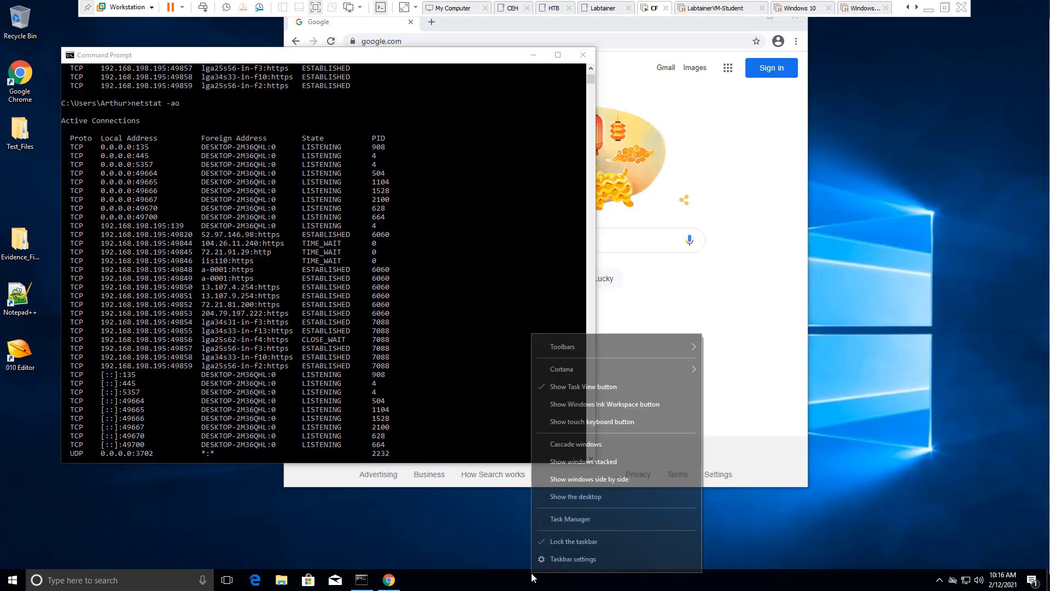
left_click(570, 518)
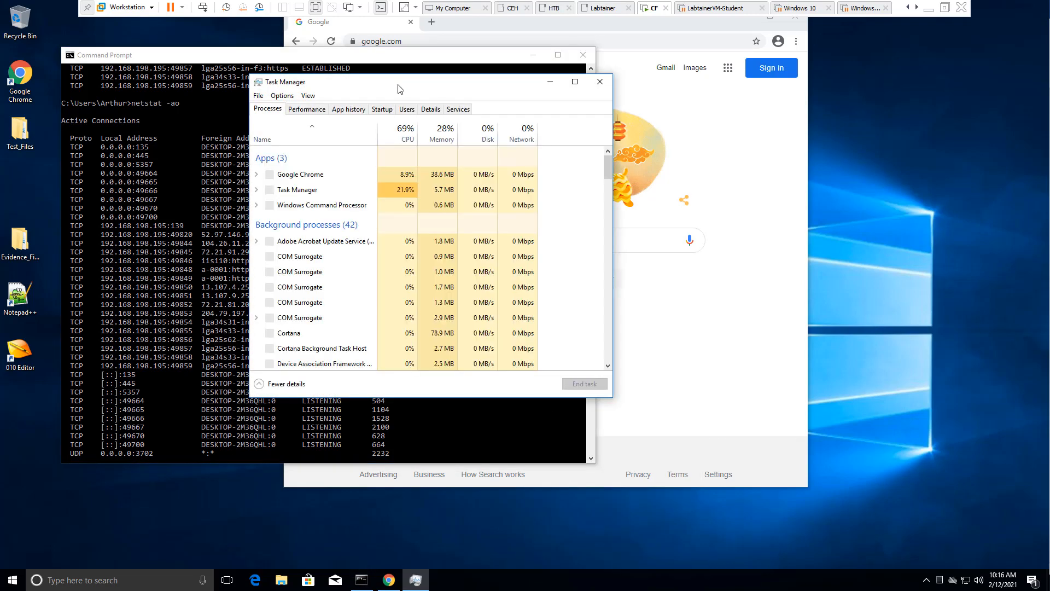
left_click_drag(399, 81, 751, 83)
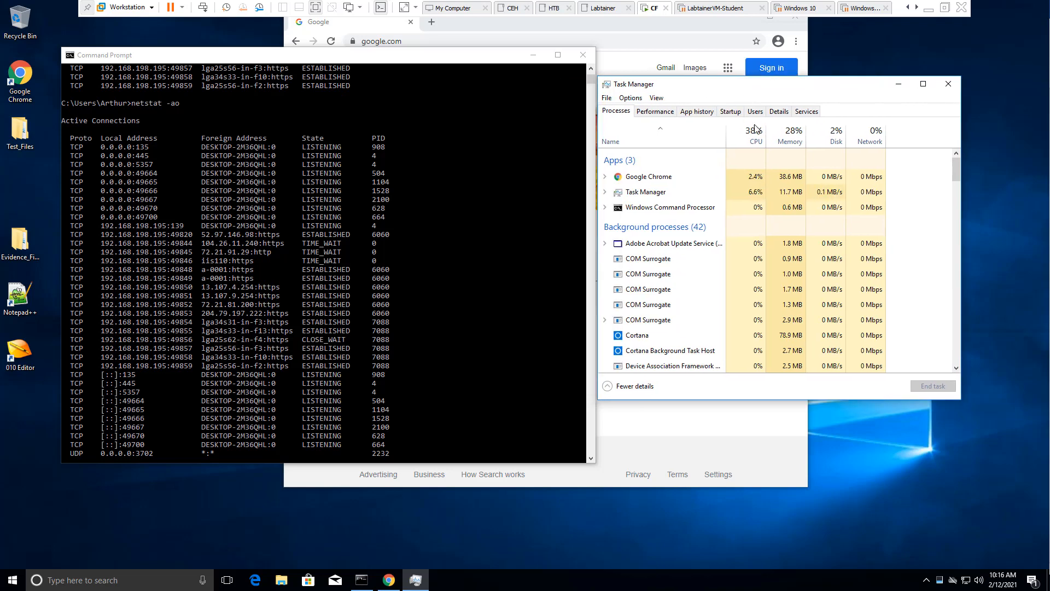
left_click(778, 111)
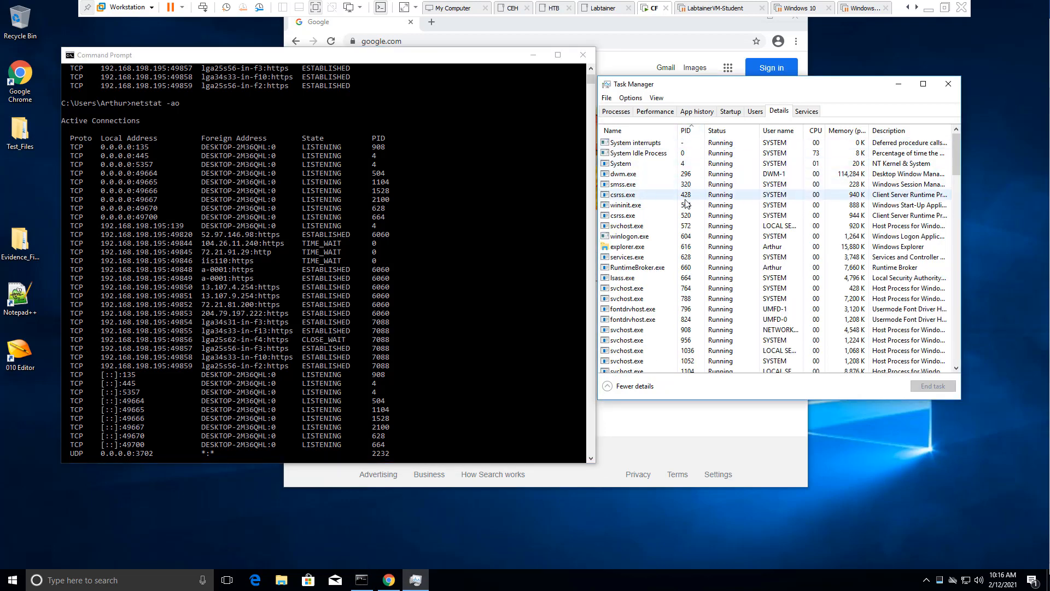
Step: Select the processes with PIDs 908, 6060 (SearchUI.exe) and 7088 (chrome.exe) matching the netstat connections
left_click(628, 329)
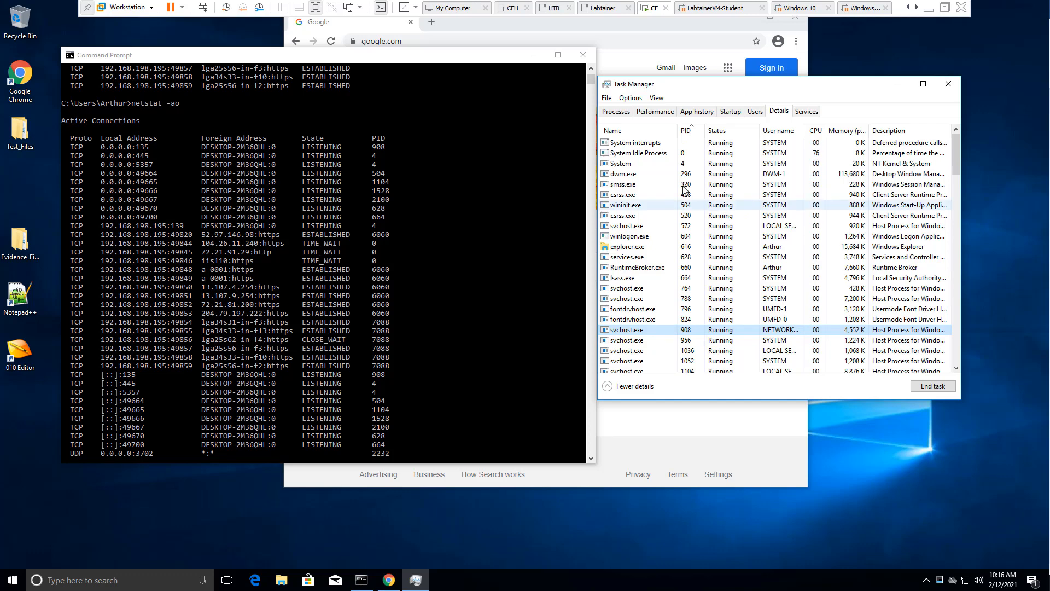
scroll("down", 3)
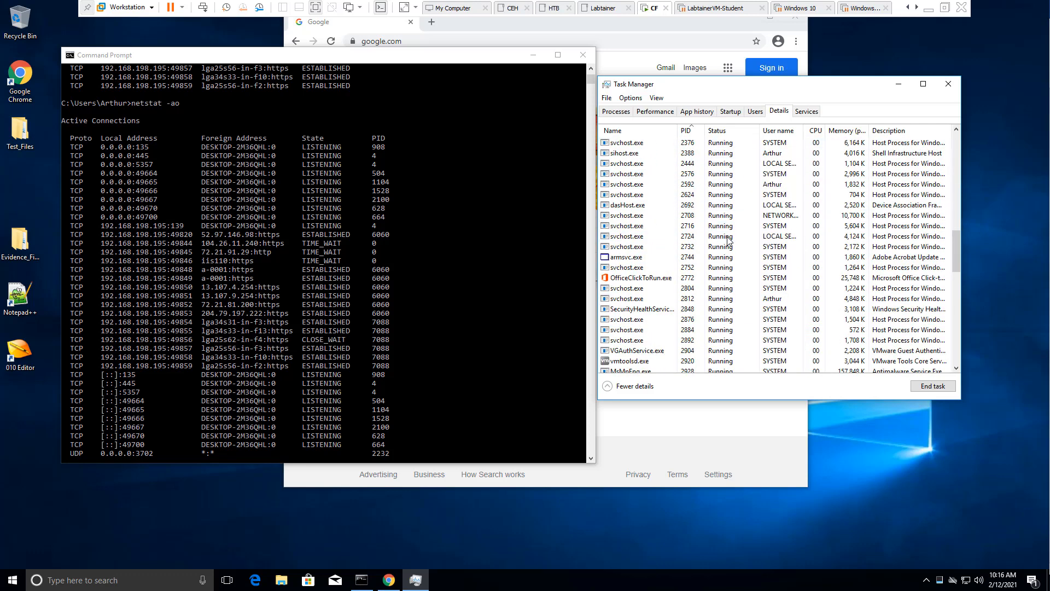
scroll("down", 3)
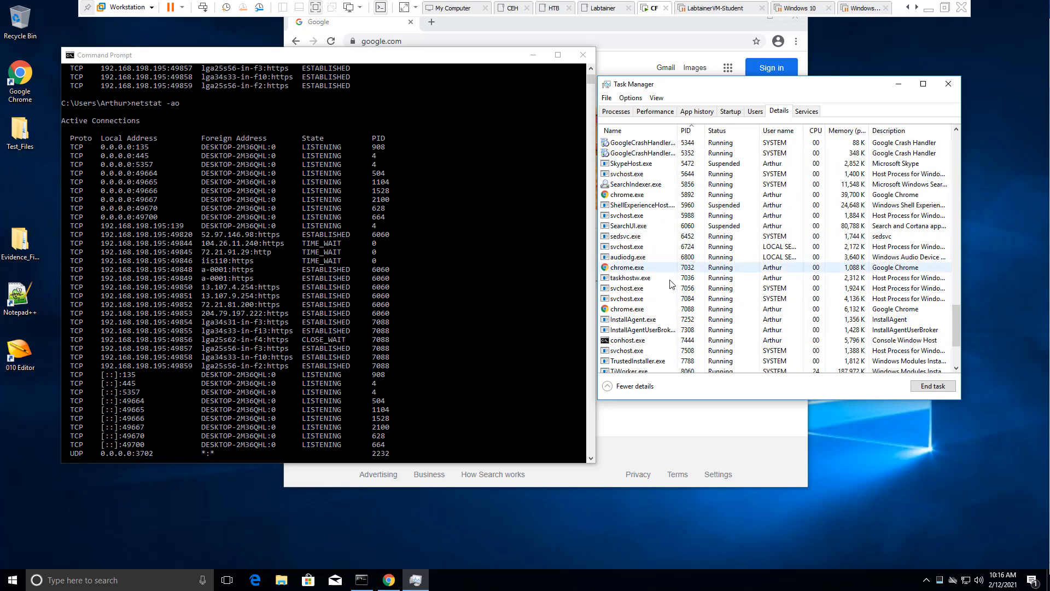
left_click(629, 225)
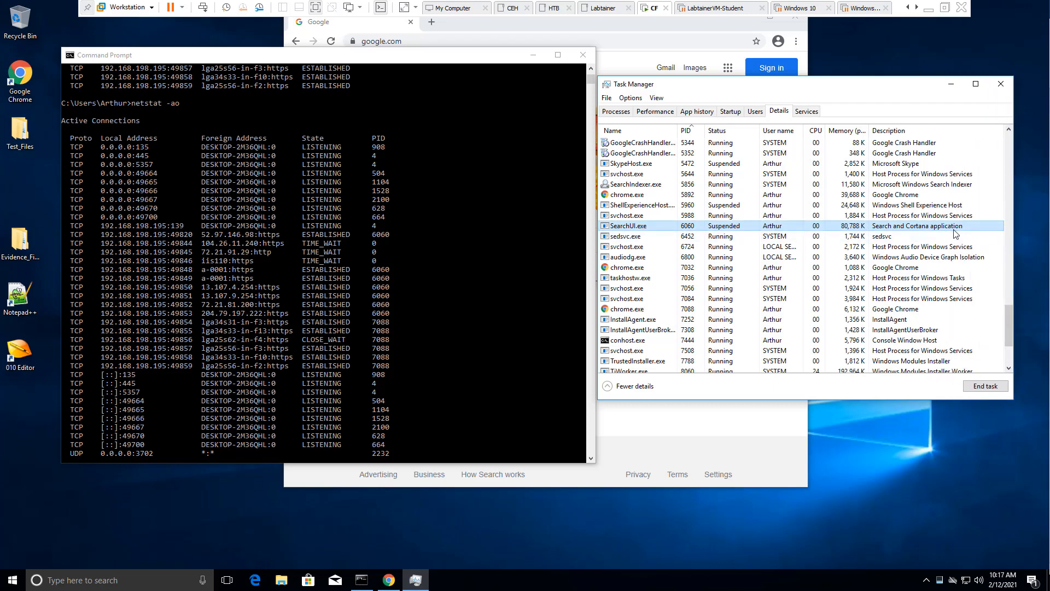
mouse_move(506, 267)
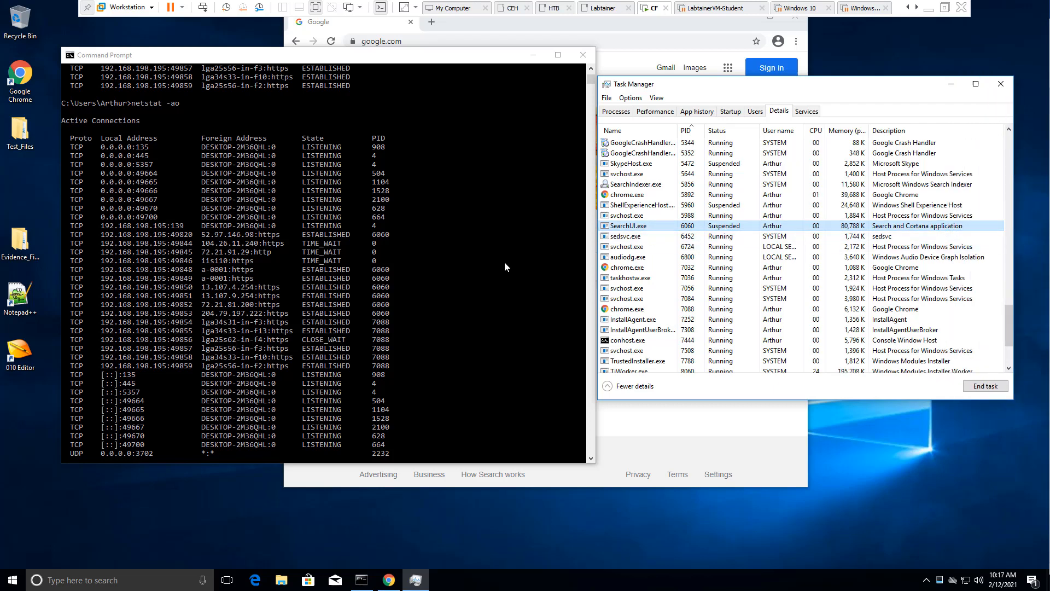
mouse_move(363, 310)
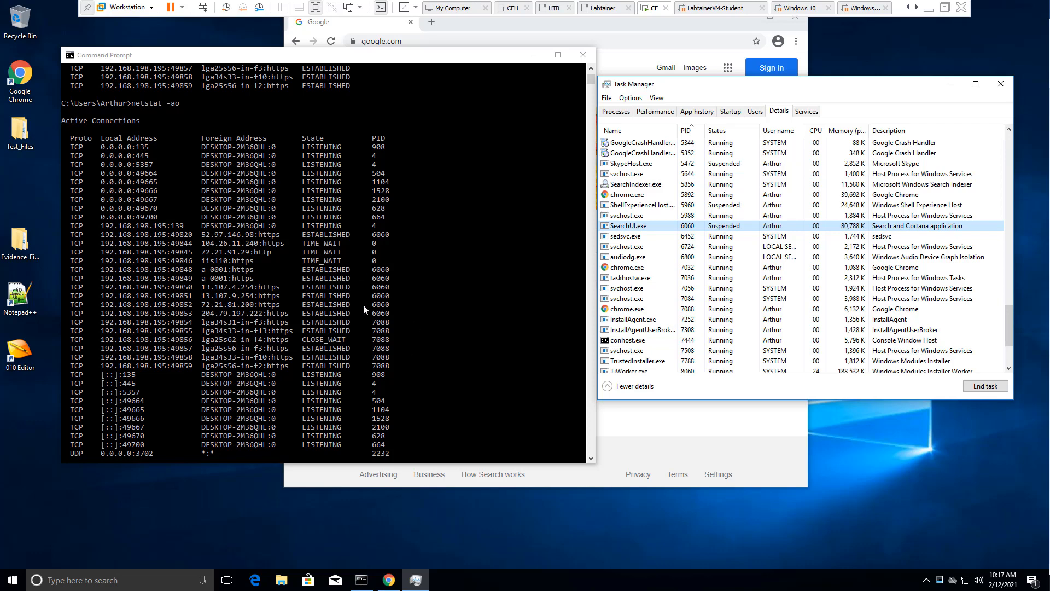
mouse_move(230, 398)
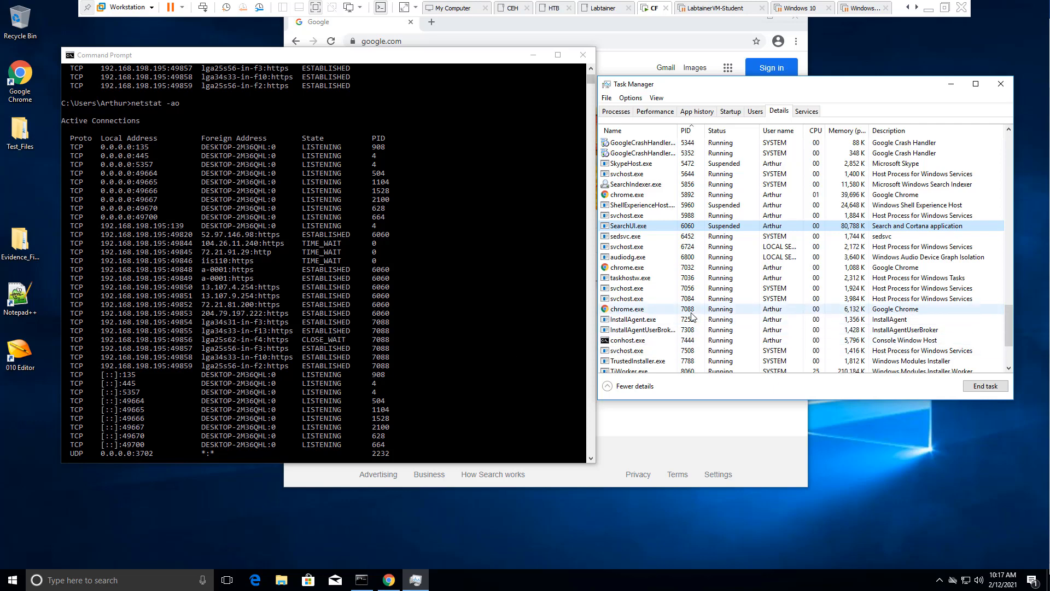
left_click(630, 297)
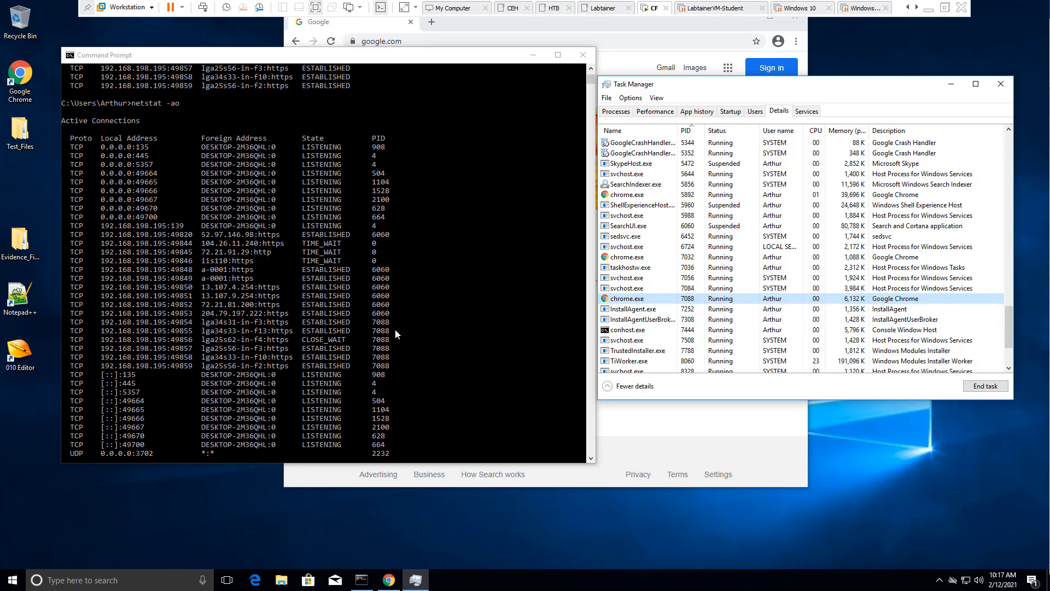
mouse_move(218, 305)
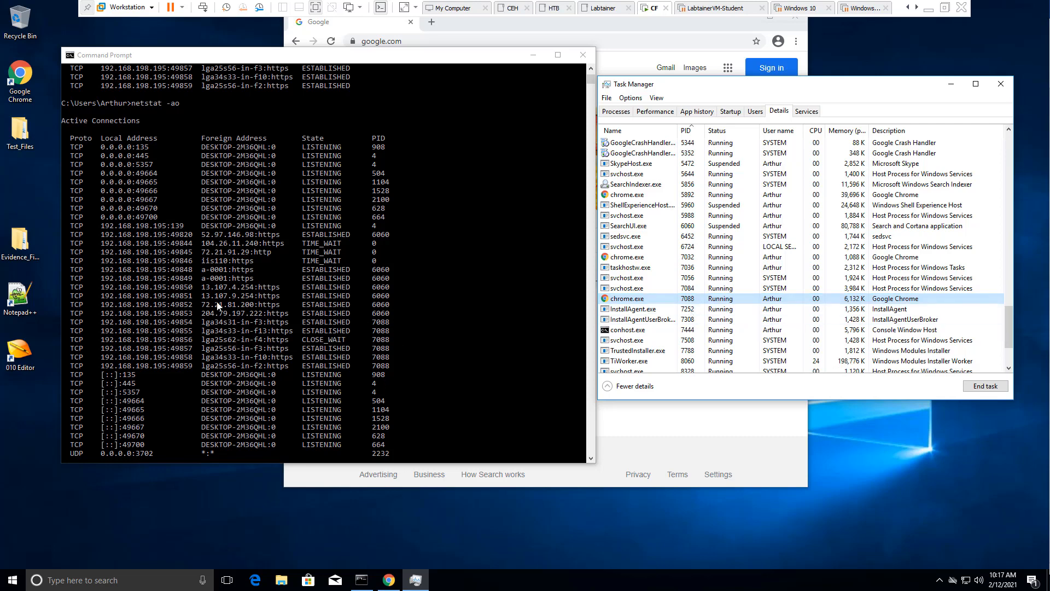